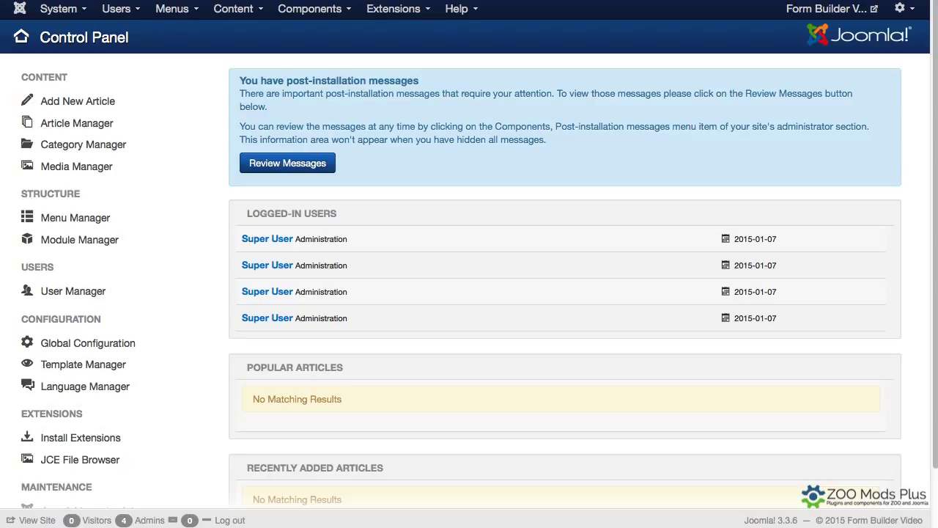
mouse_move(498, 85)
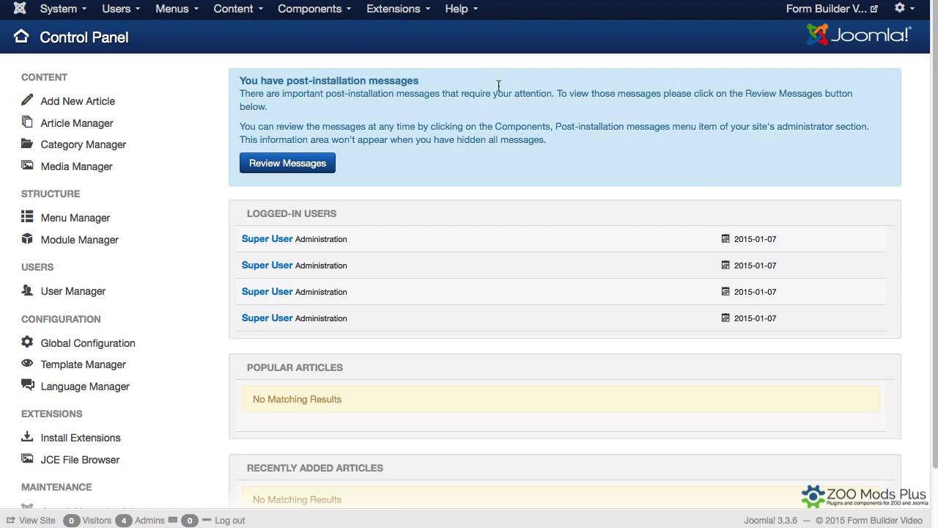
- Upload and install the plg_formbuilderforzoo_1.2.1 zip package through the Extension Manager
click(392, 9)
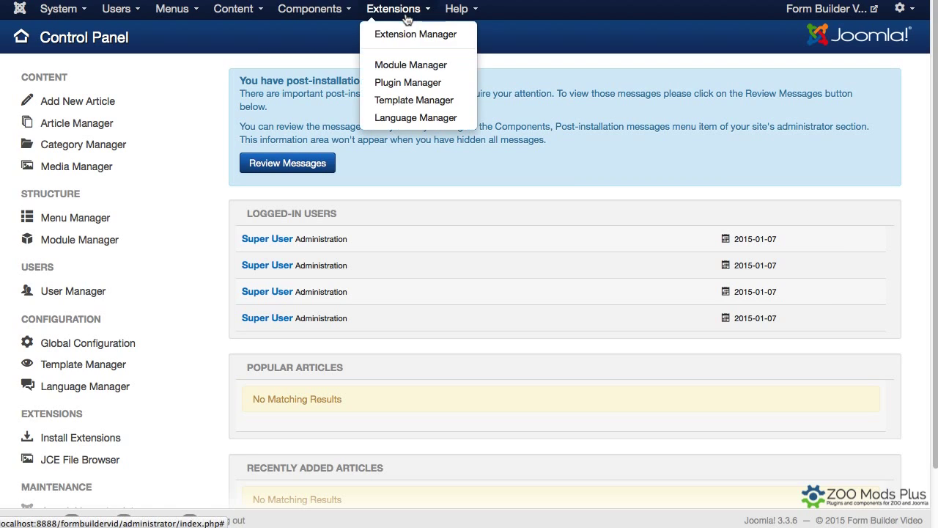
click(413, 34)
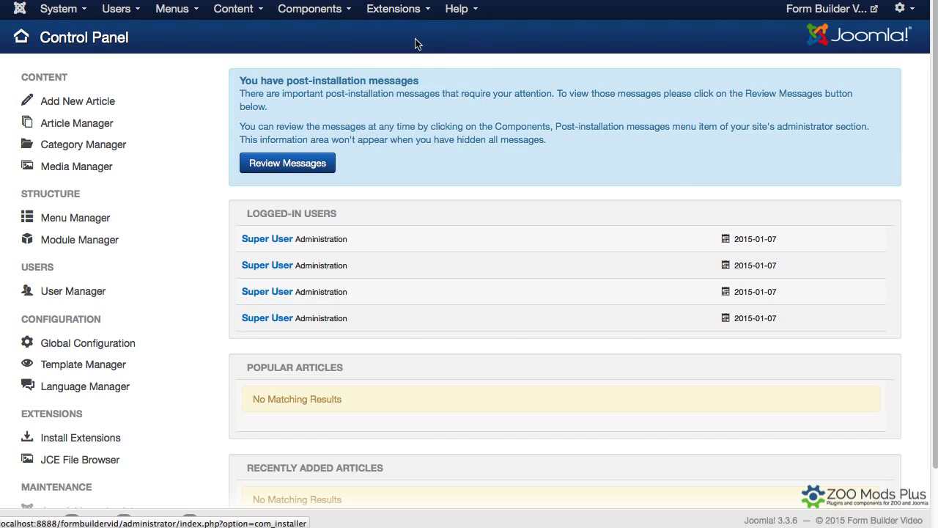
click(80, 437)
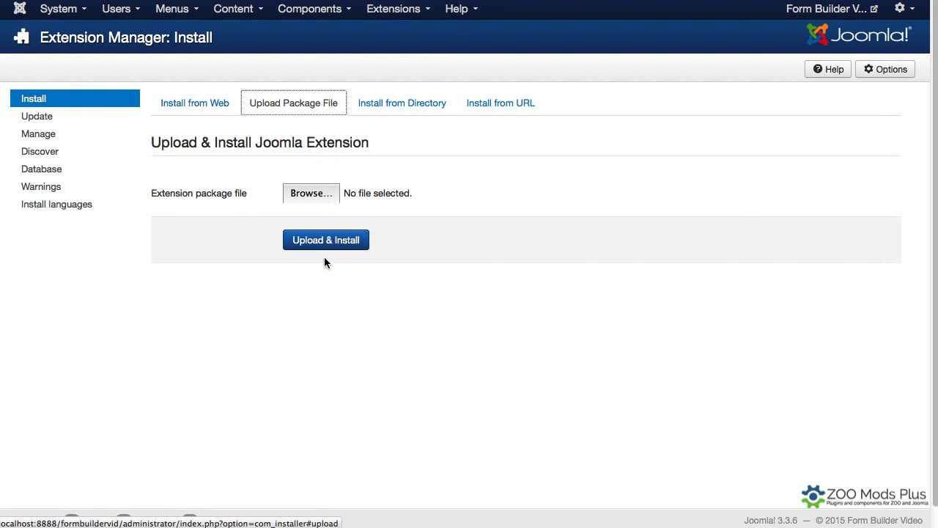
click(311, 194)
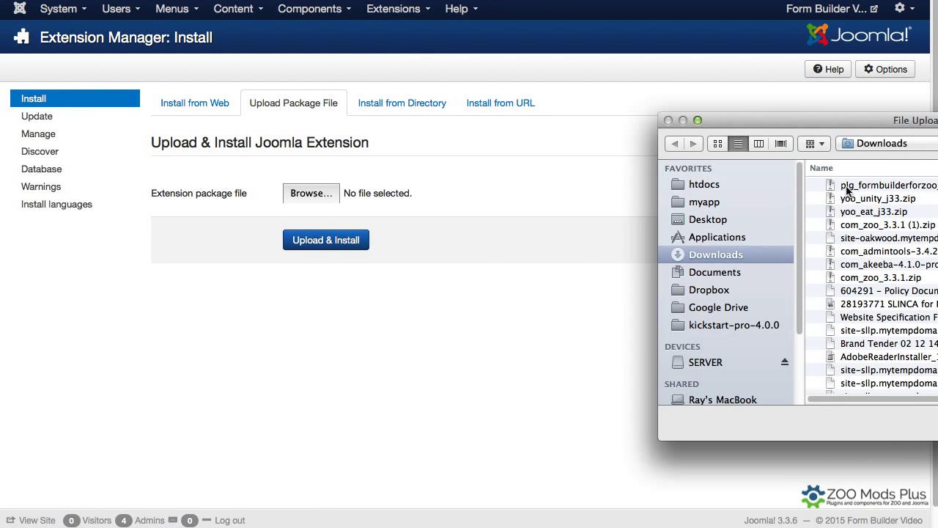
click(325, 240)
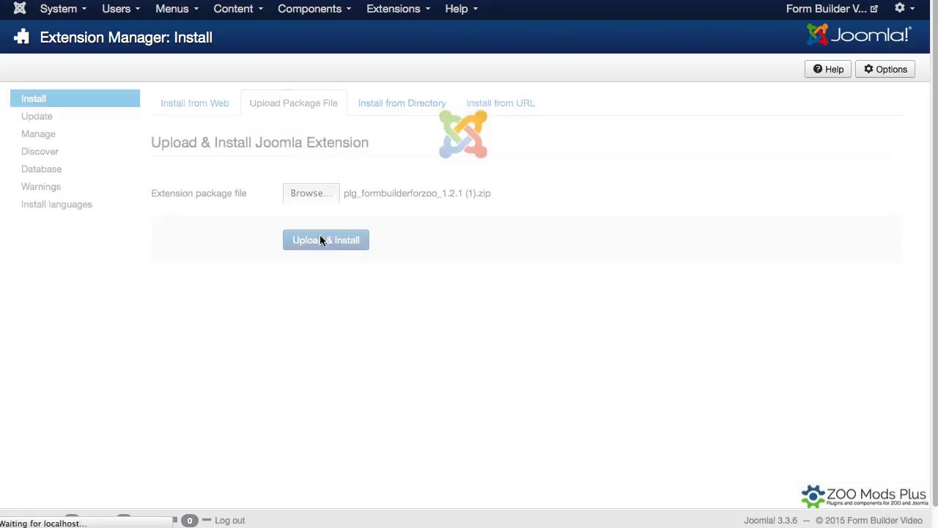
click(325, 241)
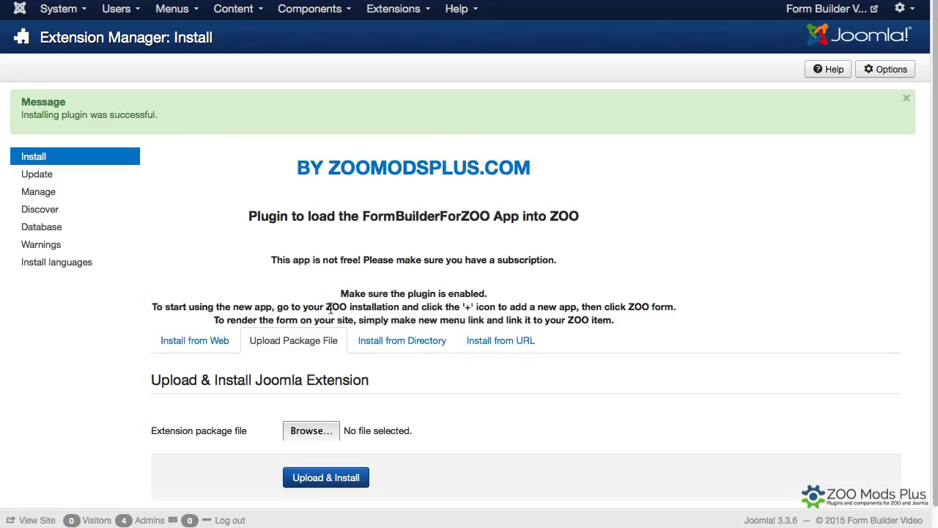
mouse_move(492, 290)
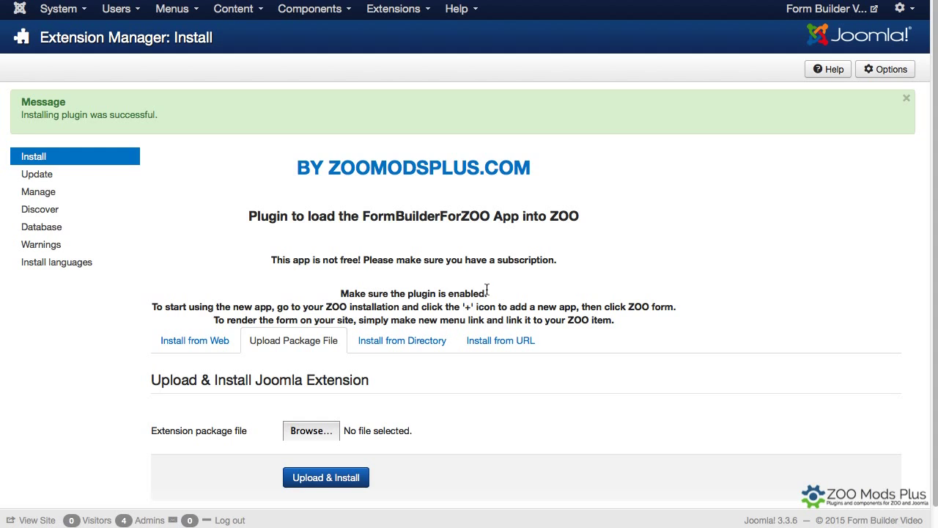
- Filter the plugin list by 'form', check in Form Builder For ZOO and open its settings
click(393, 9)
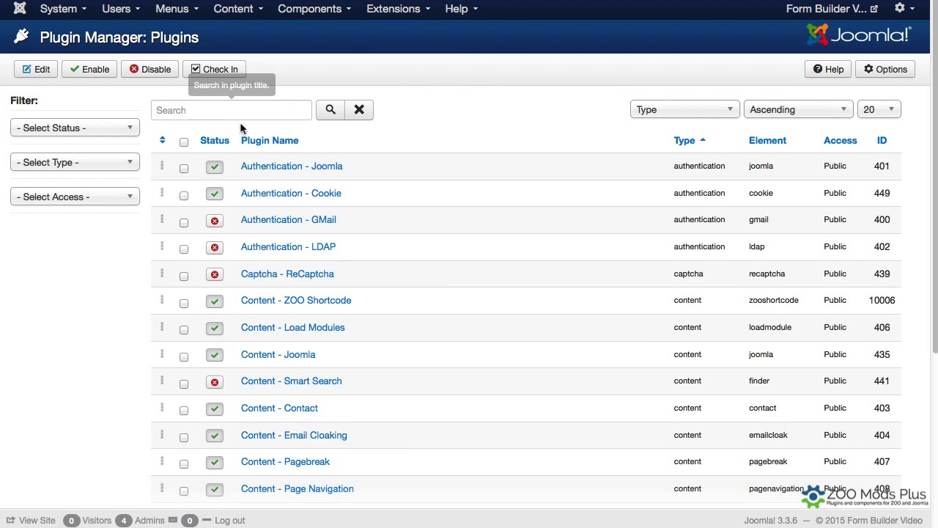
text(form)
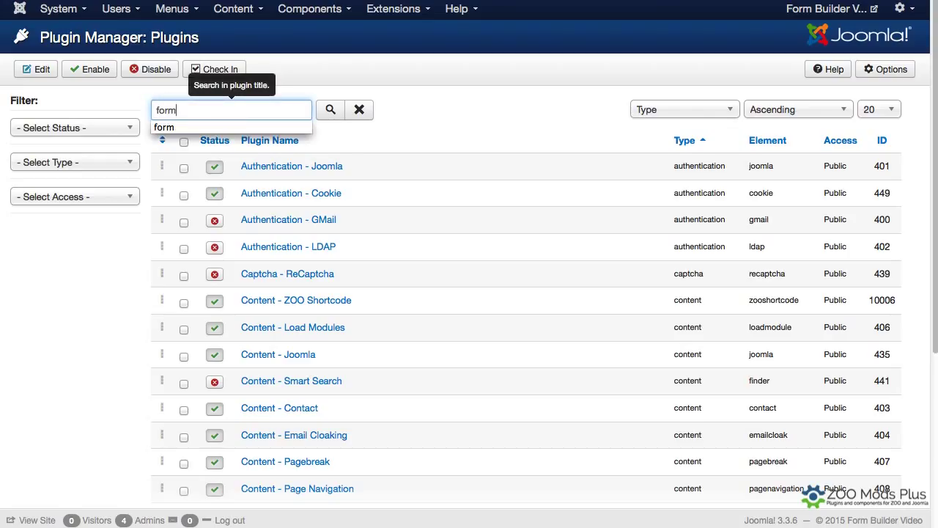
click(330, 109)
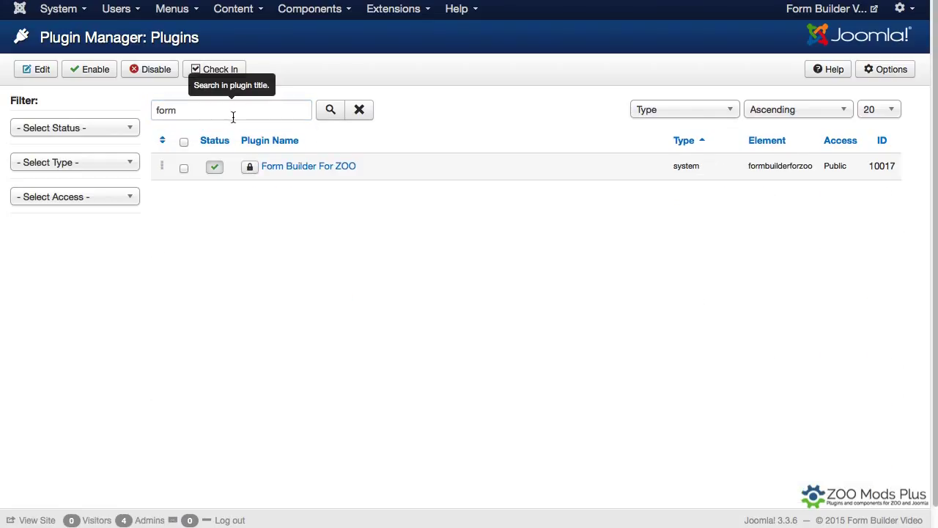
click(214, 68)
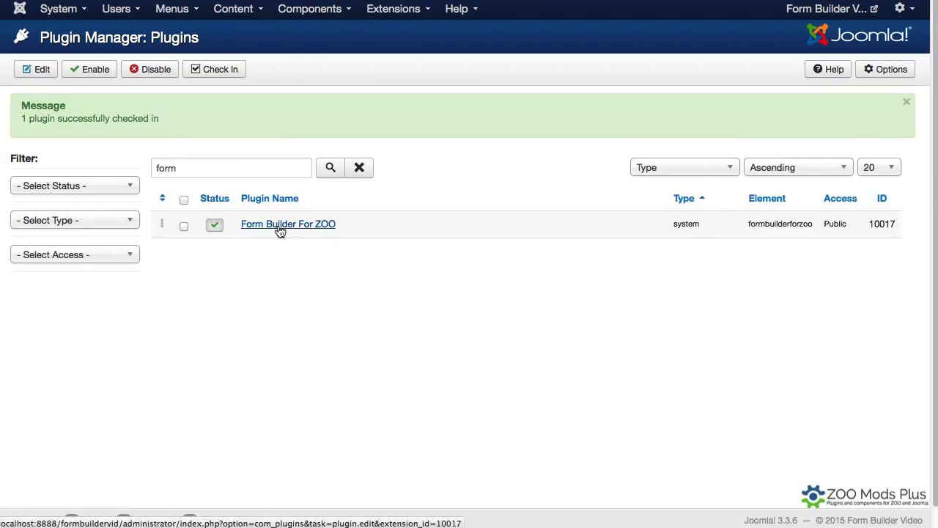
click(288, 223)
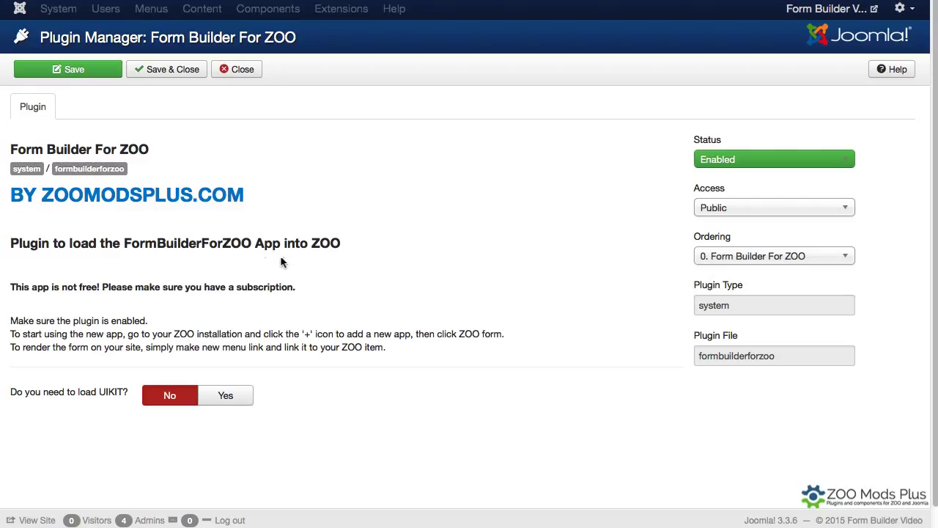
mouse_move(189, 370)
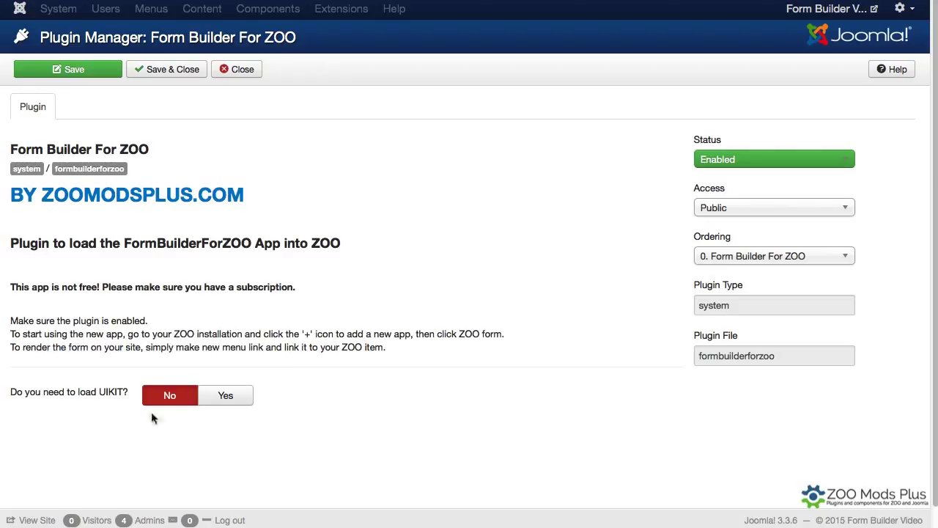
mouse_move(340, 396)
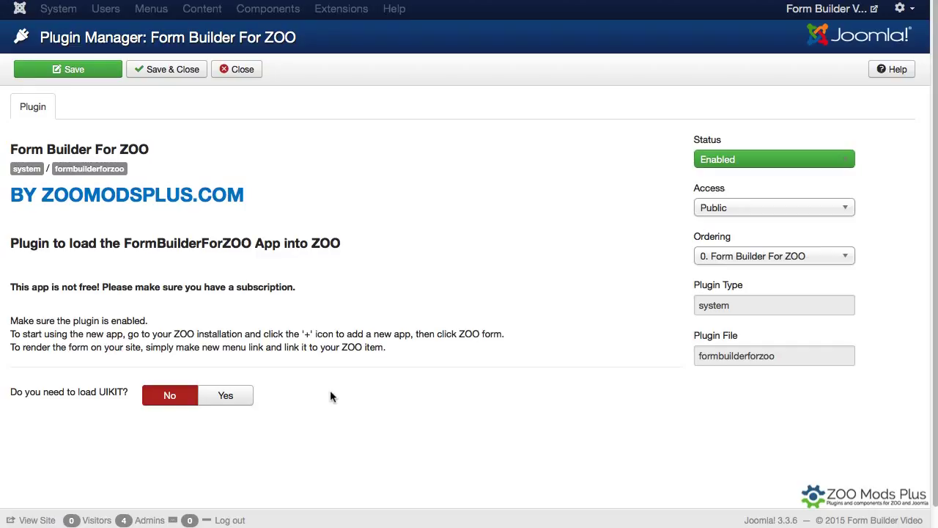
mouse_move(225, 381)
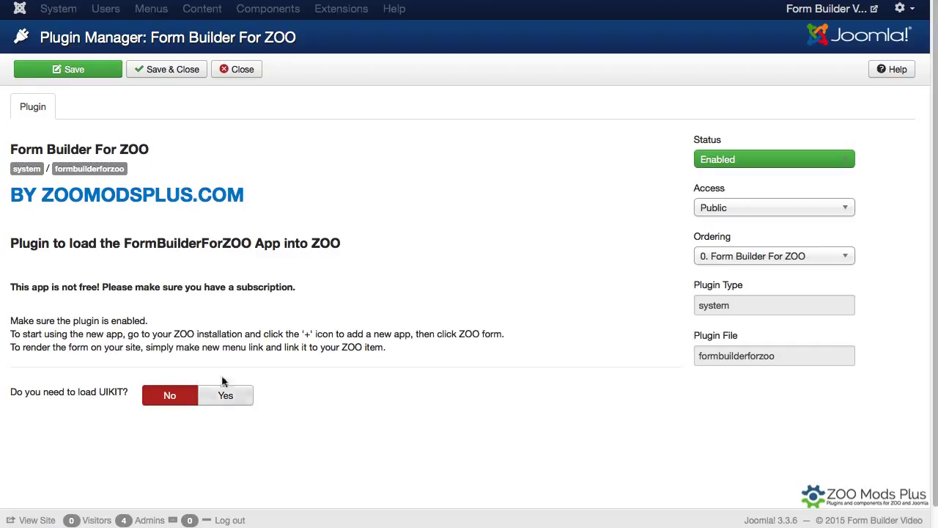
mouse_move(434, 413)
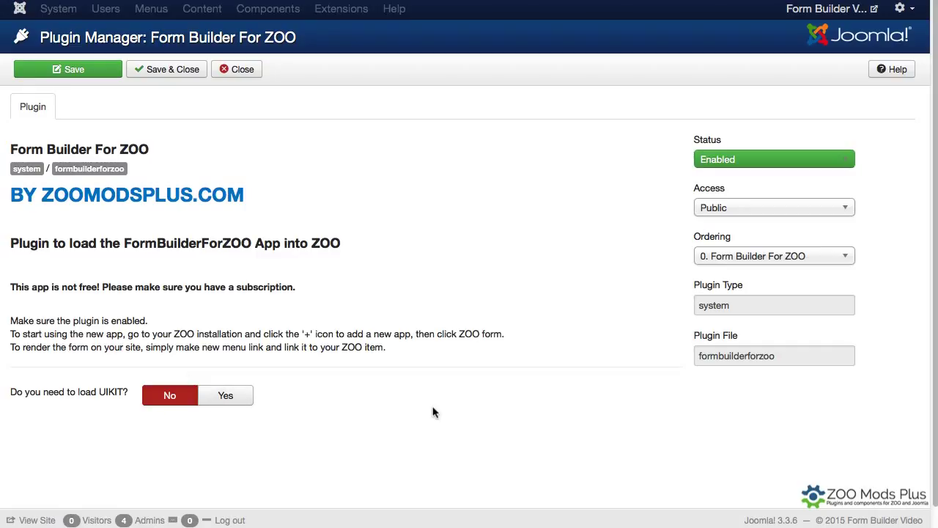
mouse_move(323, 205)
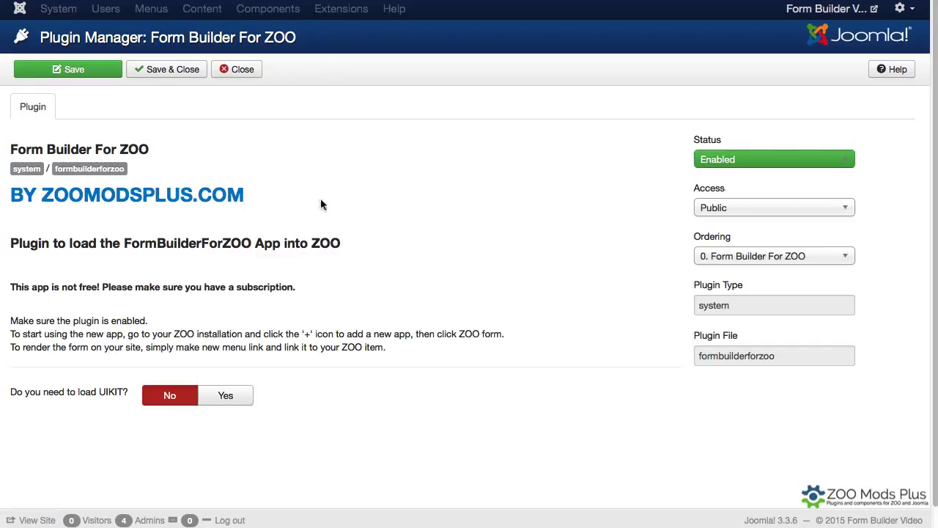
mouse_move(373, 176)
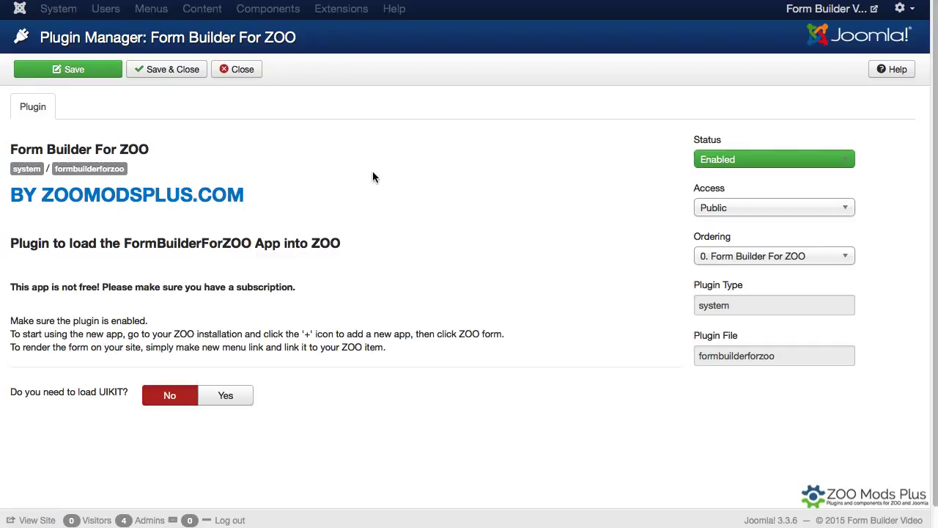
mouse_move(292, 88)
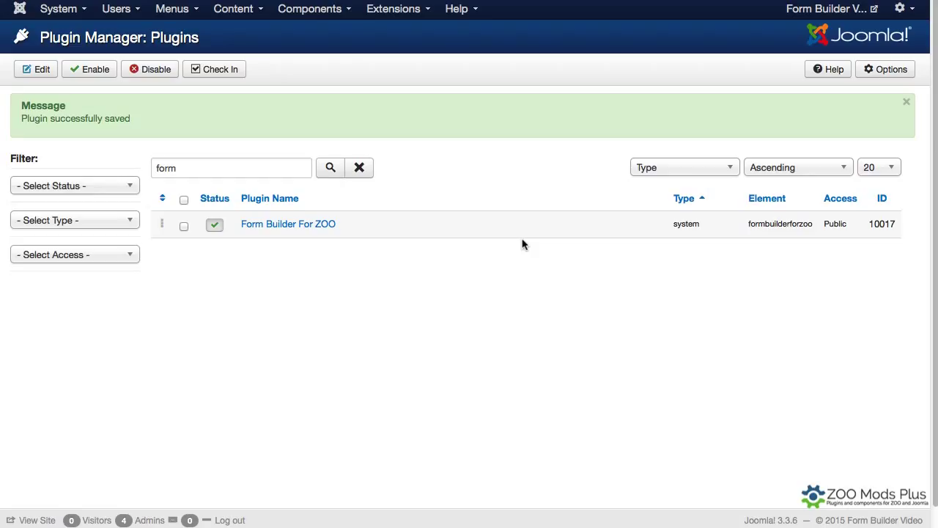
mouse_move(520, 243)
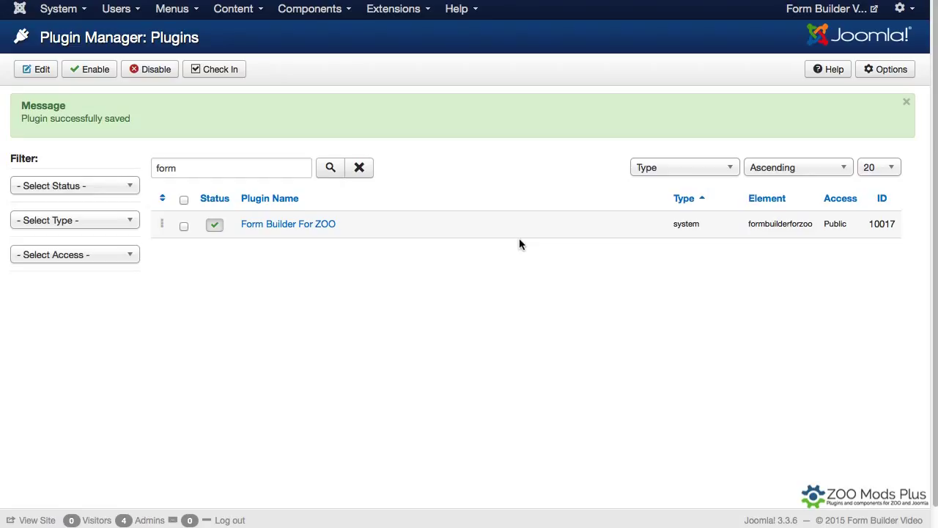
mouse_move(199, 226)
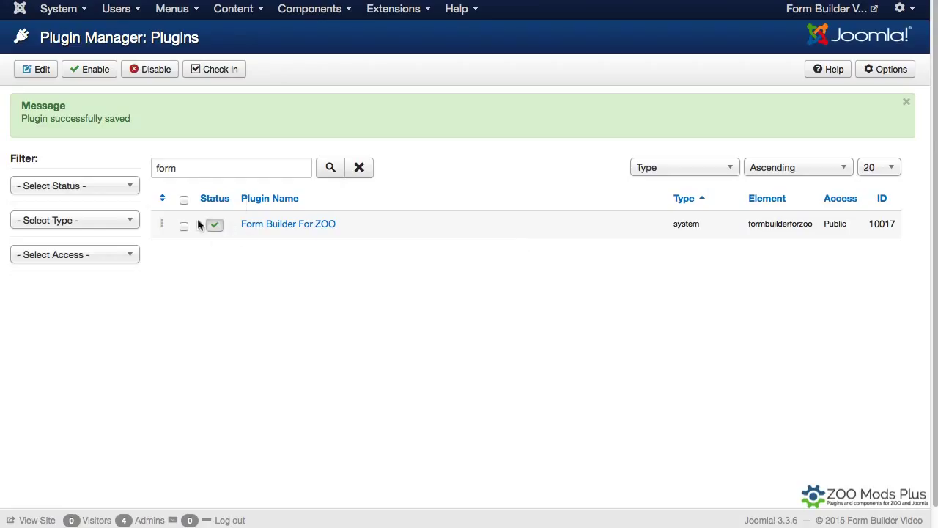
mouse_move(534, 214)
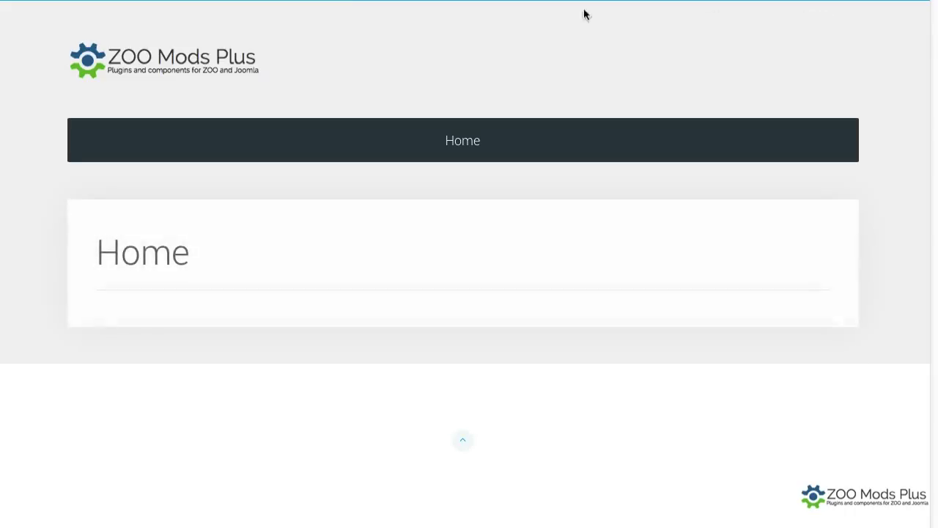
mouse_move(650, 252)
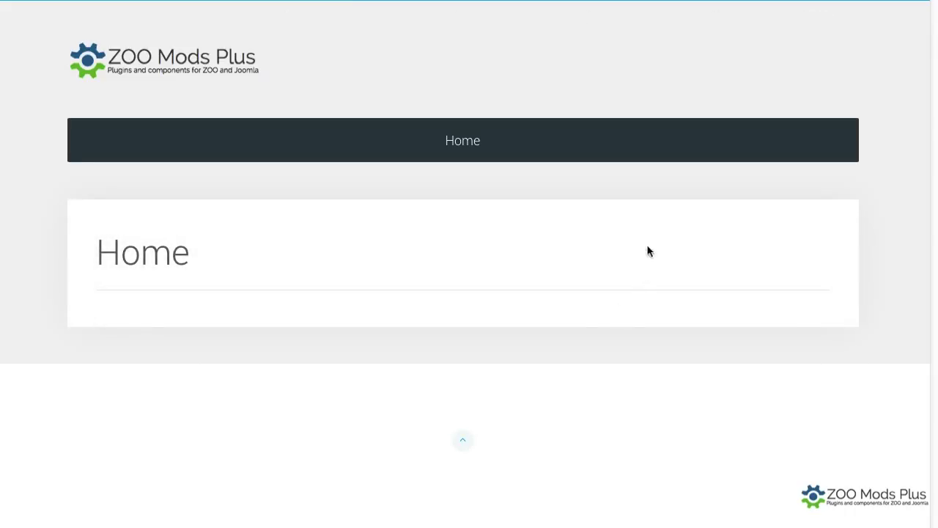
mouse_move(446, 126)
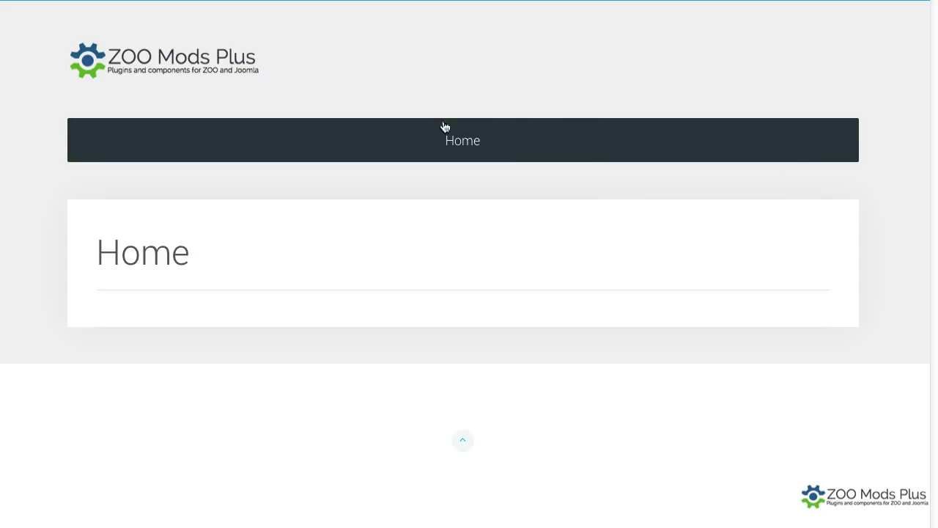
mouse_move(411, 271)
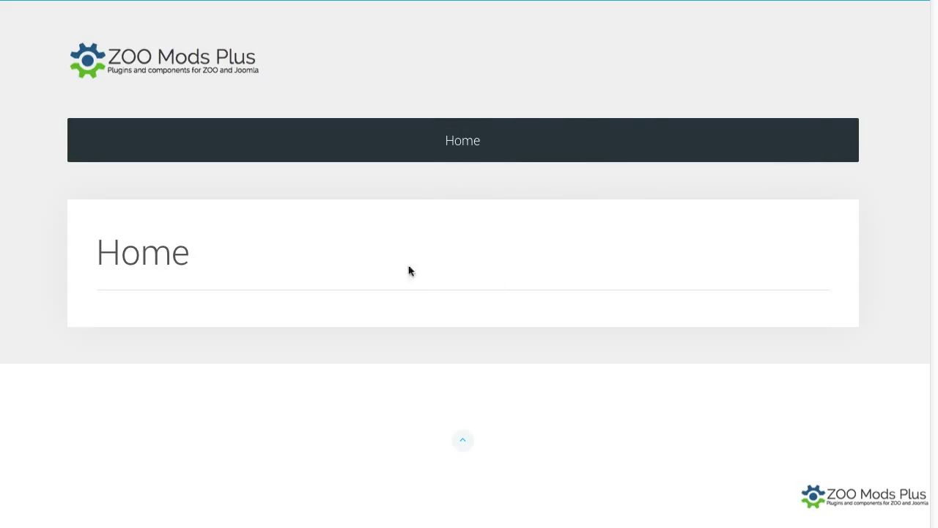
mouse_move(485, 247)
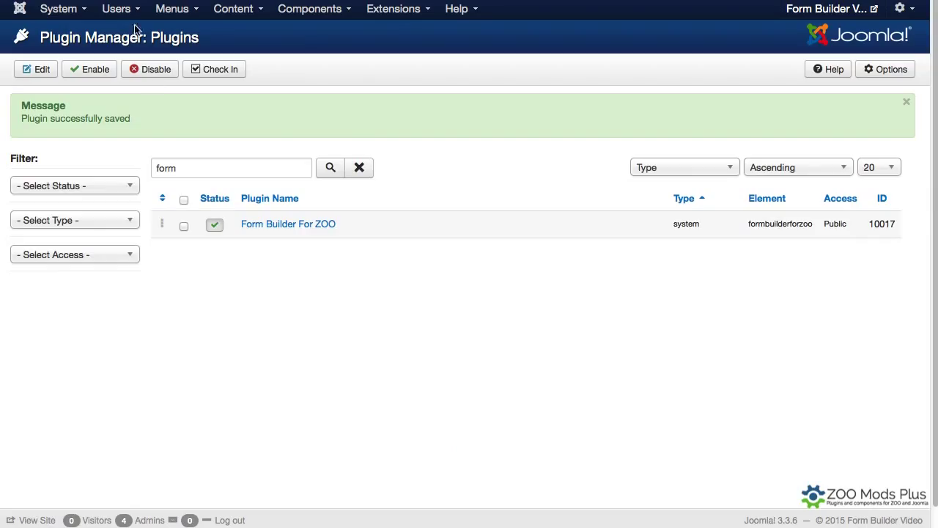
mouse_move(389, 94)
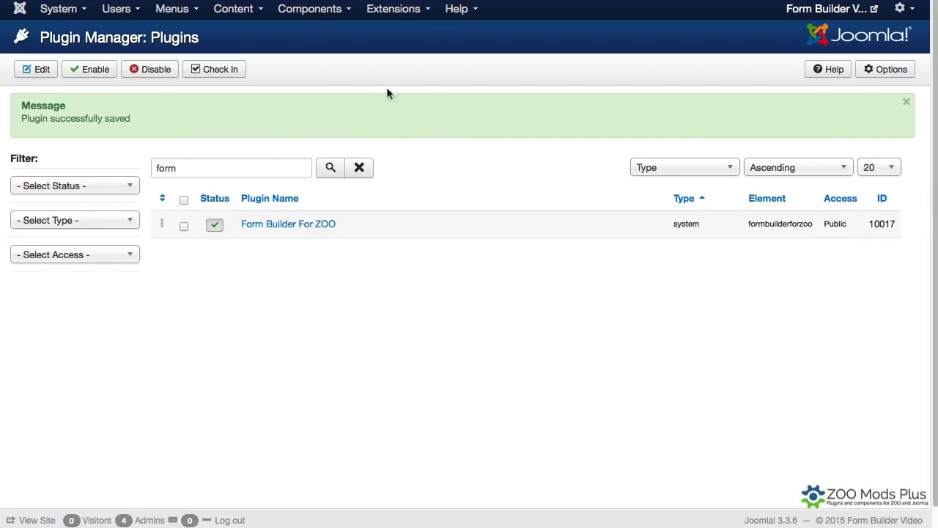
- Create a new Form Builder for ZOO app instance named 'Contact Forms'
click(311, 9)
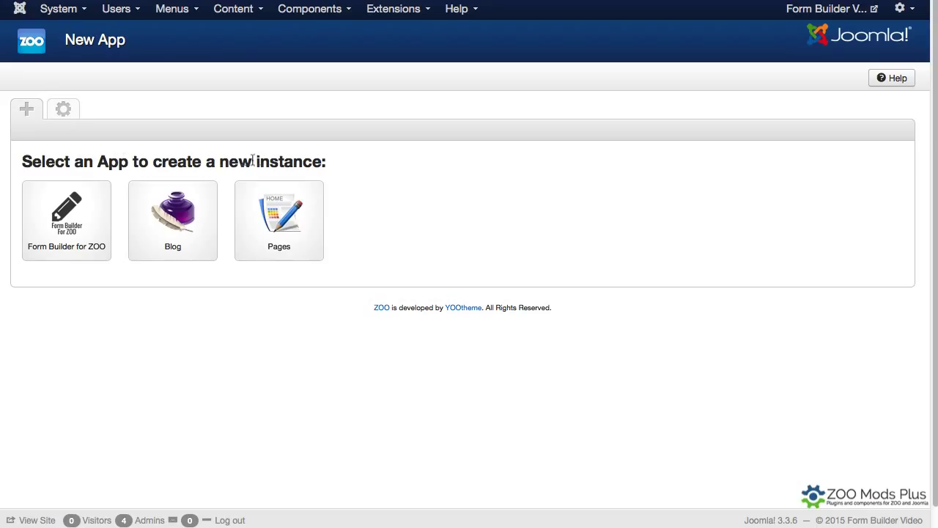
mouse_move(79, 223)
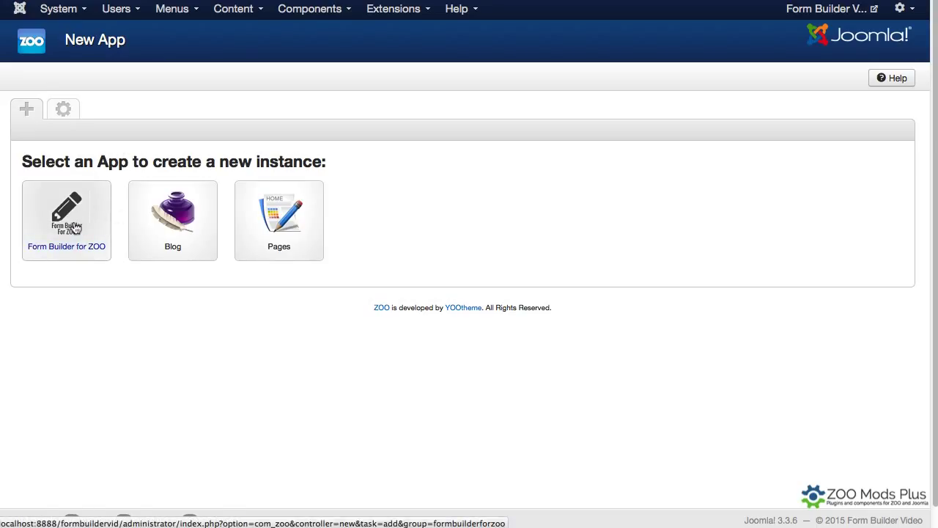
click(68, 213)
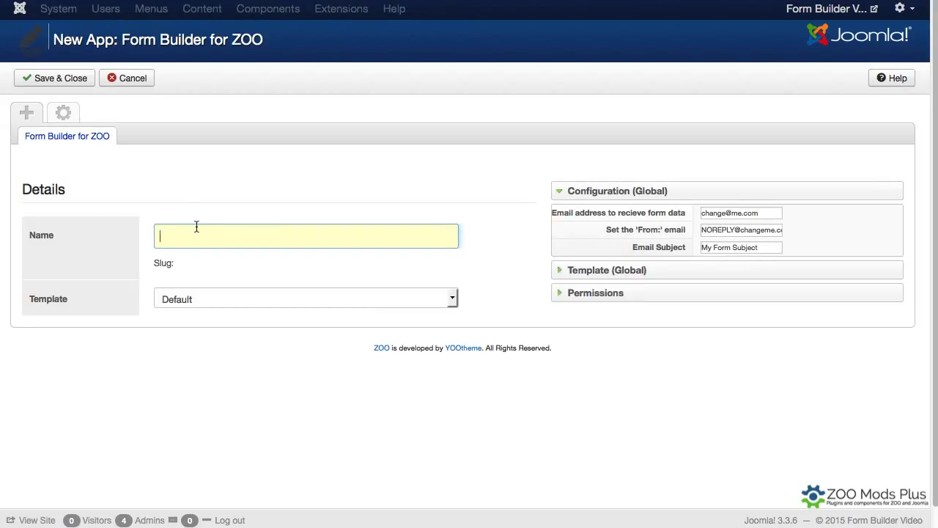
text(Contact)
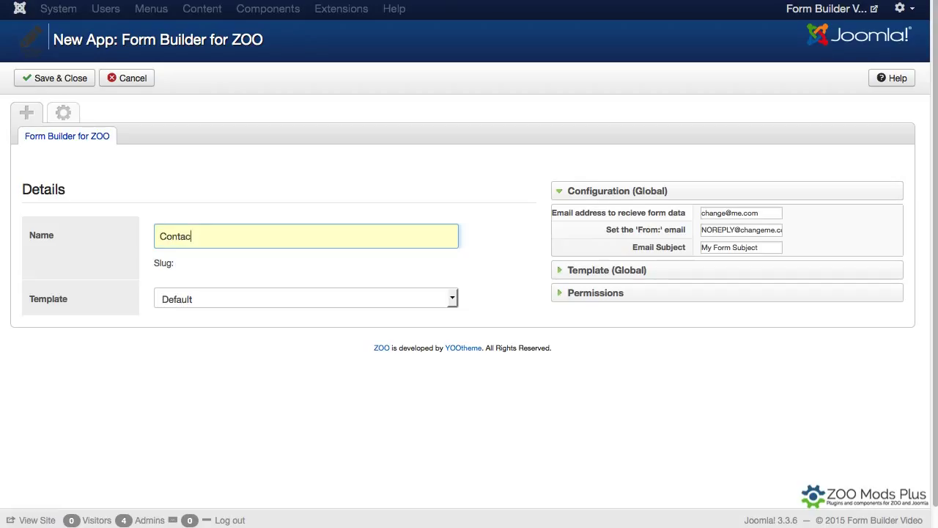
text(Forms)
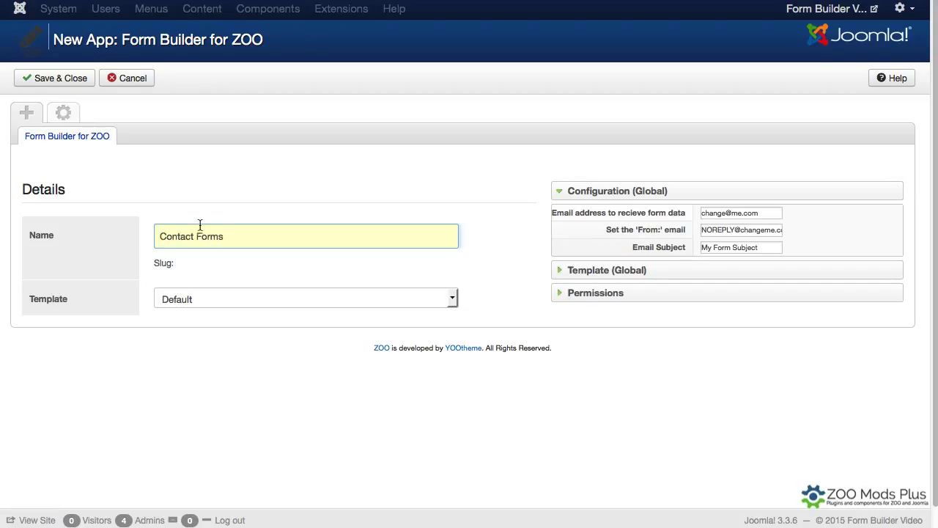
mouse_move(701, 179)
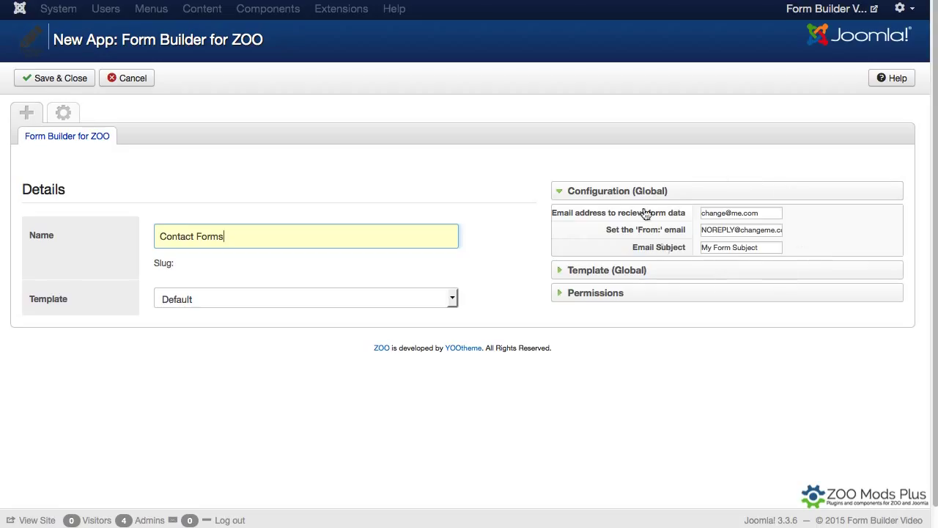
mouse_move(249, 145)
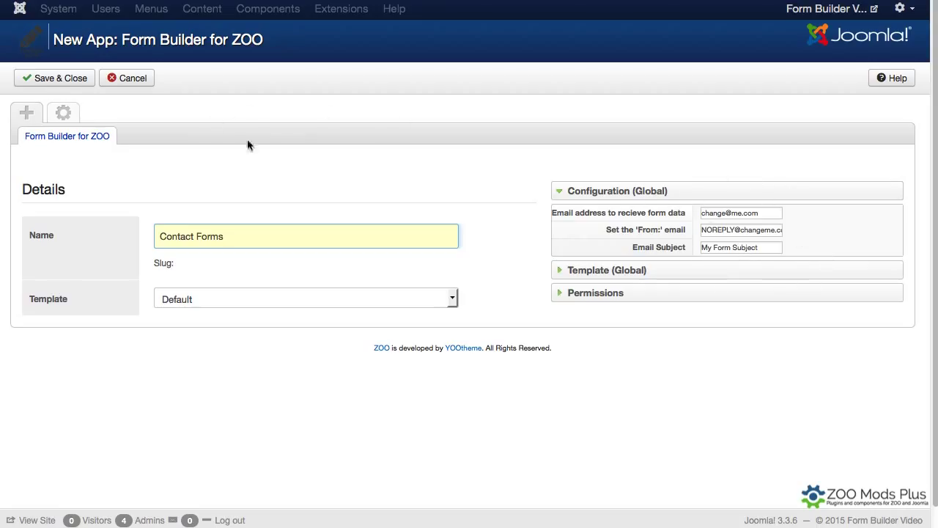
- Save the Contact Forms app and go to Form Builder for ZOO's type manager
click(54, 78)
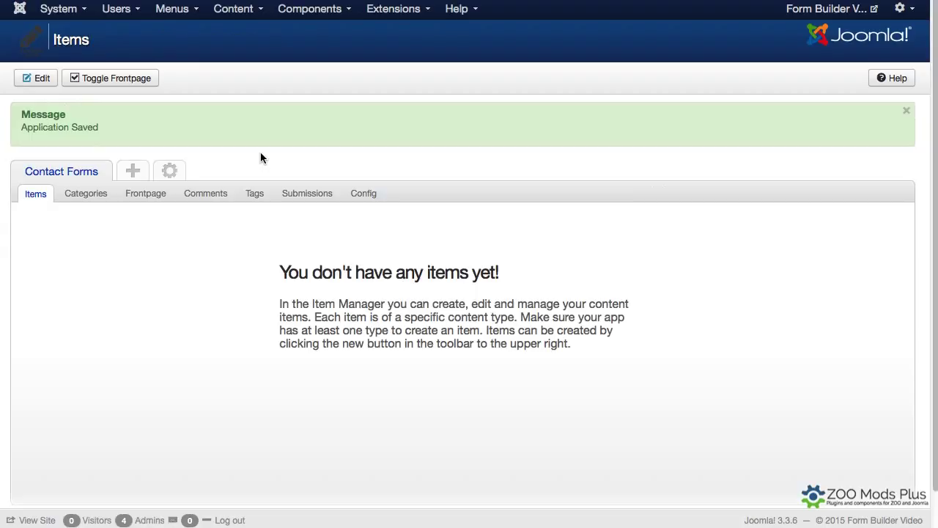
mouse_move(172, 271)
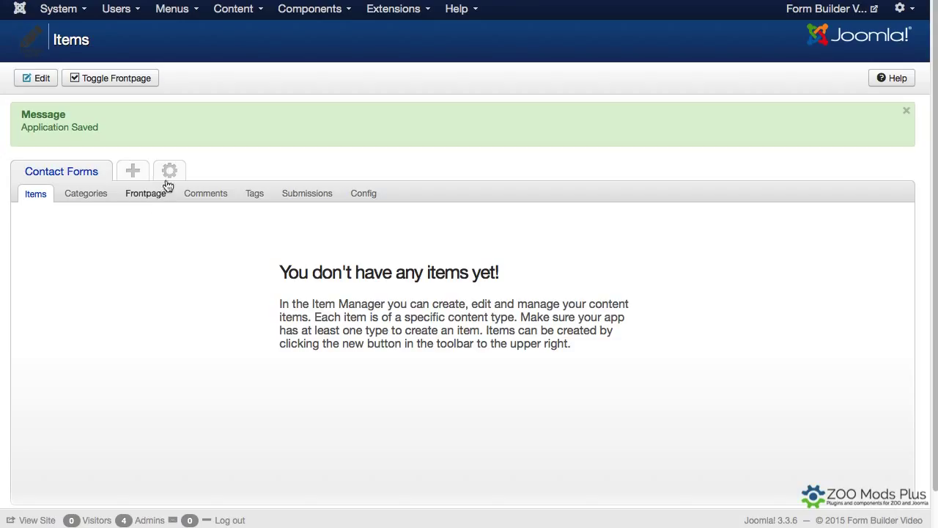
click(170, 170)
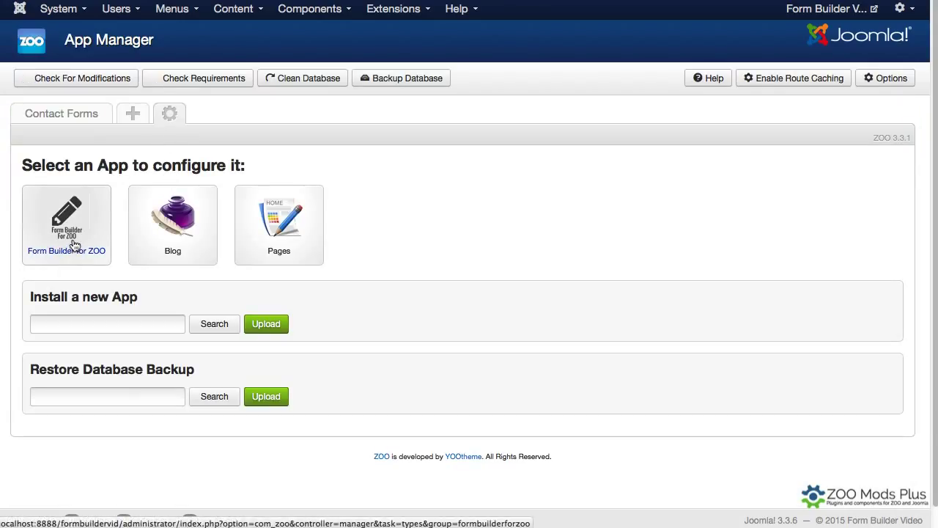
click(66, 220)
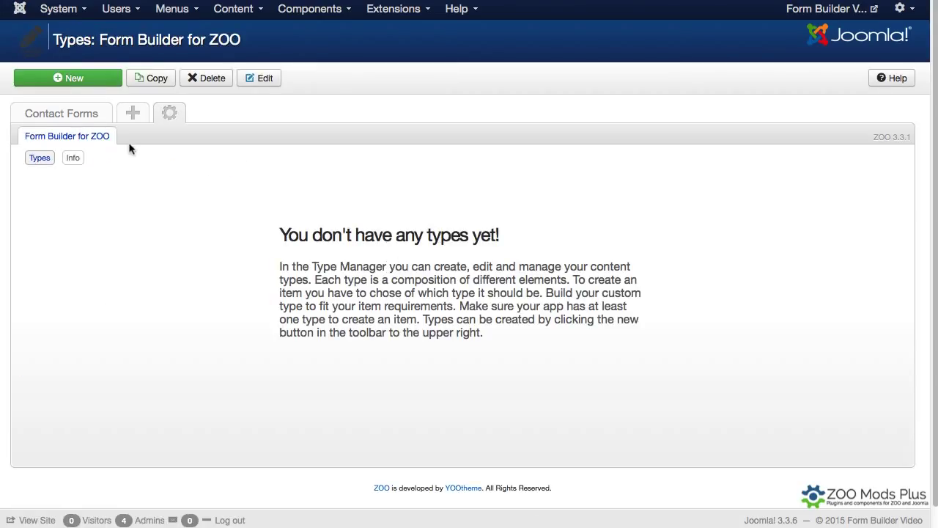
- Create a new content type named 'Form' and save it
click(67, 77)
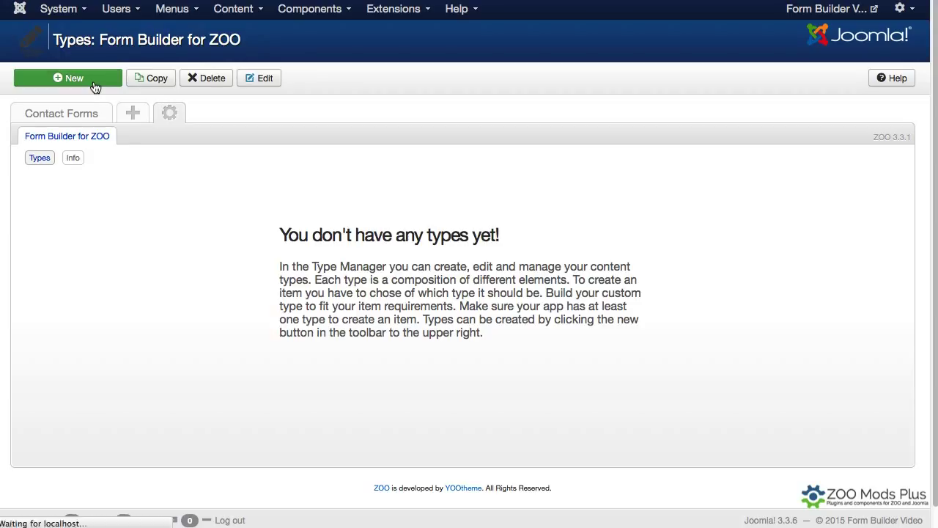
click(68, 77)
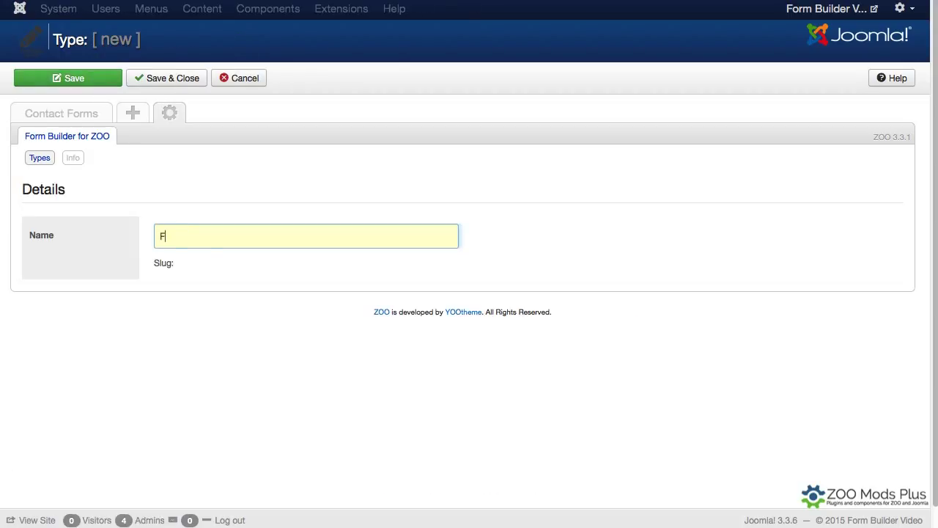
text(orm)
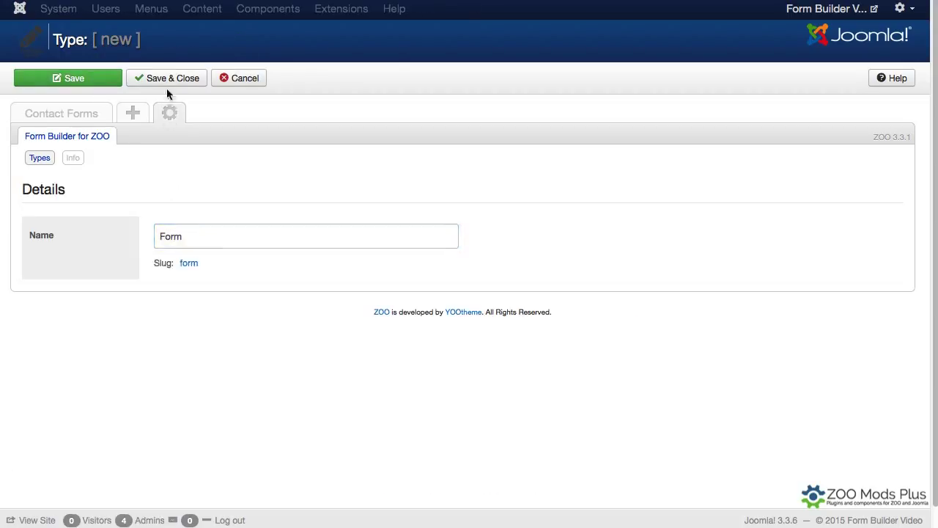
click(167, 78)
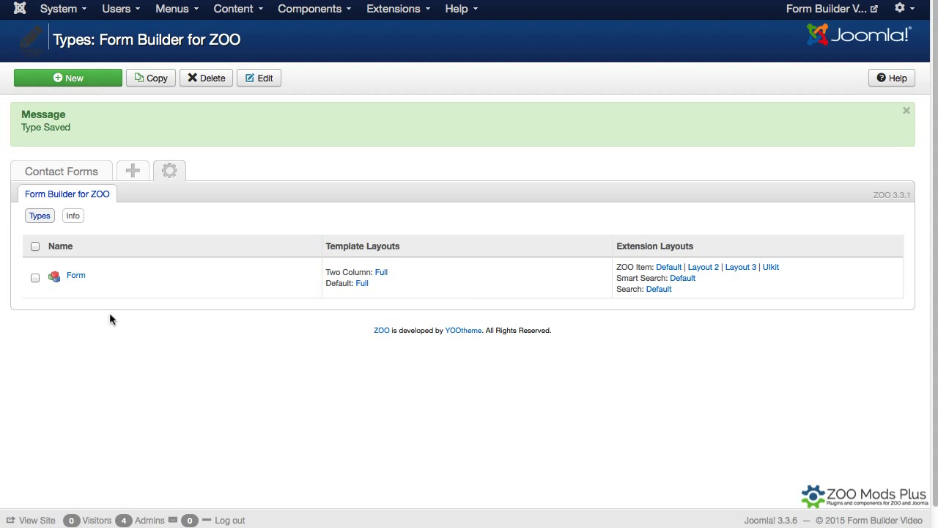
mouse_move(108, 302)
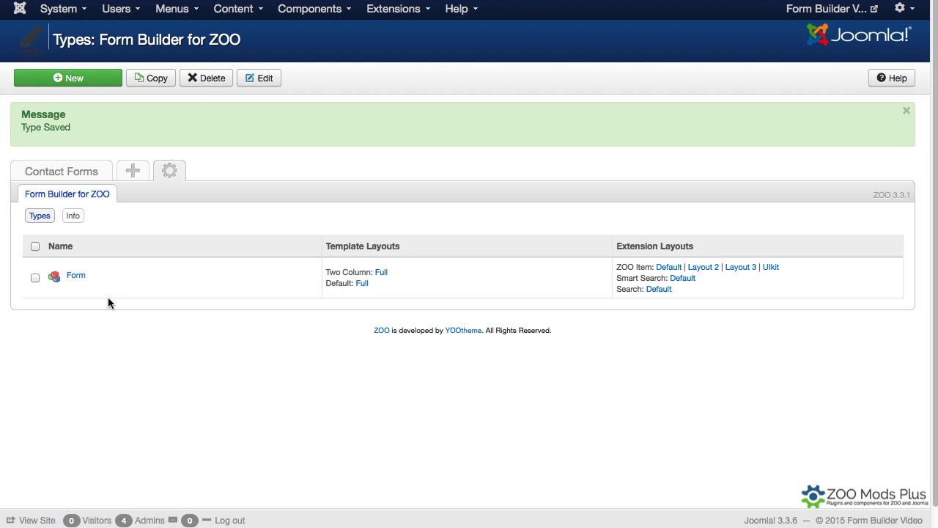
- Open Edit Elements for the Form type to reach its empty element library
click(77, 276)
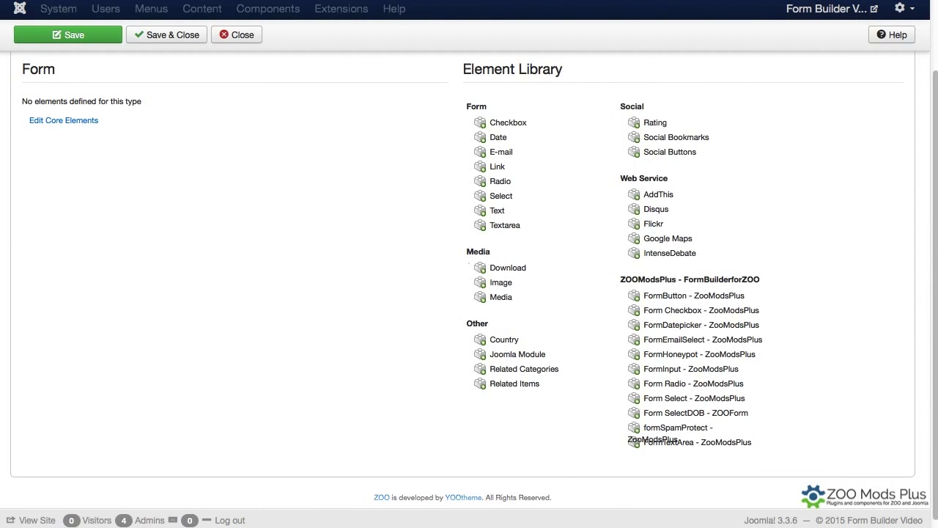
mouse_move(748, 357)
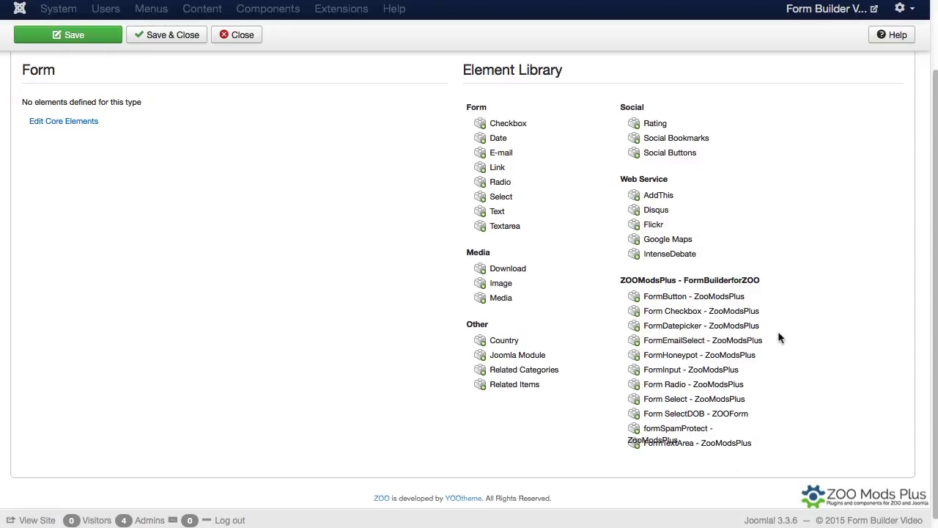
mouse_move(642, 327)
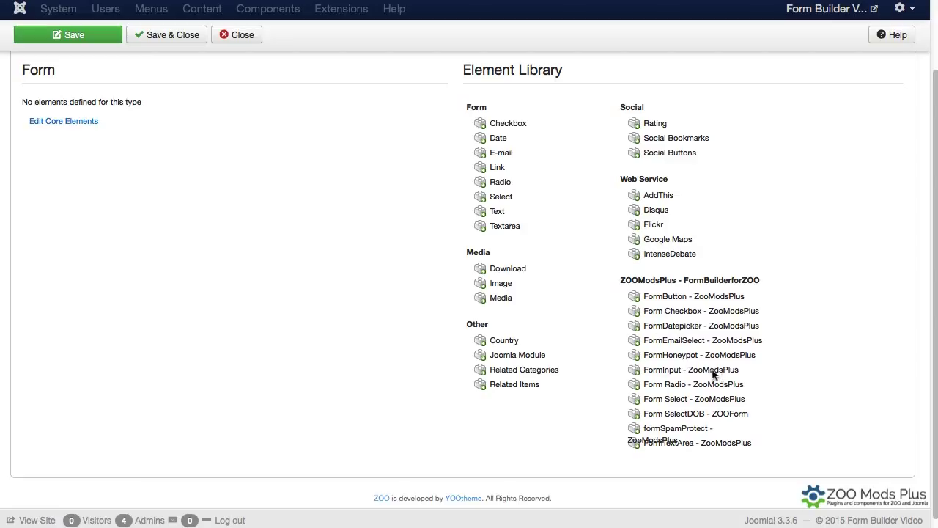
mouse_move(705, 302)
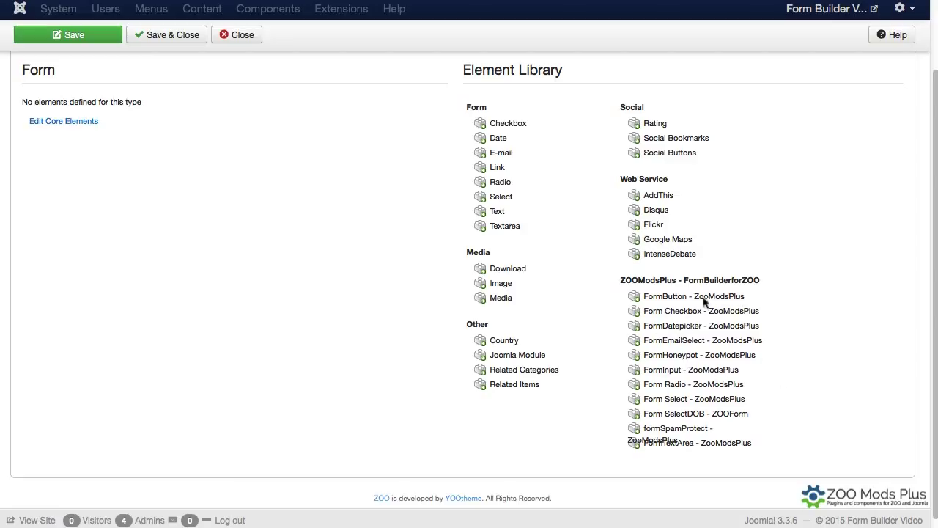
mouse_move(674, 302)
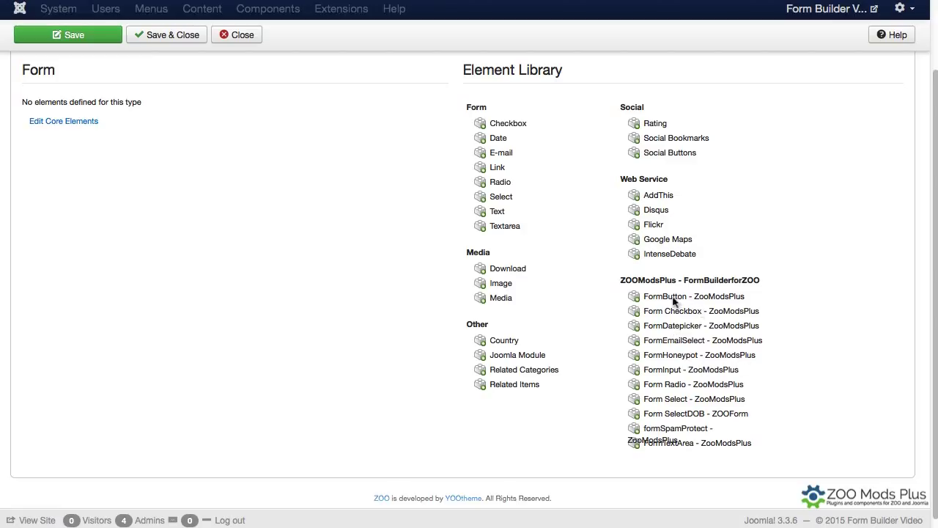
mouse_move(667, 320)
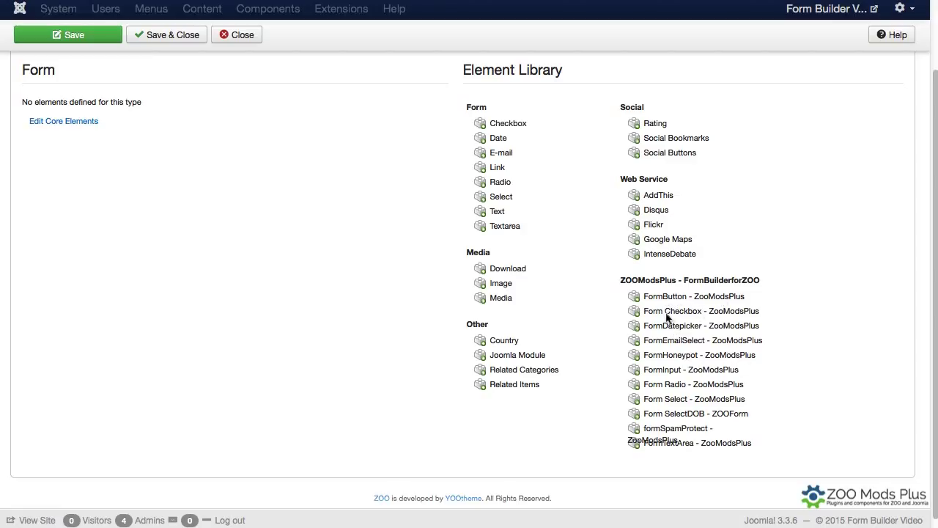
mouse_move(663, 329)
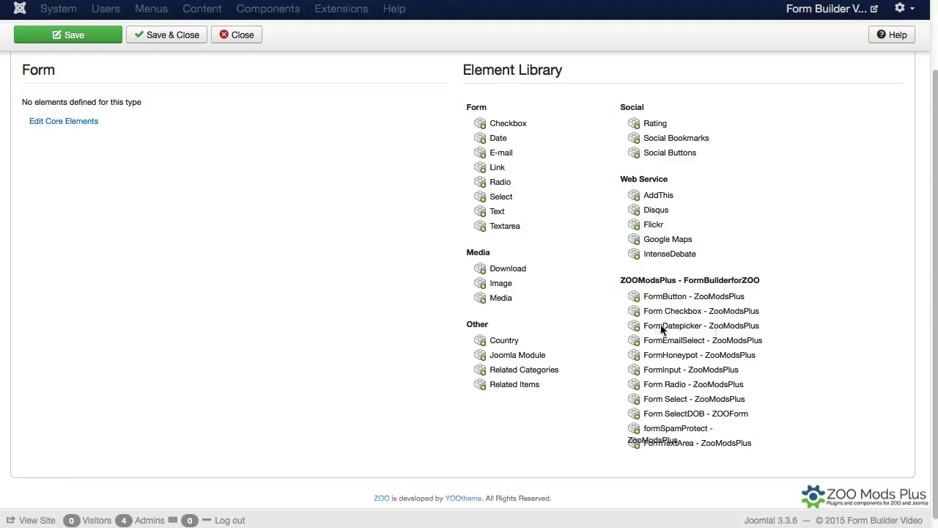
mouse_move(711, 335)
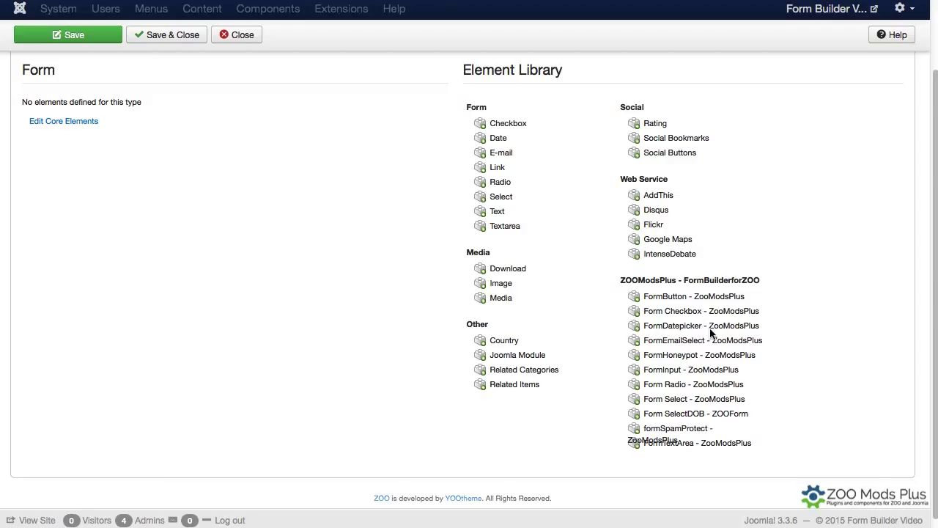
mouse_move(615, 345)
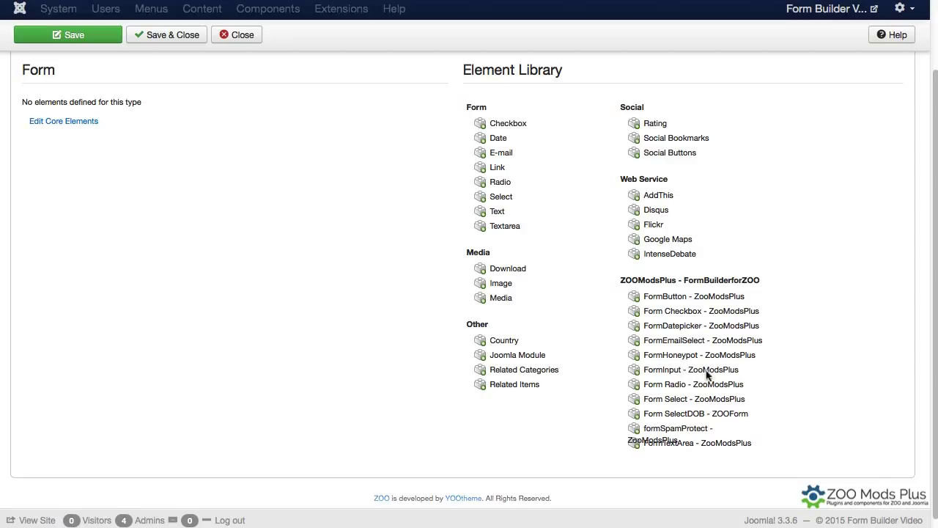
mouse_move(645, 387)
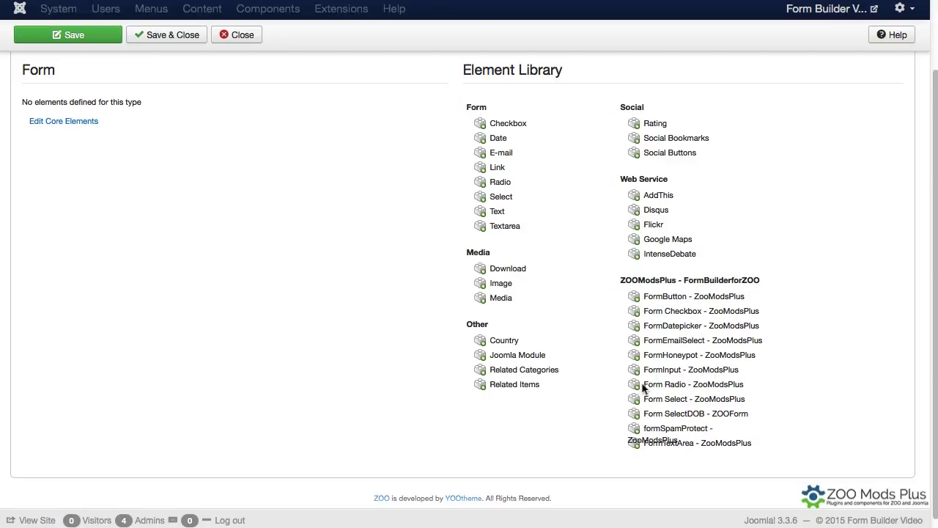
mouse_move(639, 403)
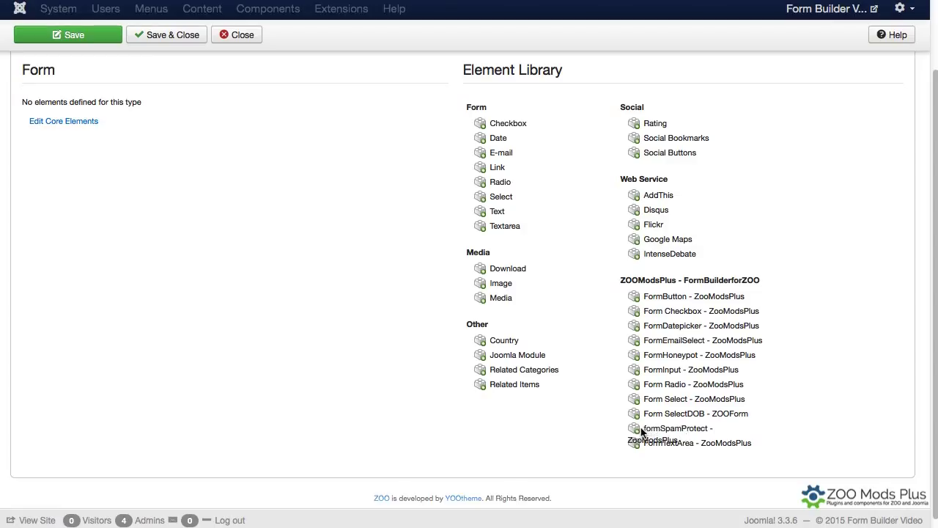
mouse_move(701, 434)
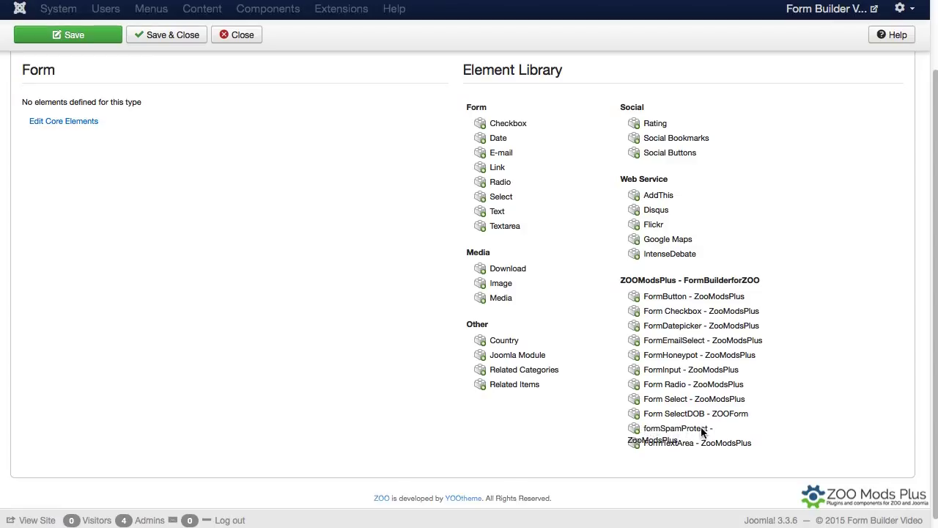
mouse_move(727, 448)
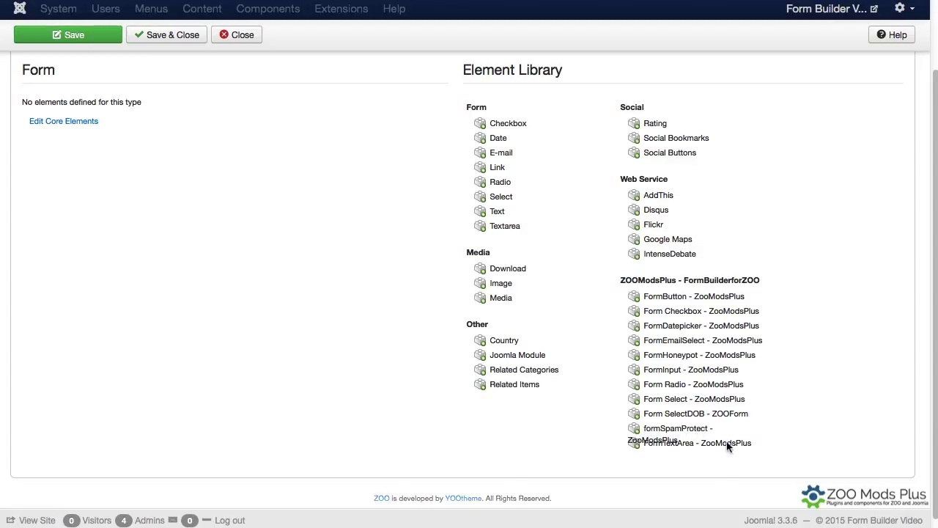
mouse_move(713, 399)
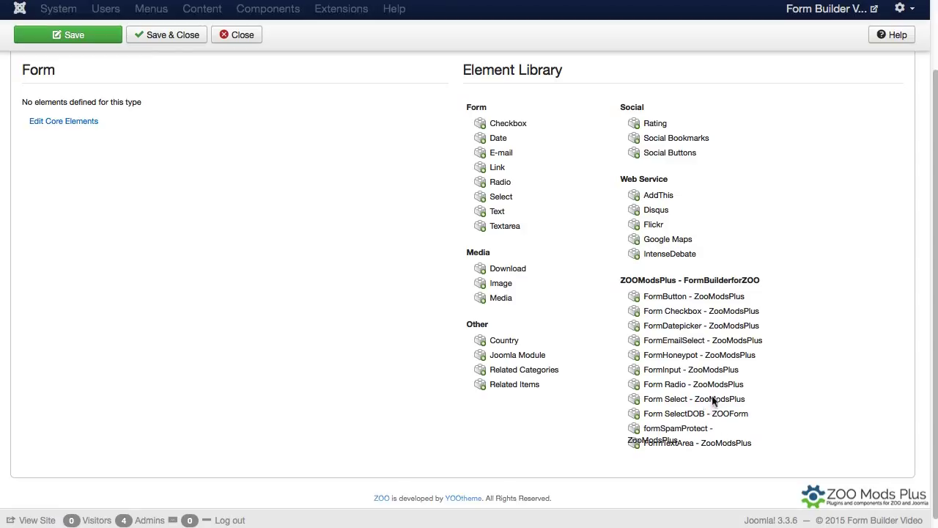
mouse_move(709, 374)
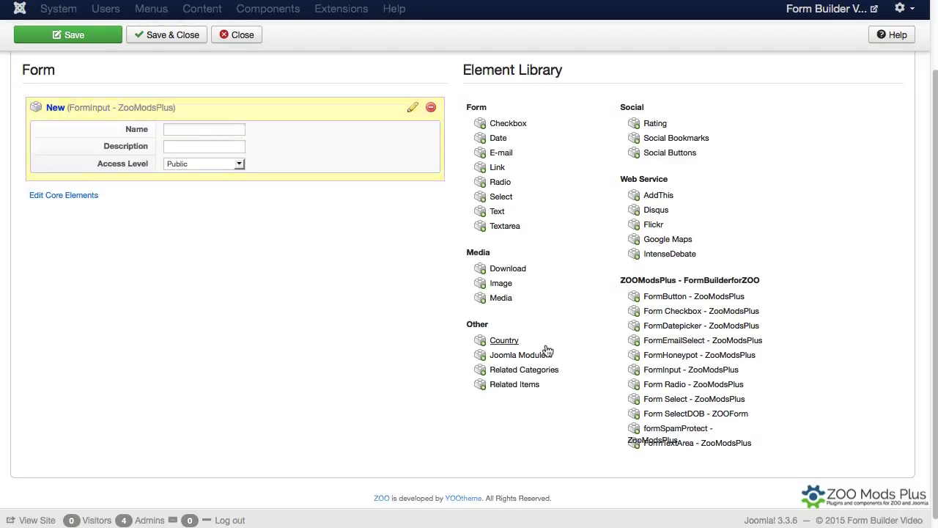
- Add three FormInput elements named Name, Telephone and Email
click(204, 129)
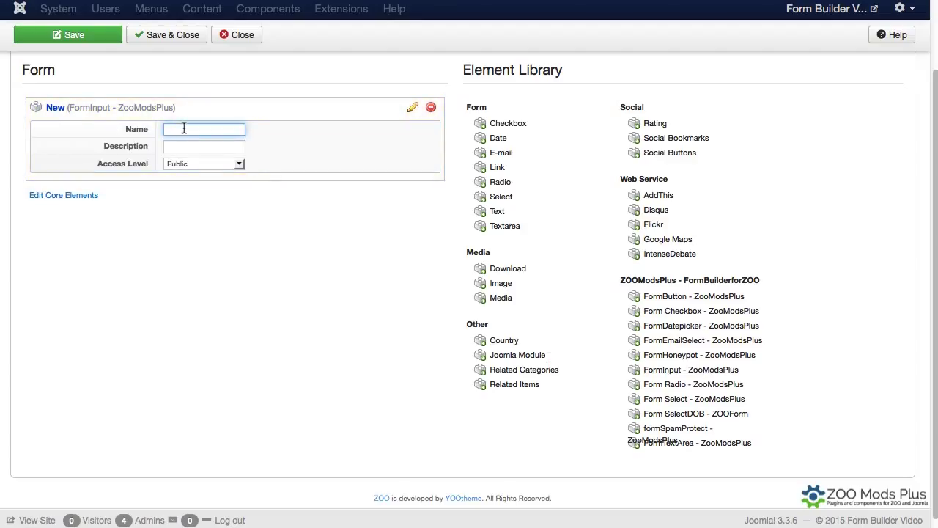
text(Name)
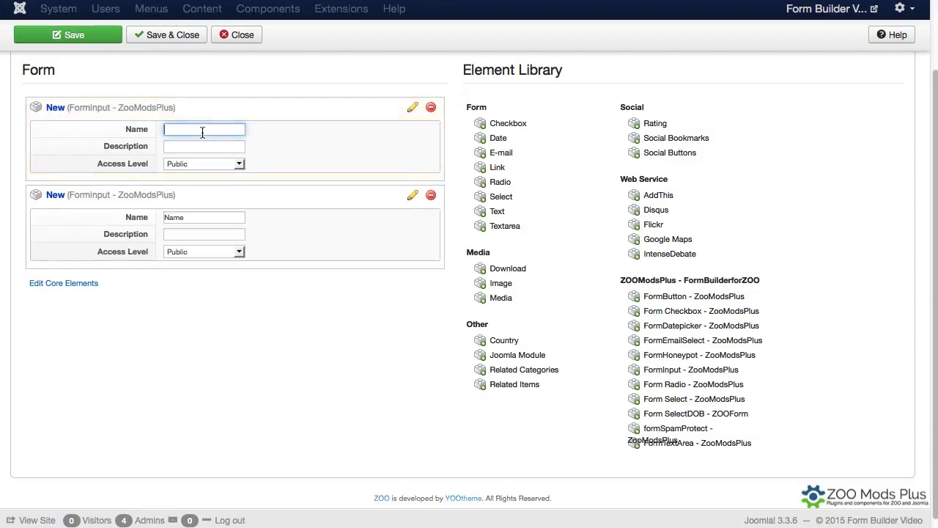
text(Telephone)
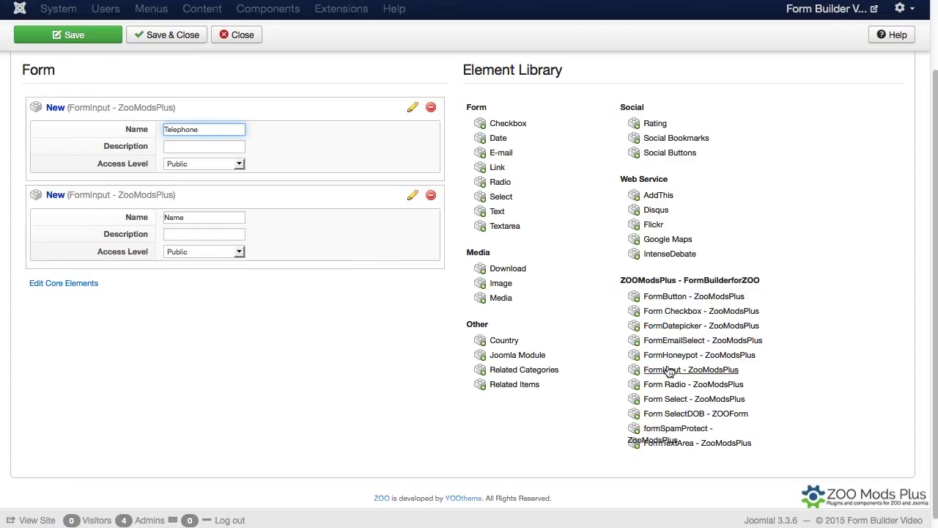
click(683, 370)
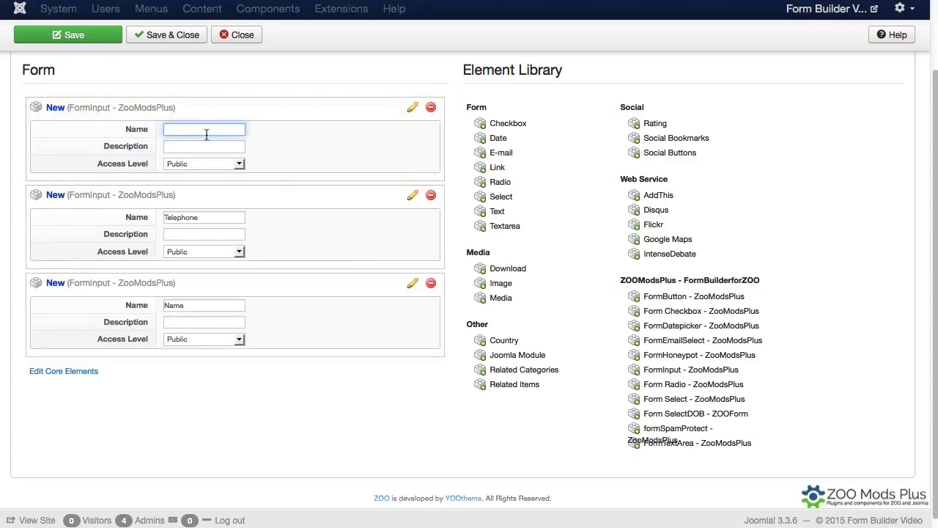
text(E)
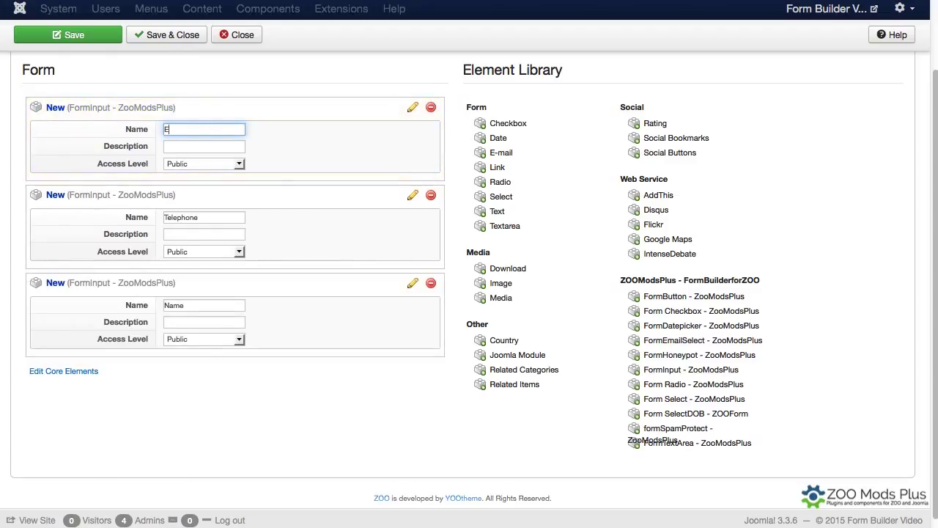
text(mail)
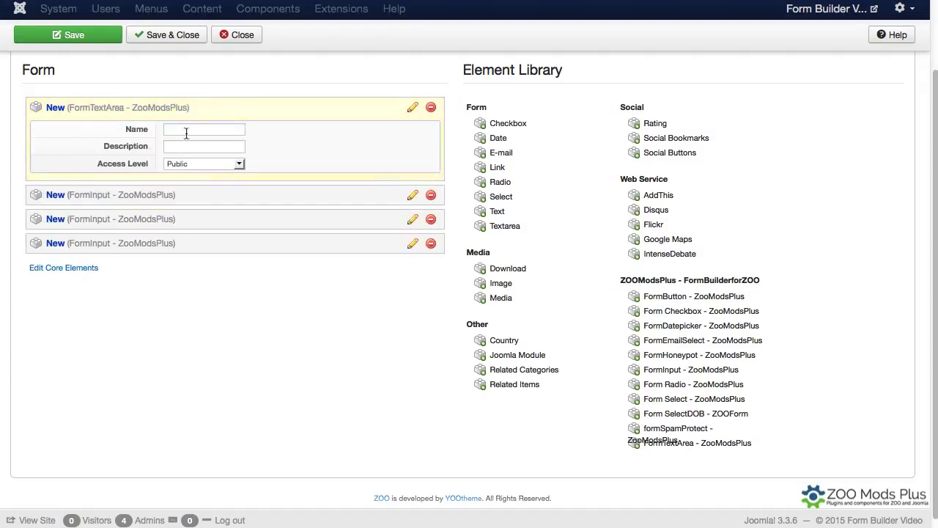
- Add a FormTextArea named Detail and a FormButton named Submit
text(Detail)
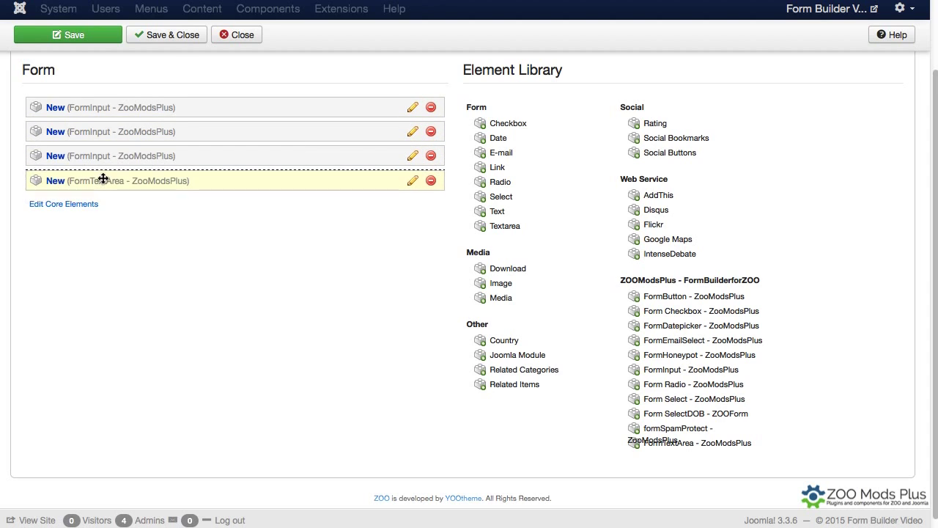
mouse_move(403, 291)
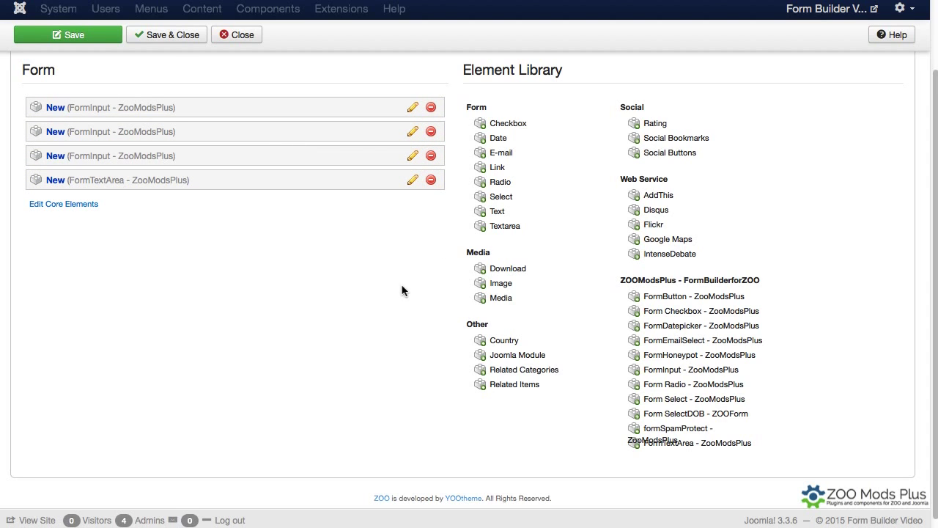
click(685, 296)
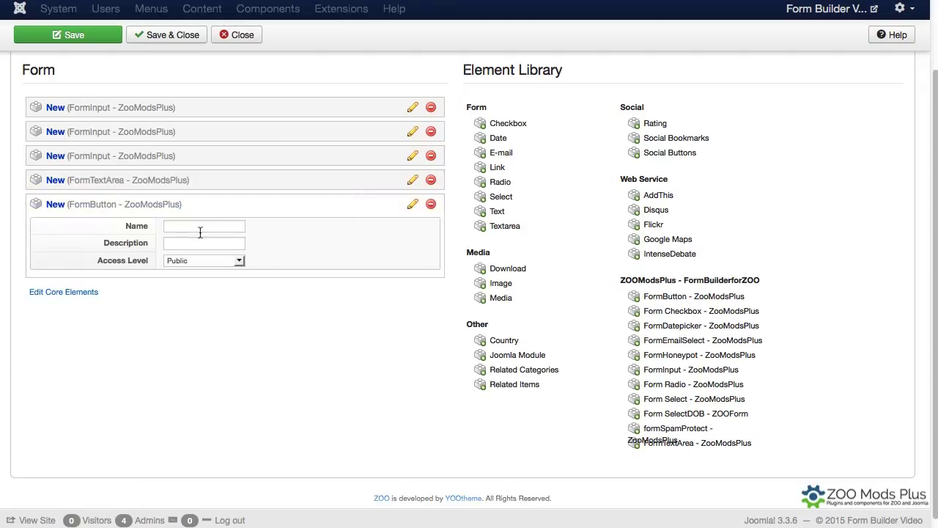
text(Submit)
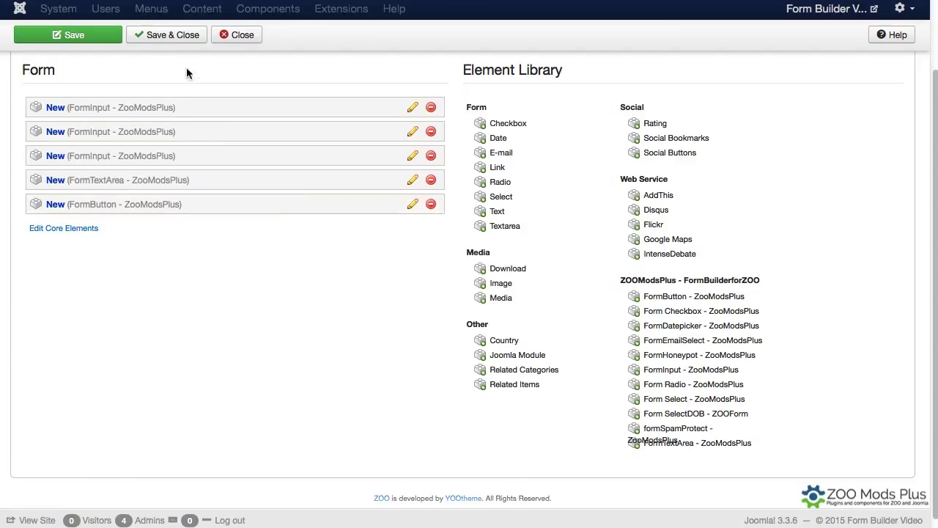
mouse_move(166, 72)
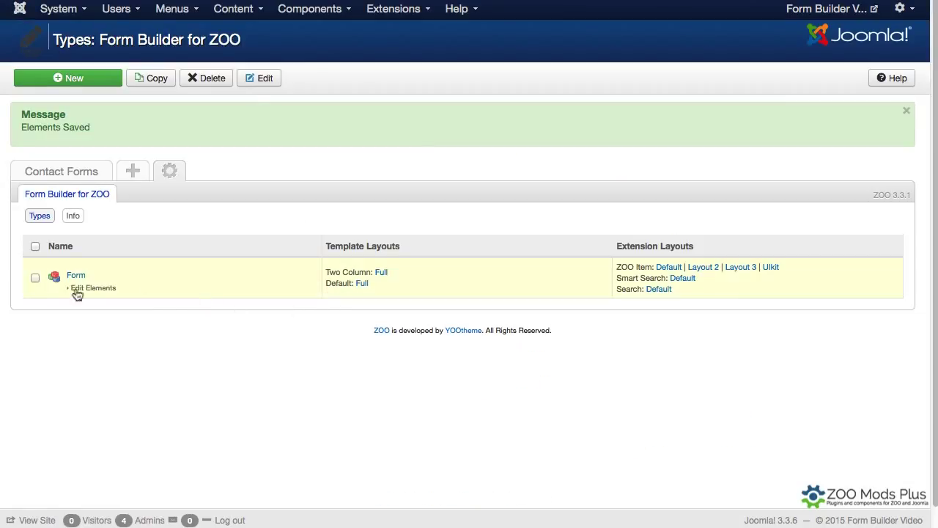
mouse_move(331, 320)
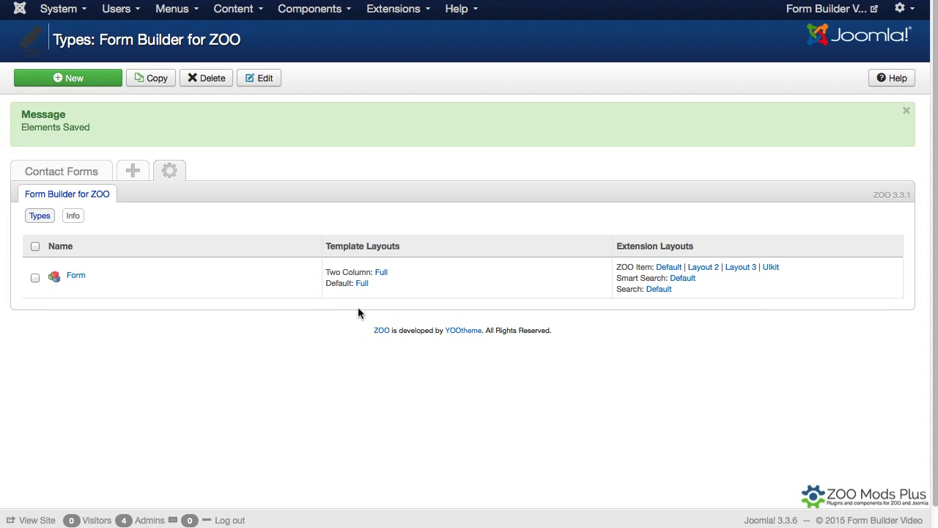
mouse_move(362, 284)
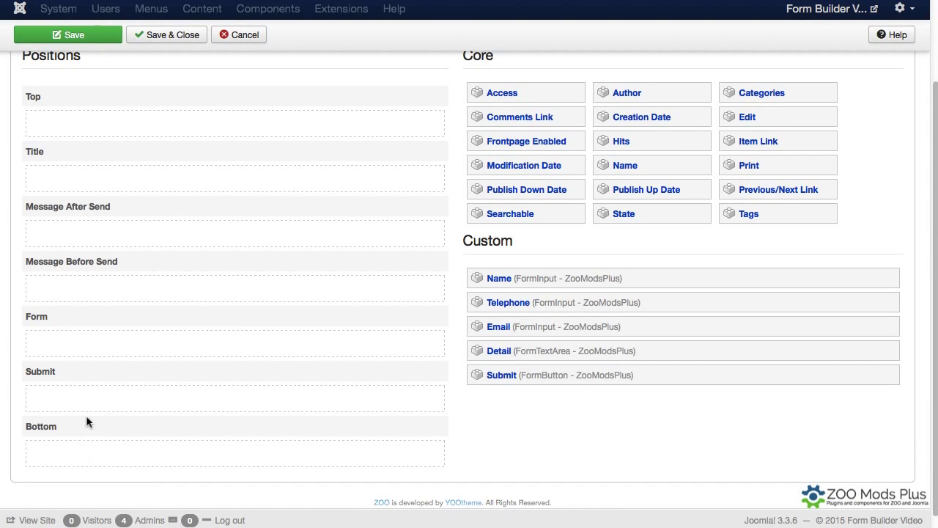
mouse_move(96, 182)
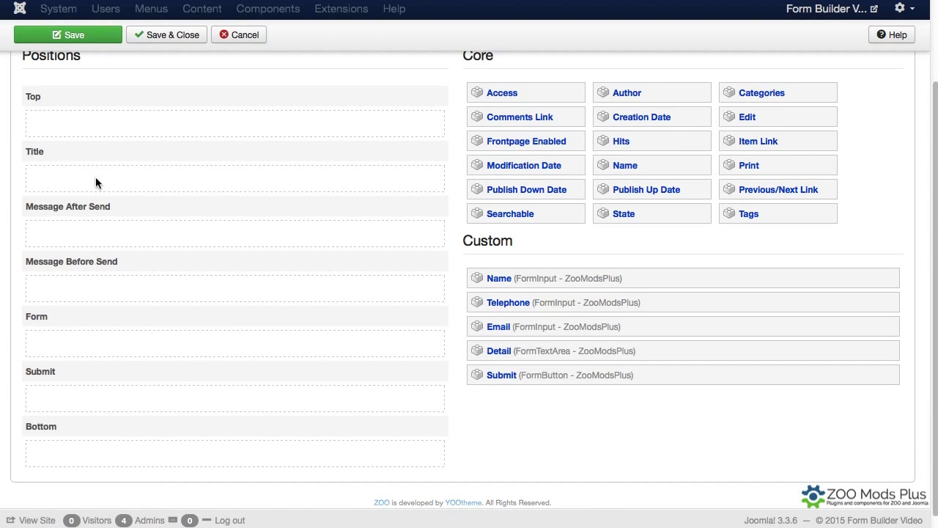
- In the Full layout, place Name in Title, the four inputs in Form and Submit in Submit
scroll(down, 3)
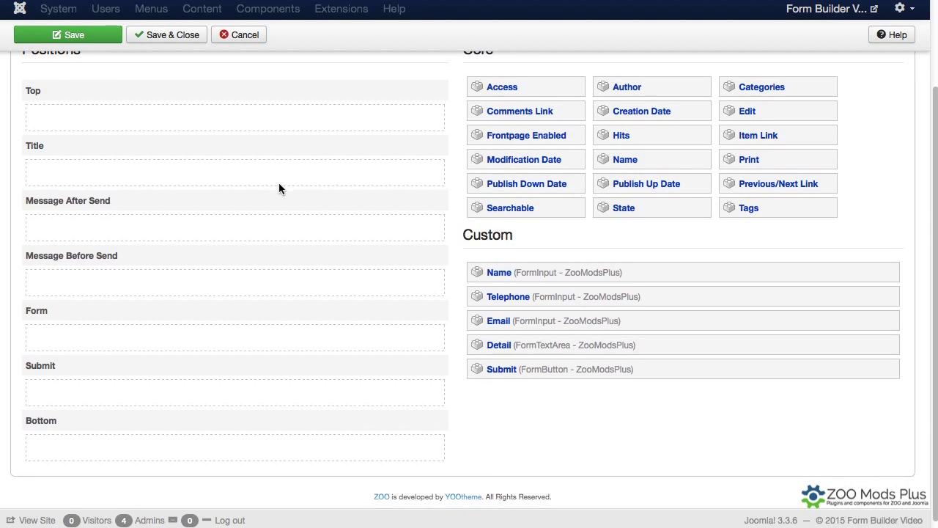
mouse_move(651, 182)
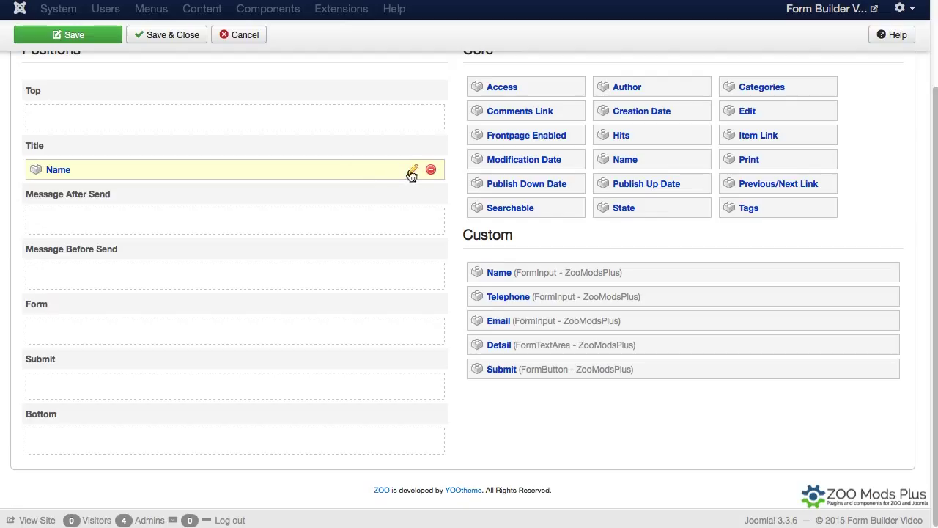
click(413, 170)
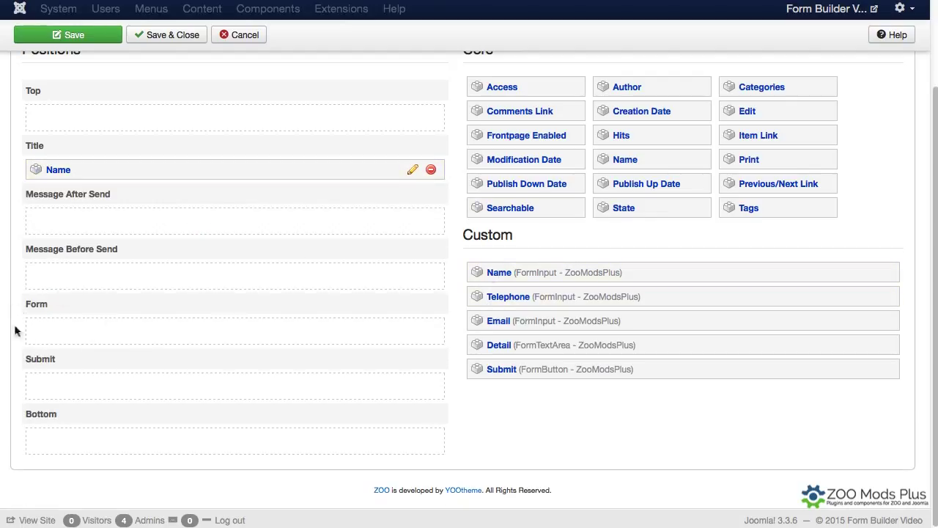
drag(499, 276, 178, 332)
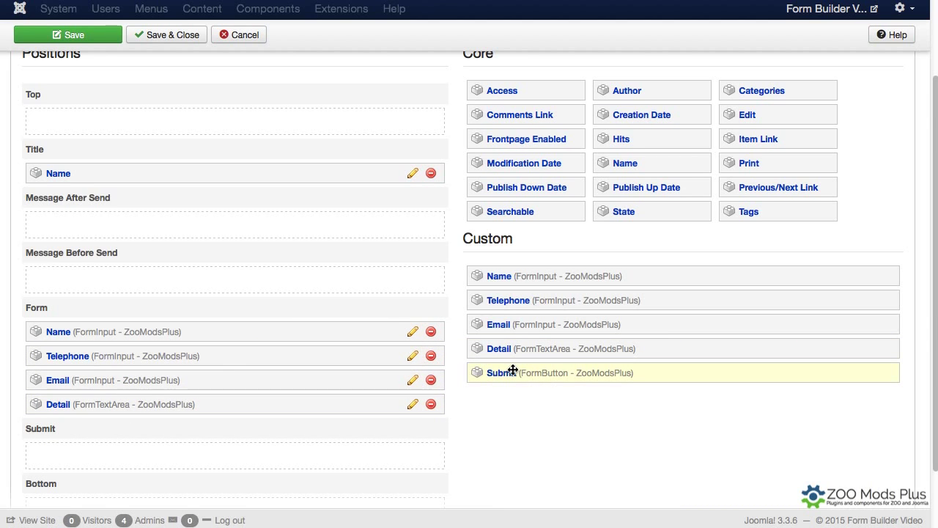
mouse_move(507, 349)
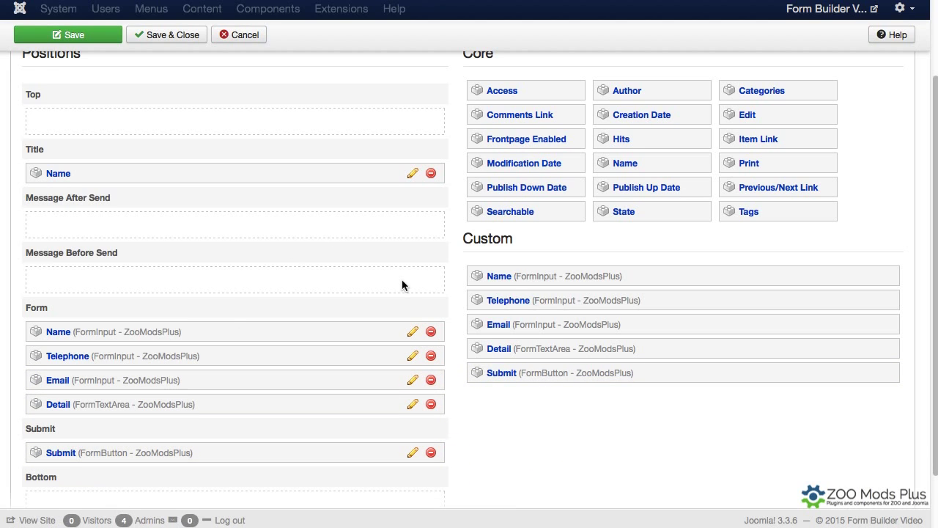
scroll(down, 3)
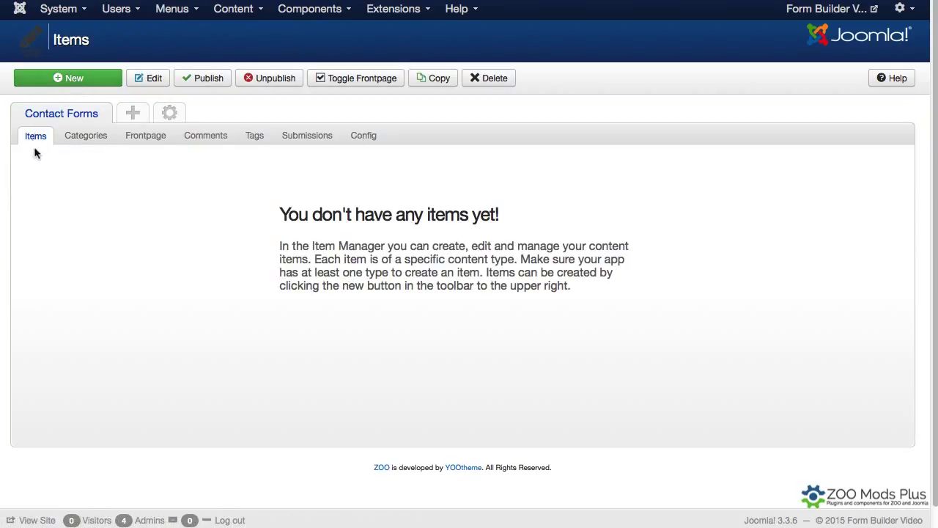
- Create a new Contact Forms item named 'Contact Me' and set it published
click(68, 79)
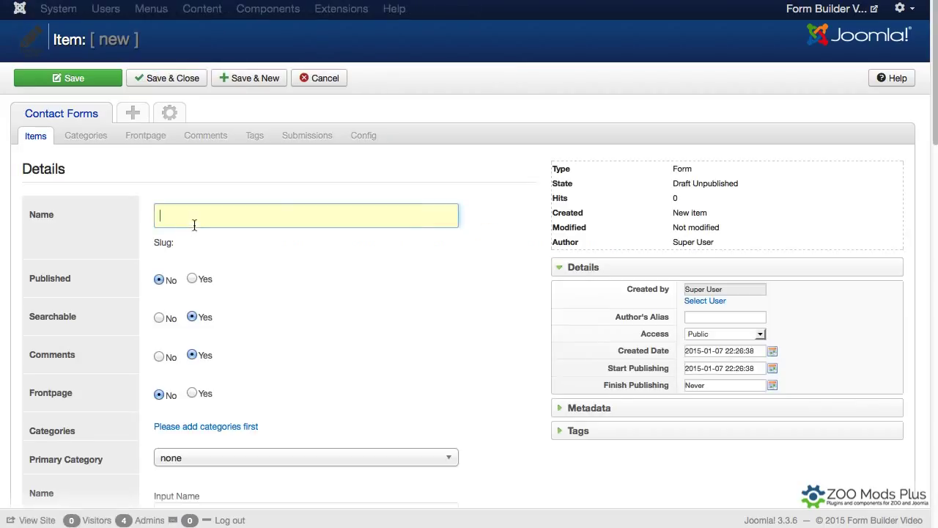
text(C)
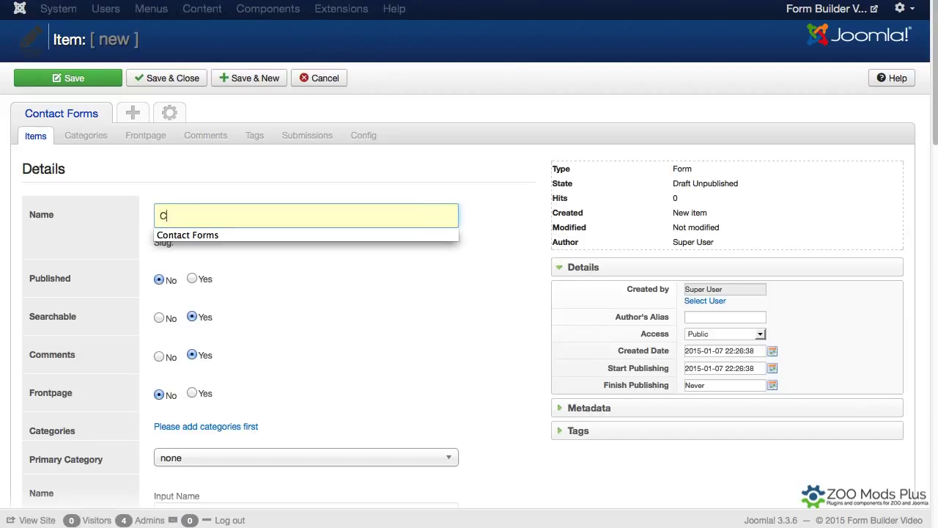
text(ontact Me)
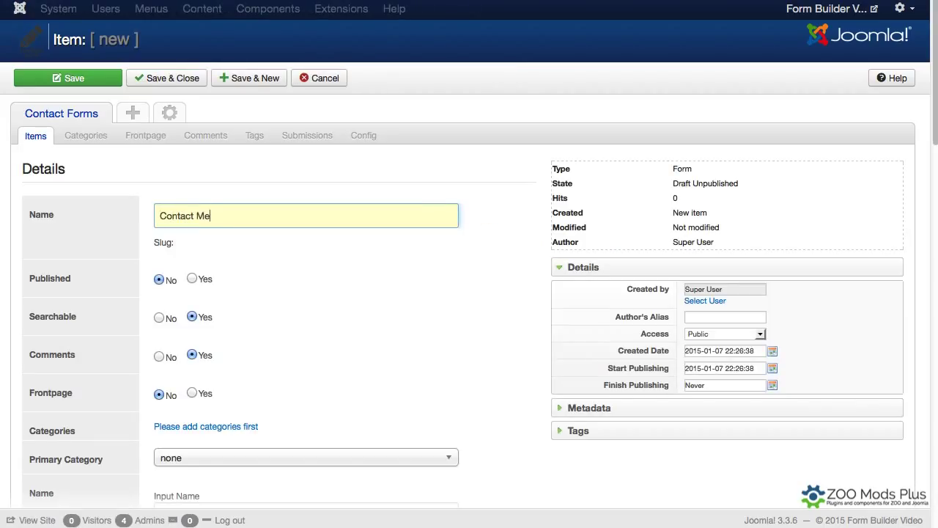
click(193, 279)
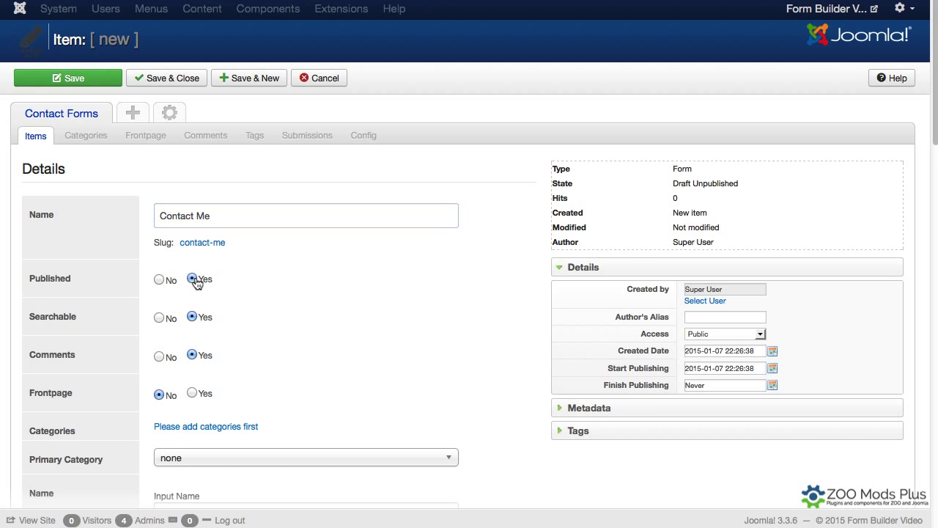
scroll(down, 3)
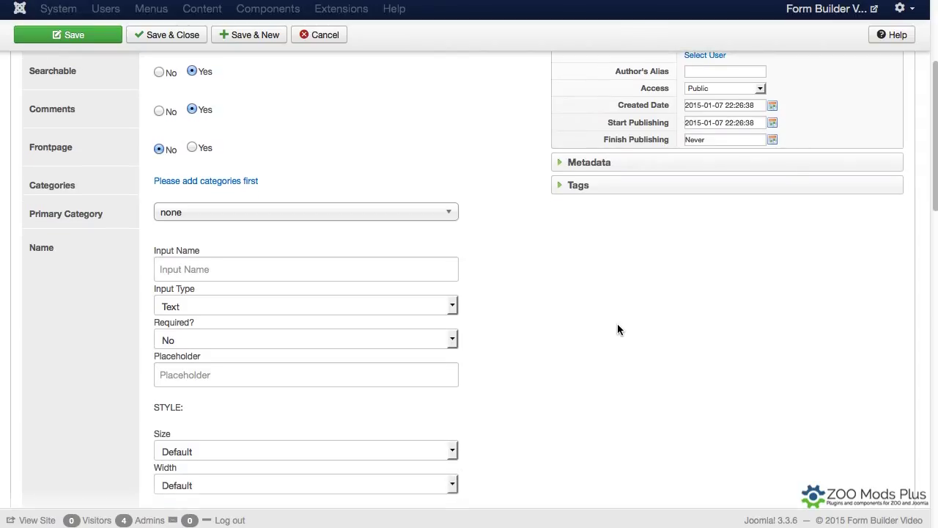
- Give the Name field input name 'Name', type Text and Required Yes
click(305, 244)
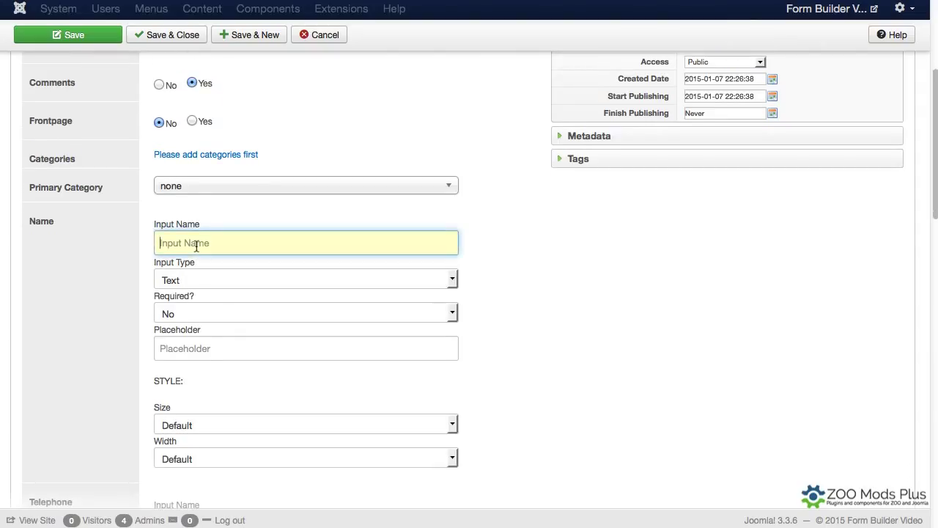
text(Name)
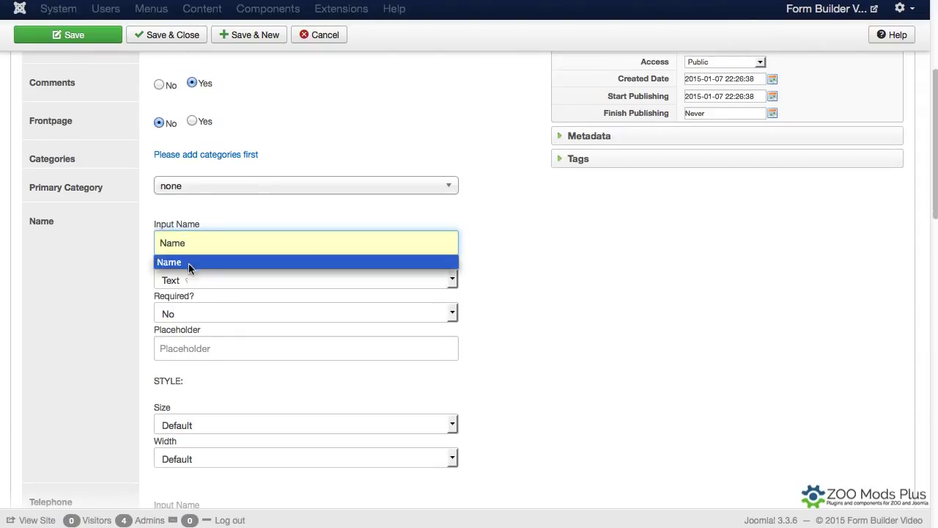
click(305, 279)
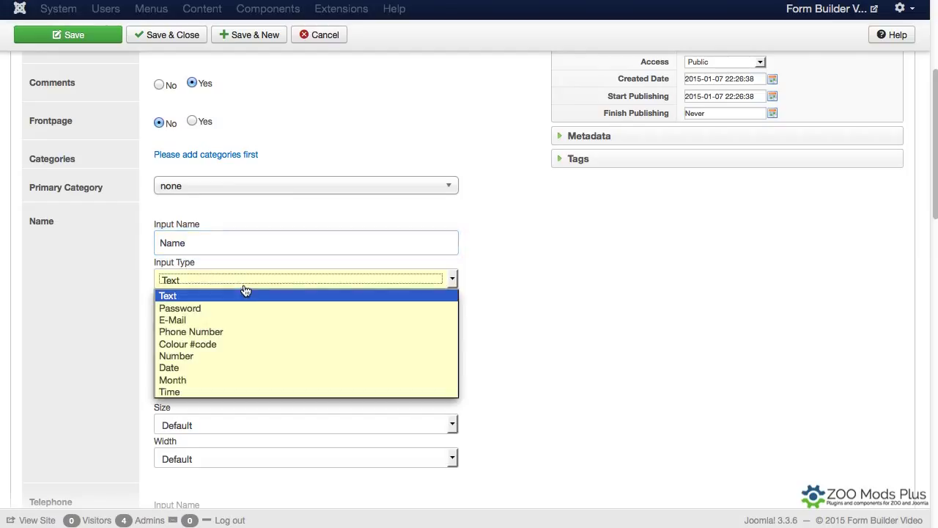
mouse_move(247, 285)
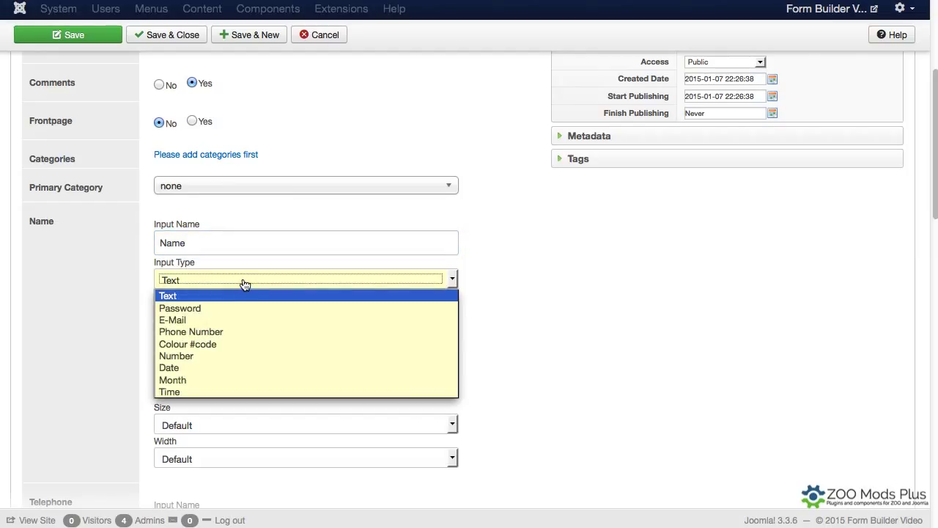
mouse_move(245, 299)
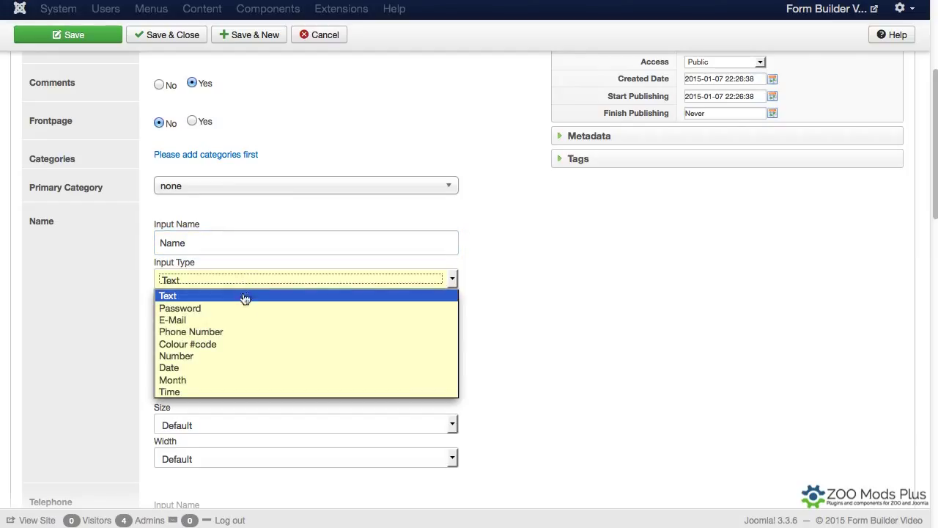
mouse_move(246, 314)
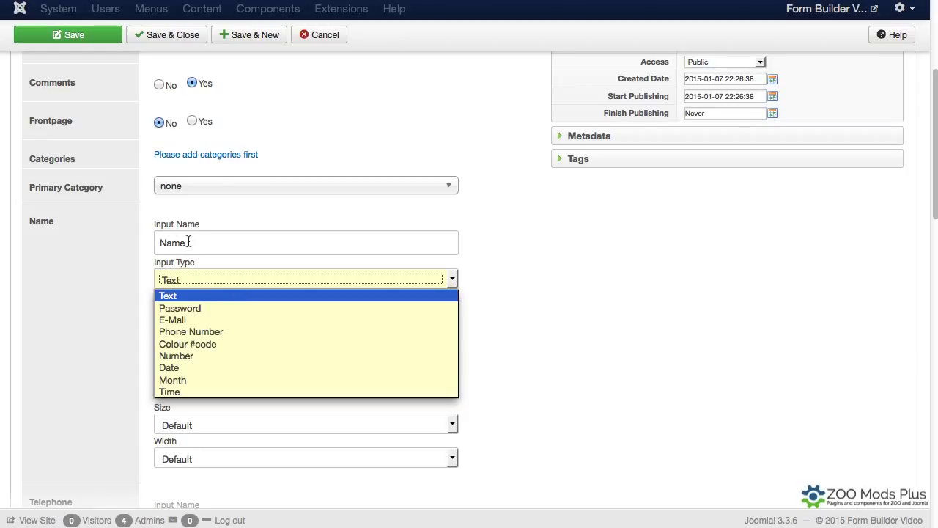
click(167, 295)
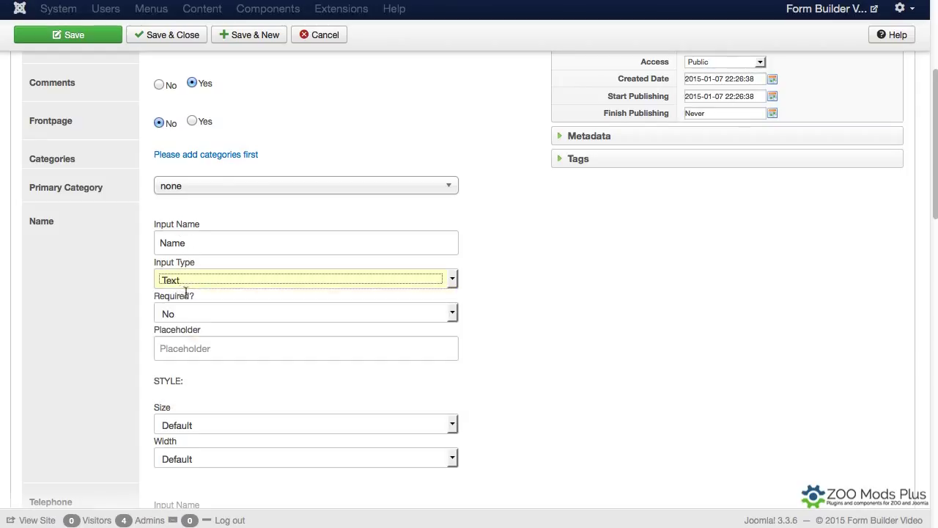
click(305, 311)
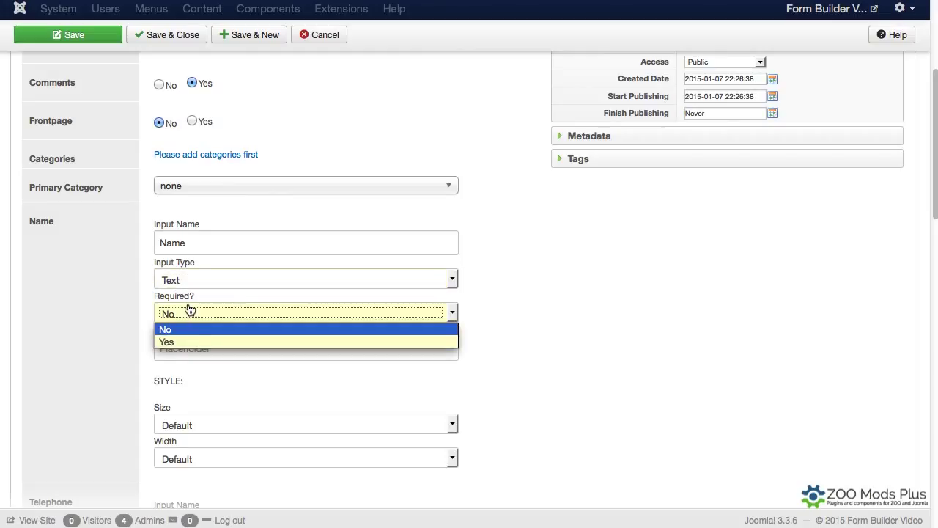
click(167, 341)
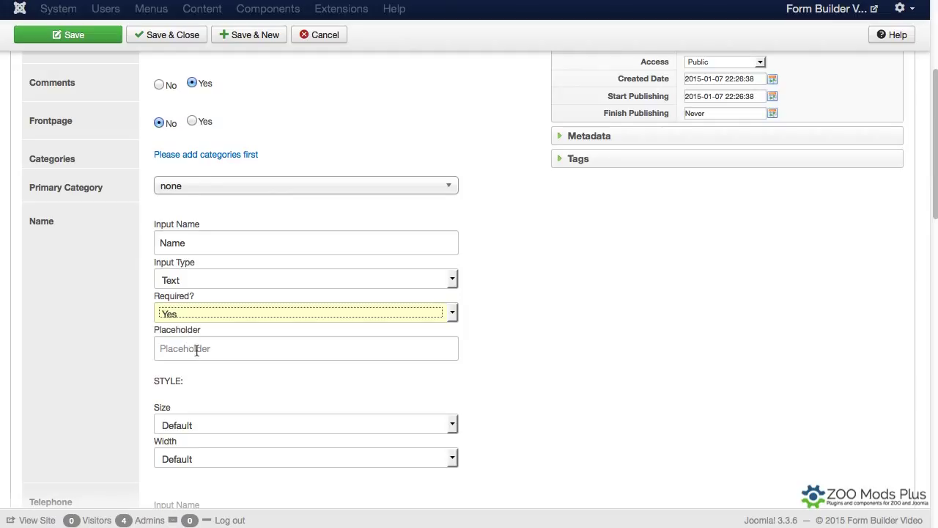
- Set the Name field placeholder 'Your Name' with Large size and Large width
click(305, 349)
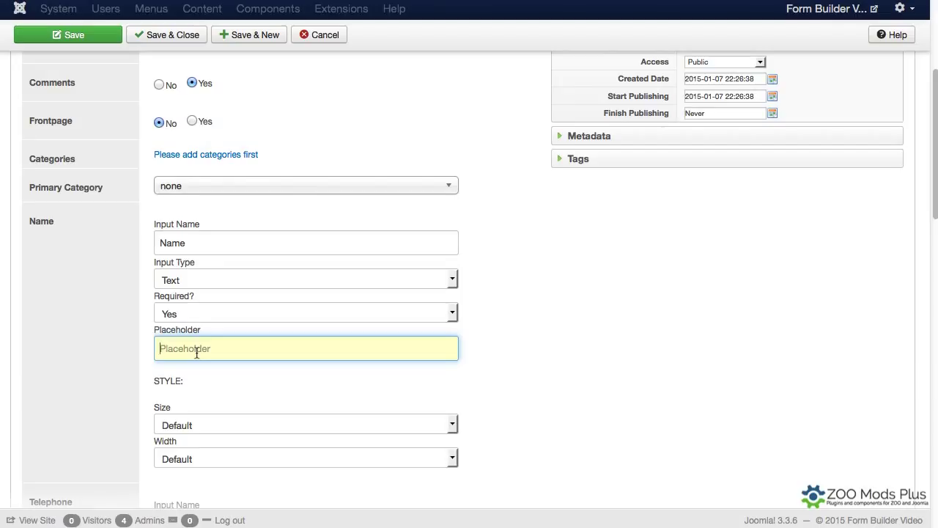
text(Your Name)
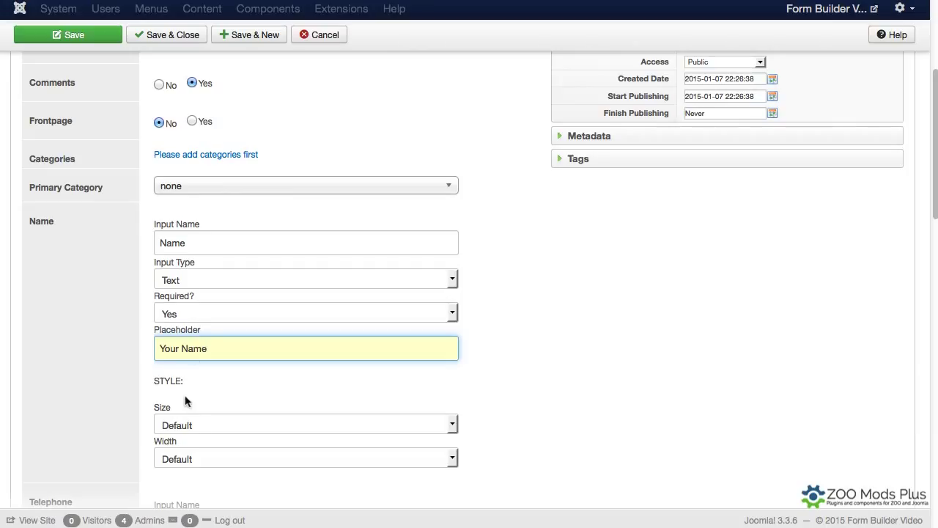
scroll(down, 3)
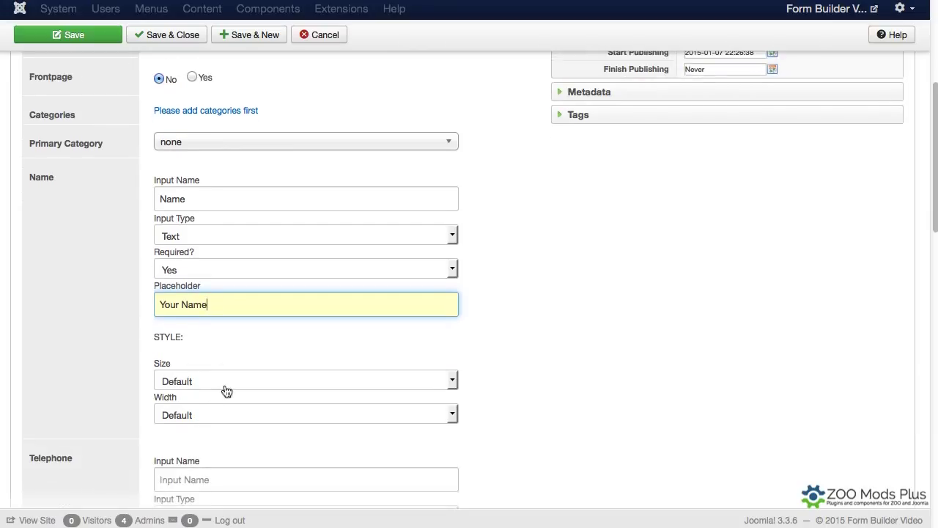
click(305, 381)
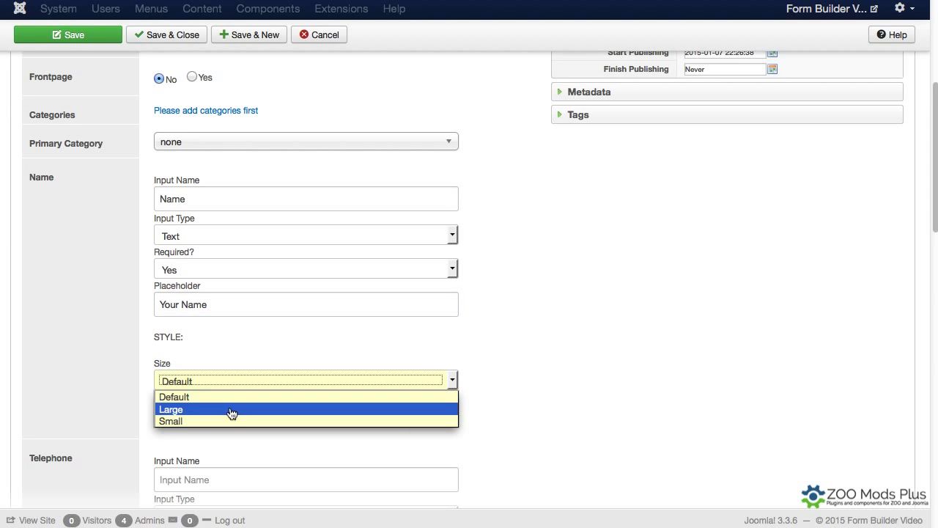
click(170, 409)
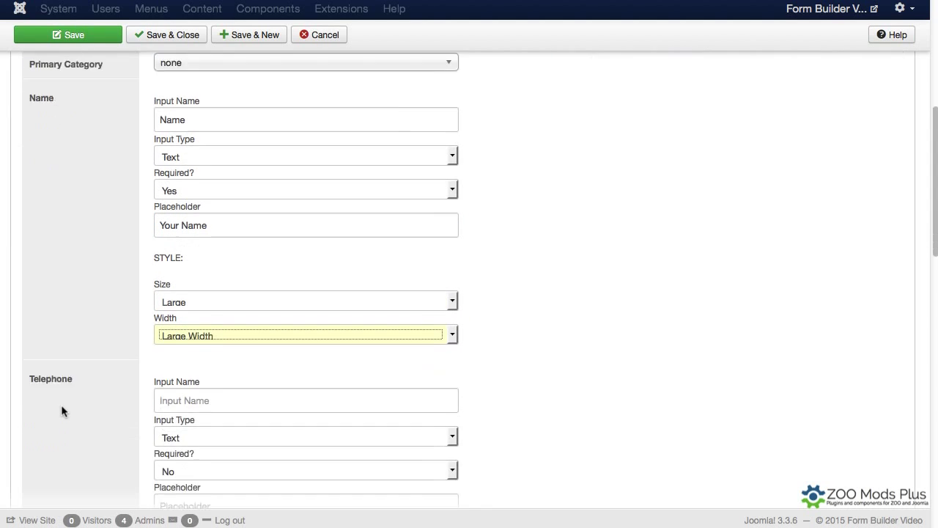
scroll(down, 3)
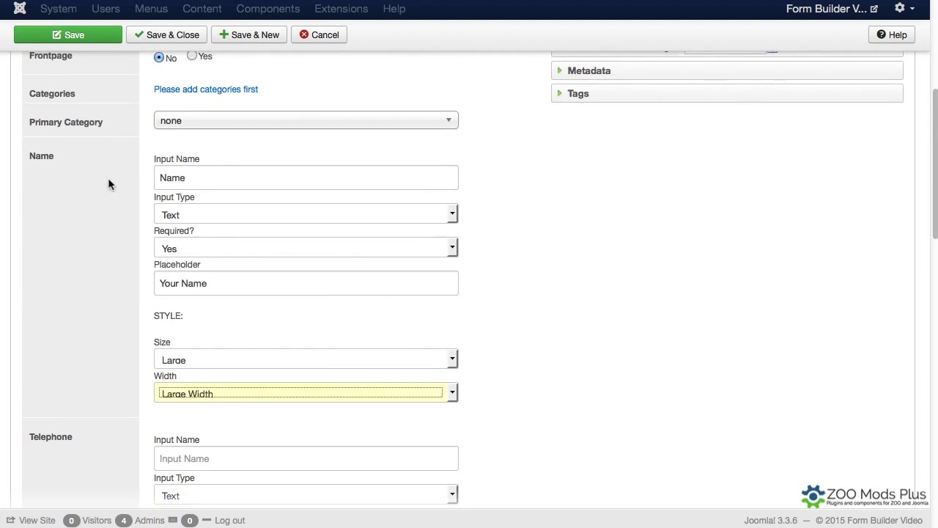
- Make Telephone a required Phone Number input with placeholder 'Your Phone', Large size and width
scroll(down, 3)
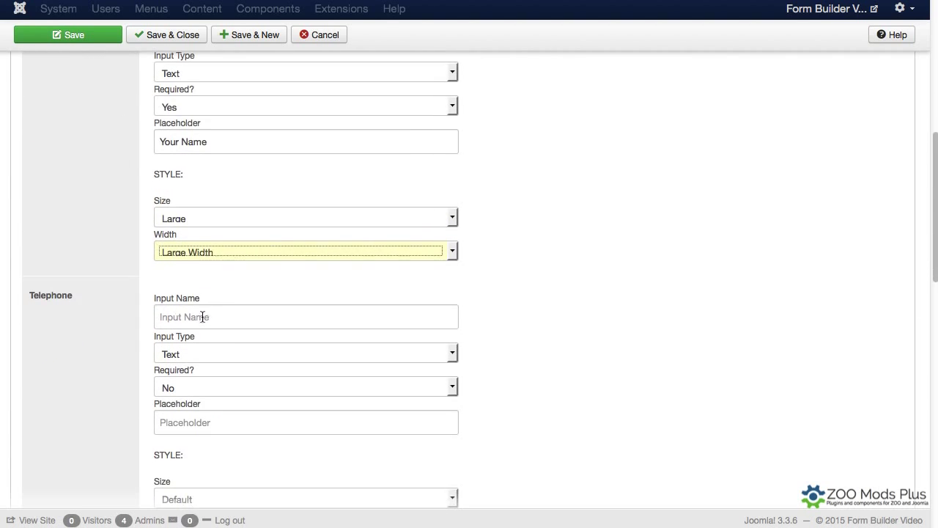
text(Tele)
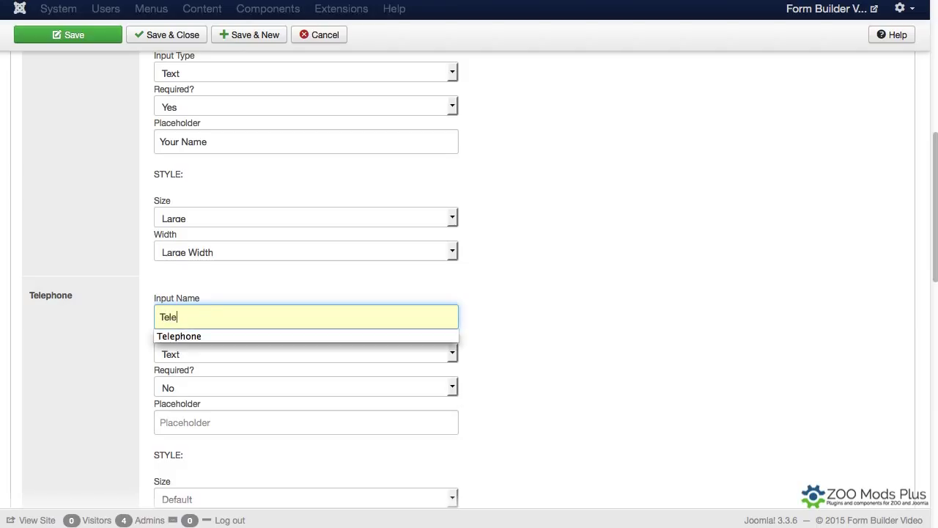
click(179, 336)
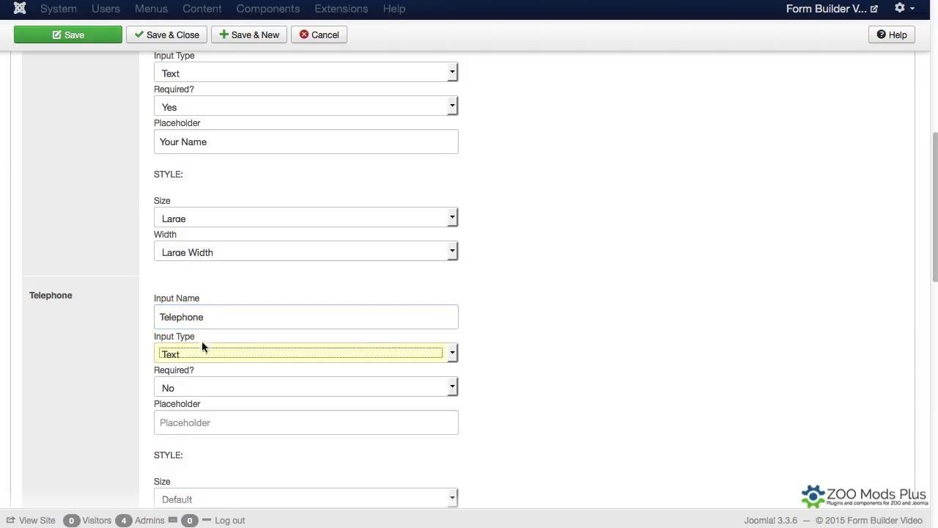
click(305, 352)
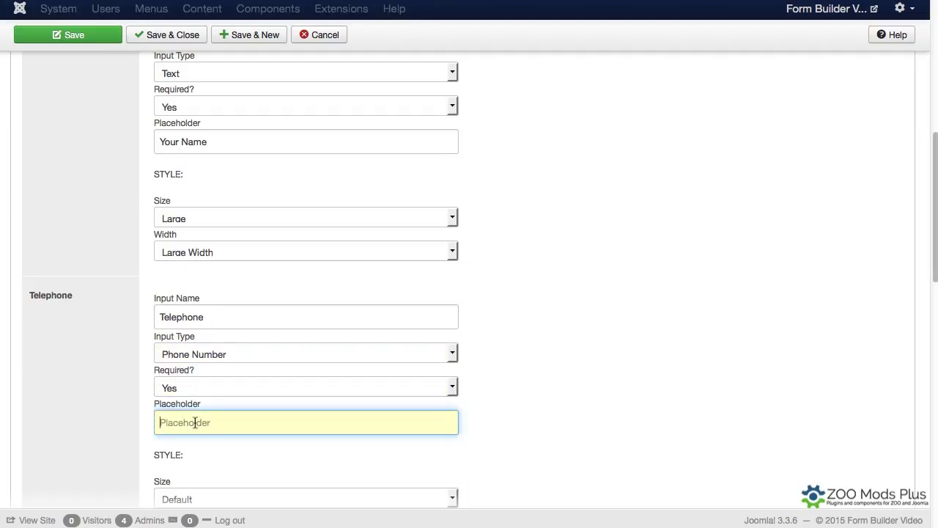
text(Yout Phone)
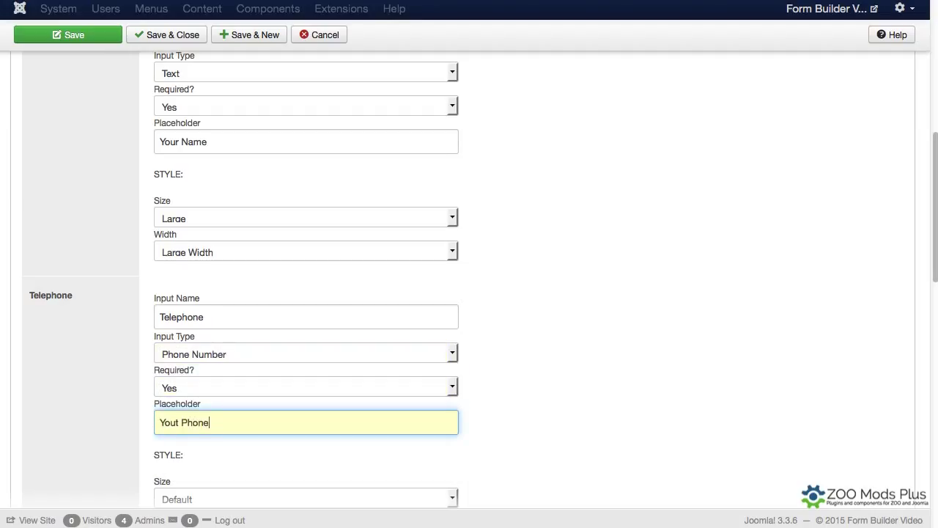
mouse_move(214, 469)
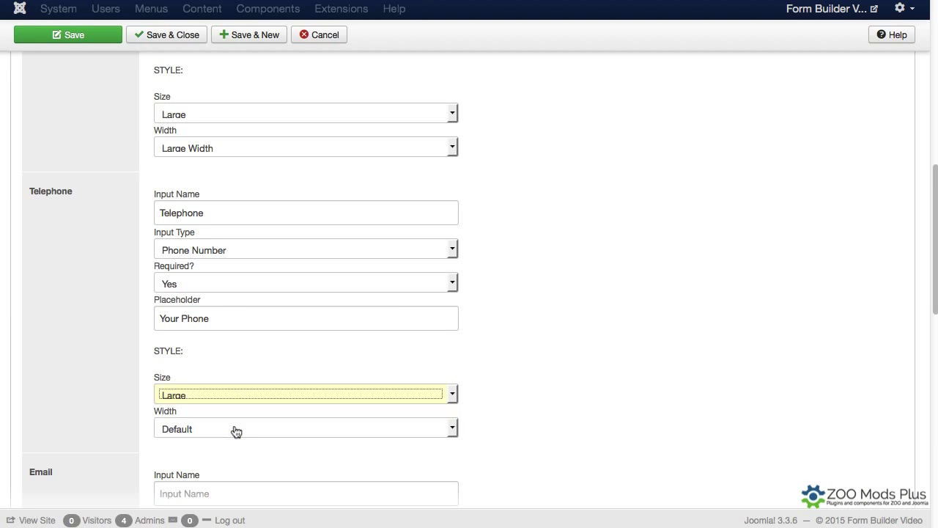
scroll(down, 3)
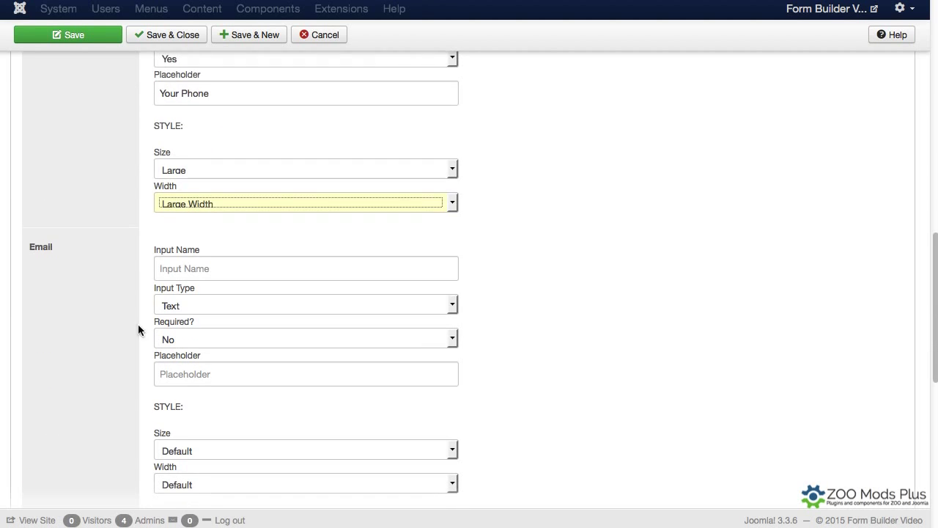
- Make Email a required E-Mail input with placeholder 'Your Email', Large size and width
click(305, 269)
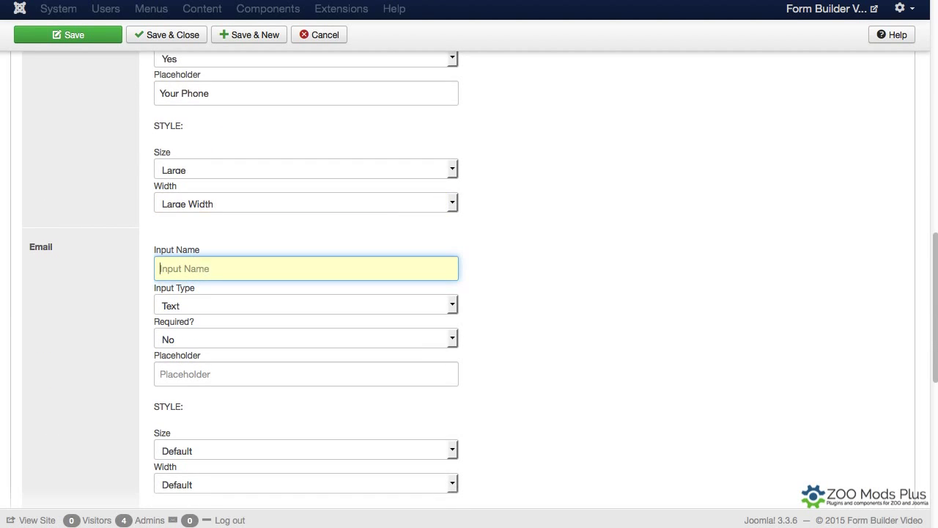
text(Email)
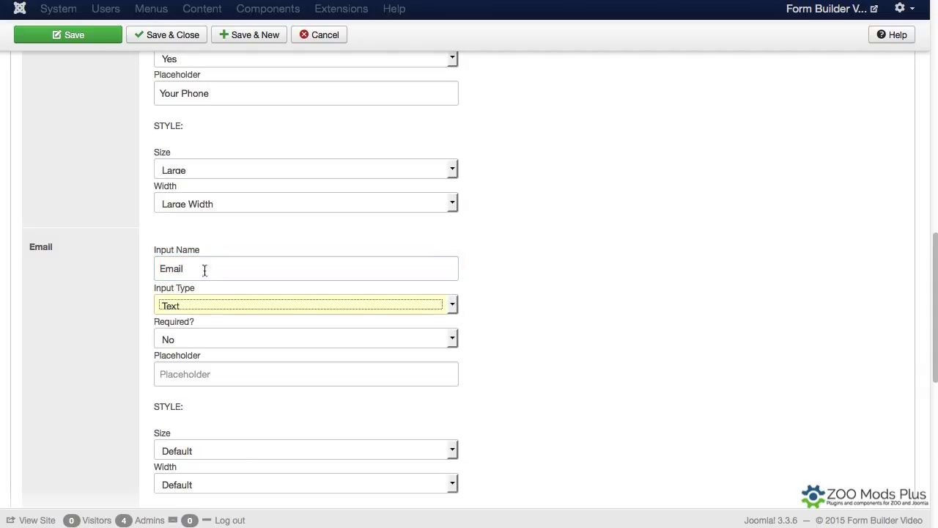
click(305, 304)
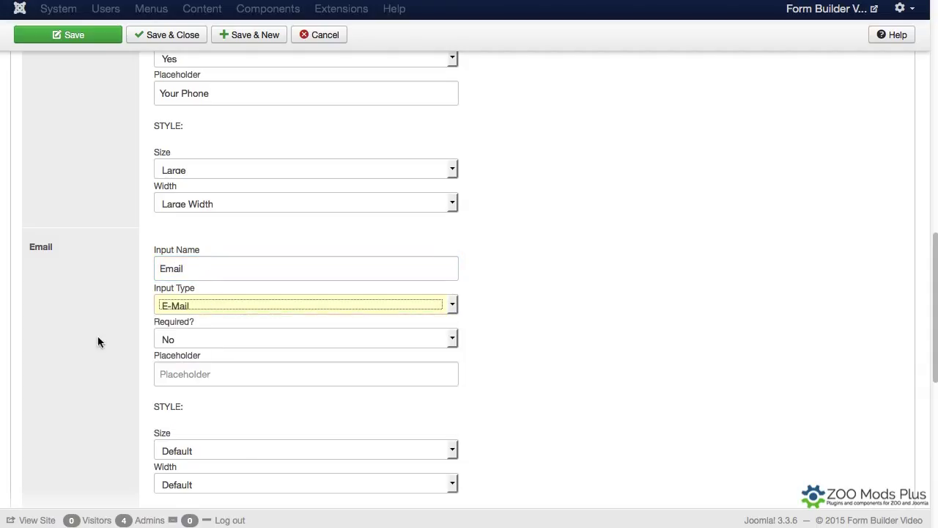
scroll(down, 3)
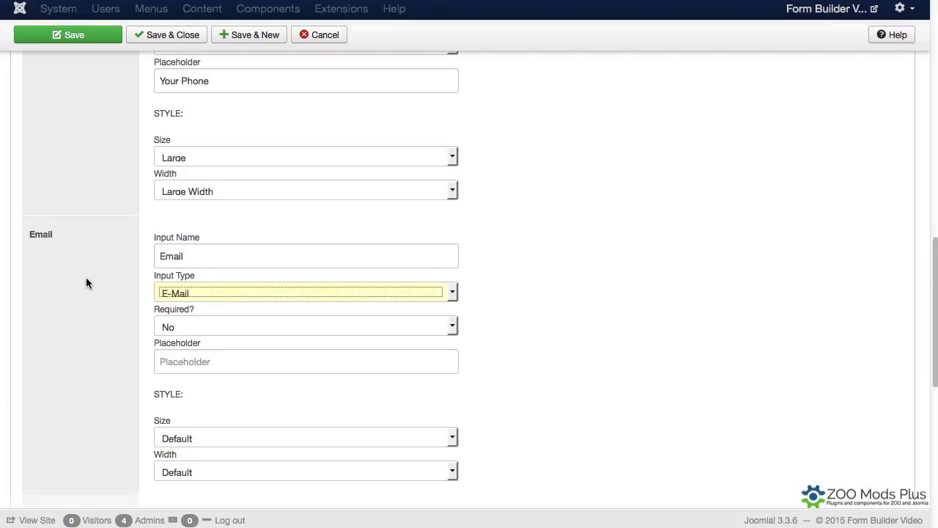
mouse_move(119, 284)
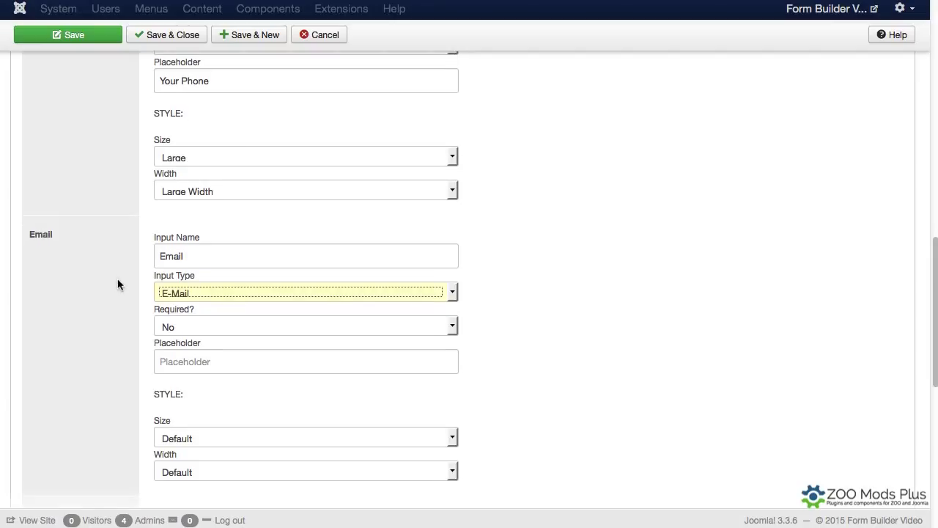
click(305, 326)
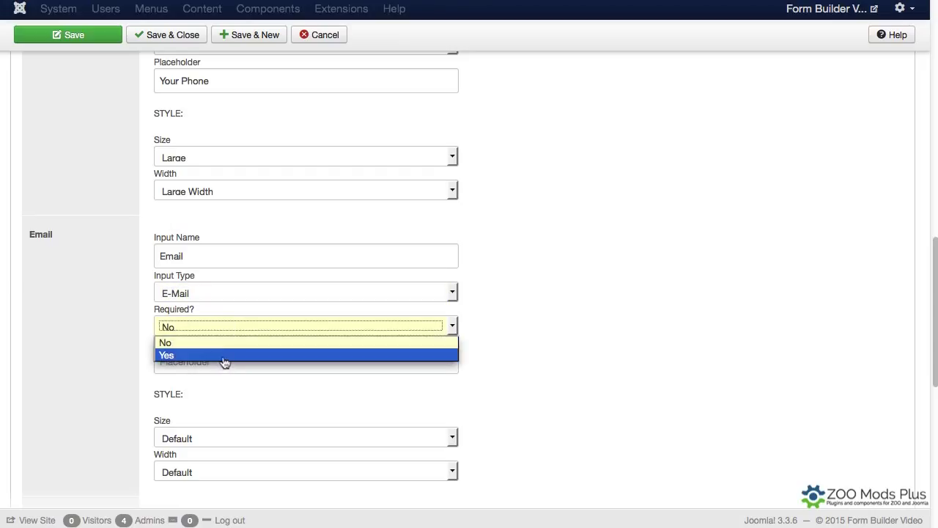
click(167, 355)
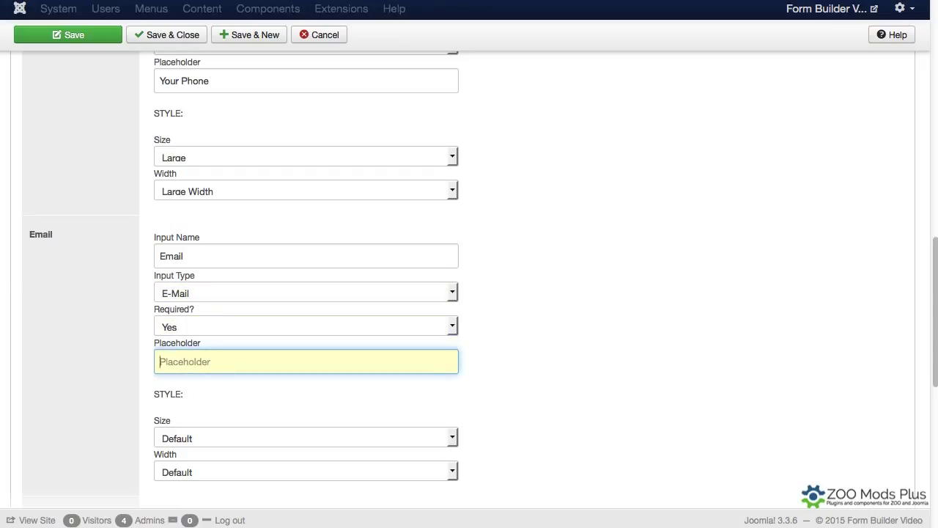
text(Your Email)
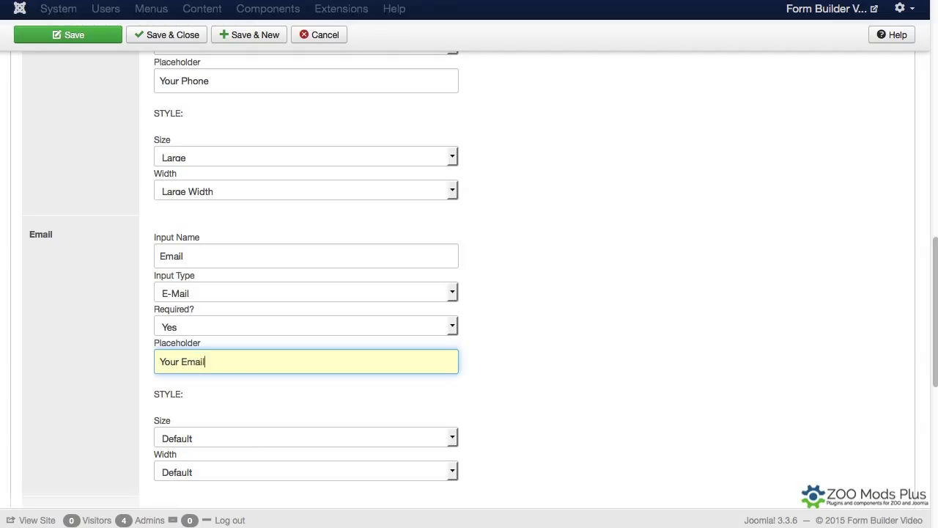
click(305, 437)
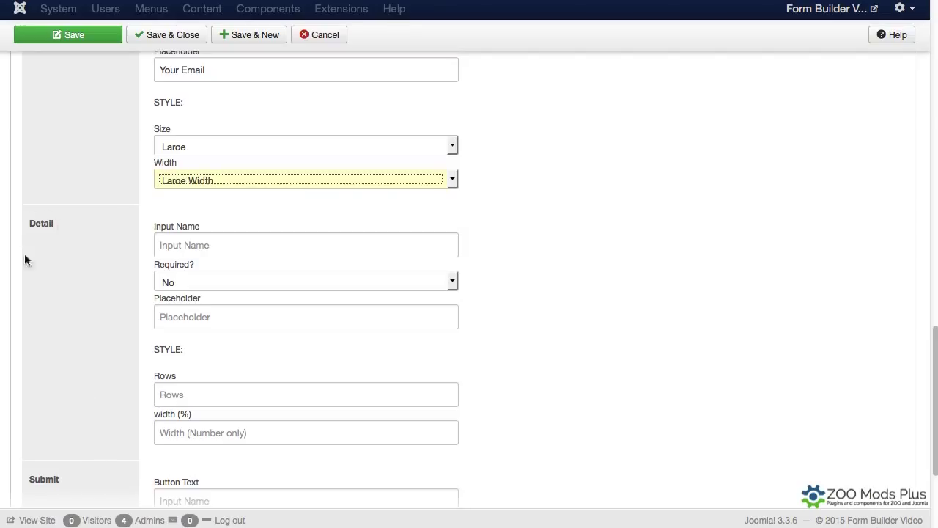
- Name the input Detail, make it required and add the placeholder 'Please give further details'
click(305, 245)
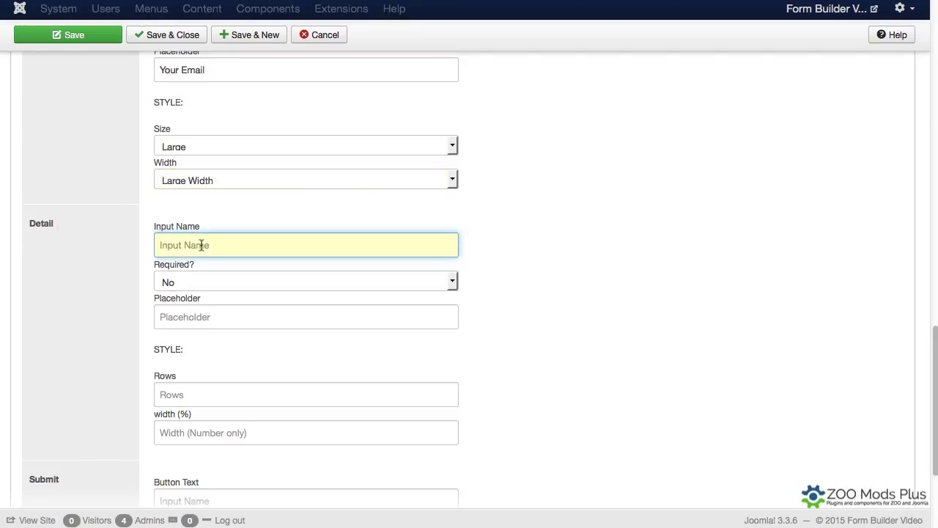
text(De)
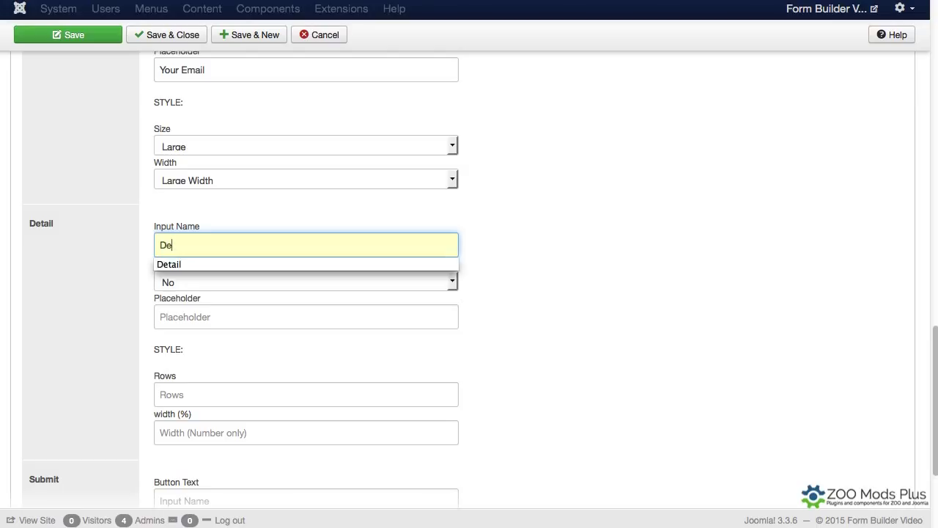
click(306, 282)
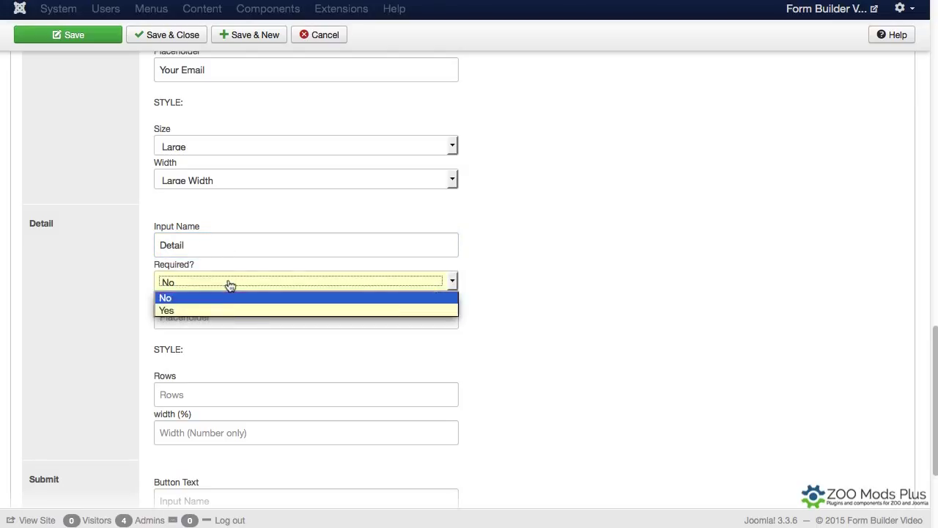
click(167, 311)
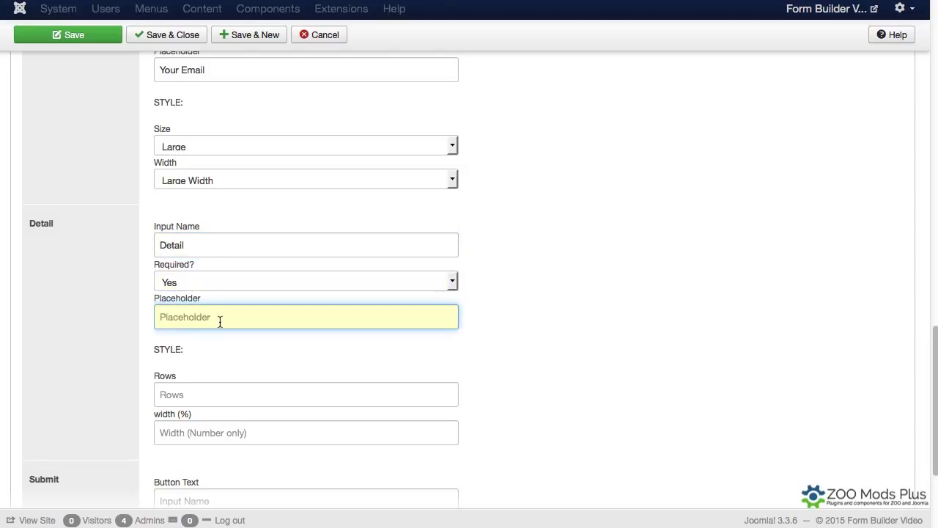
text(Please give further d)
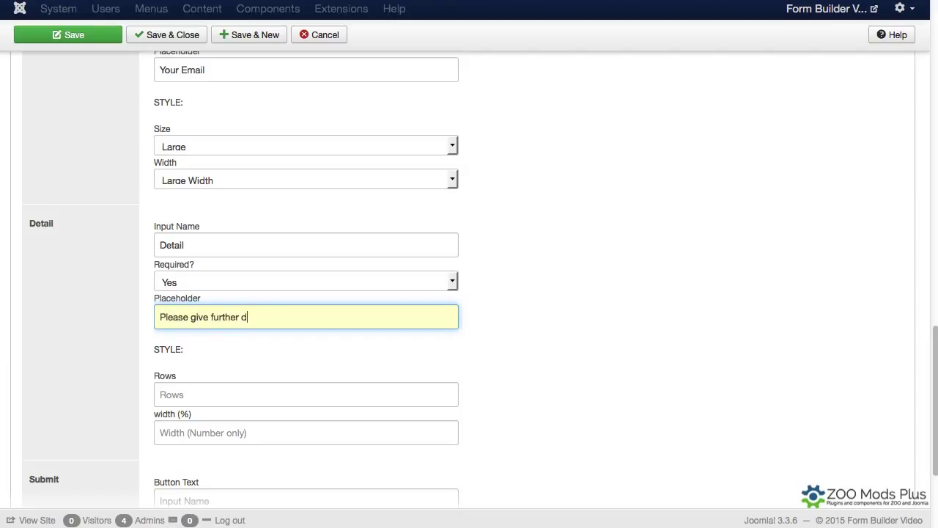
- Give the Detail text area 8 rows and 80% width
click(305, 395)
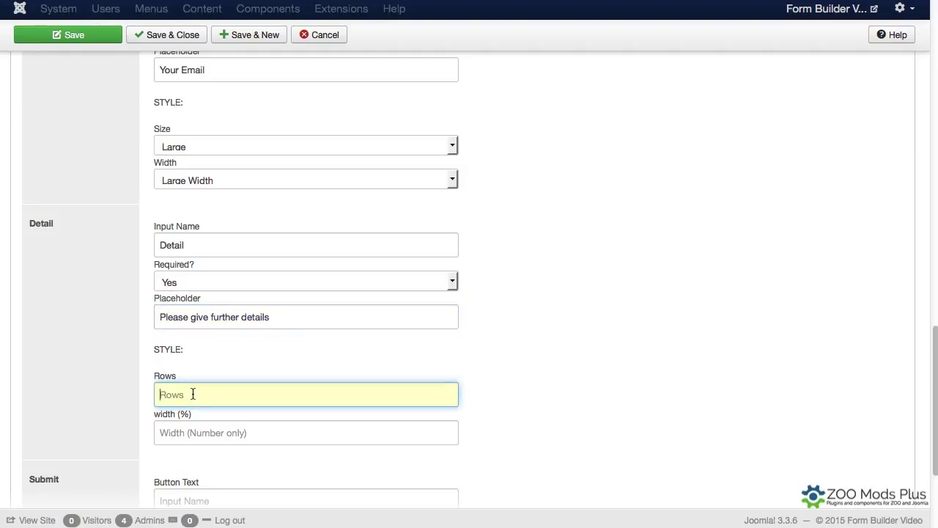
text(8)
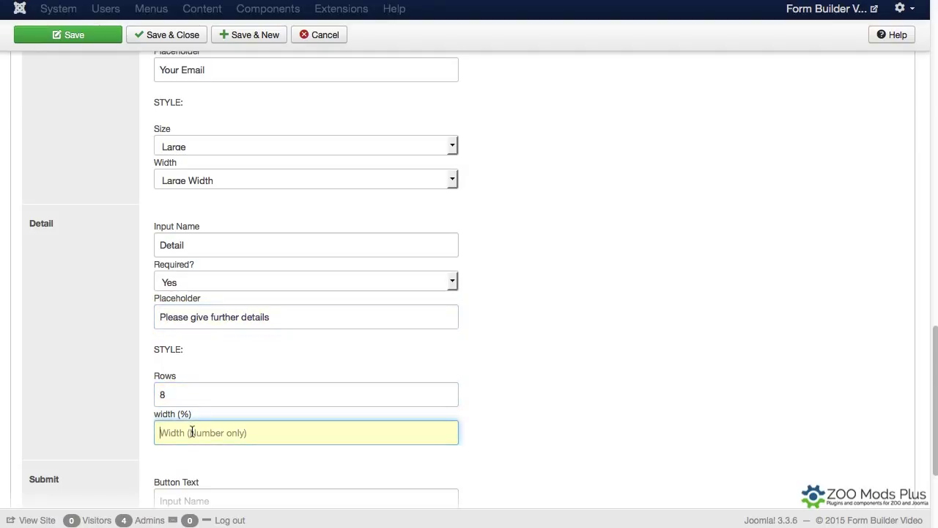
text(80)
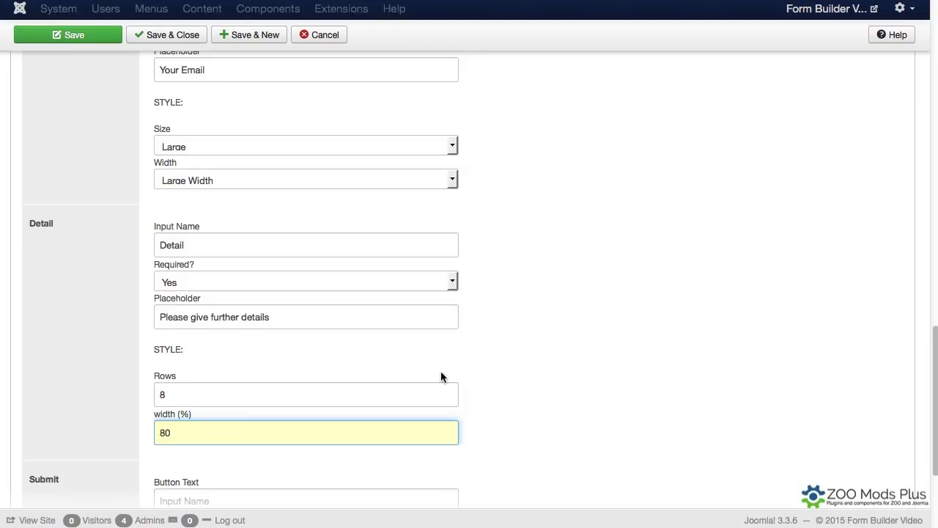
scroll(down, 3)
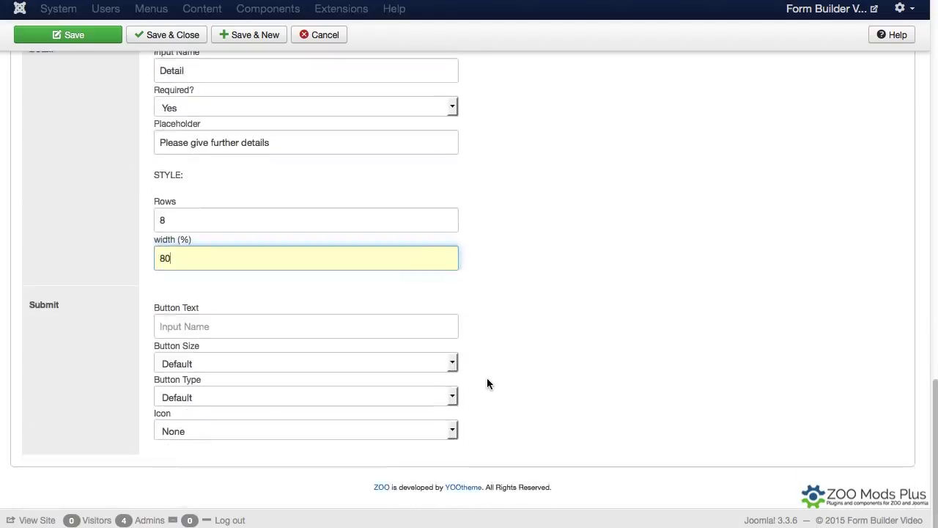
- Label the submit button Send, set it to Large Primary style and choose an icon
click(305, 325)
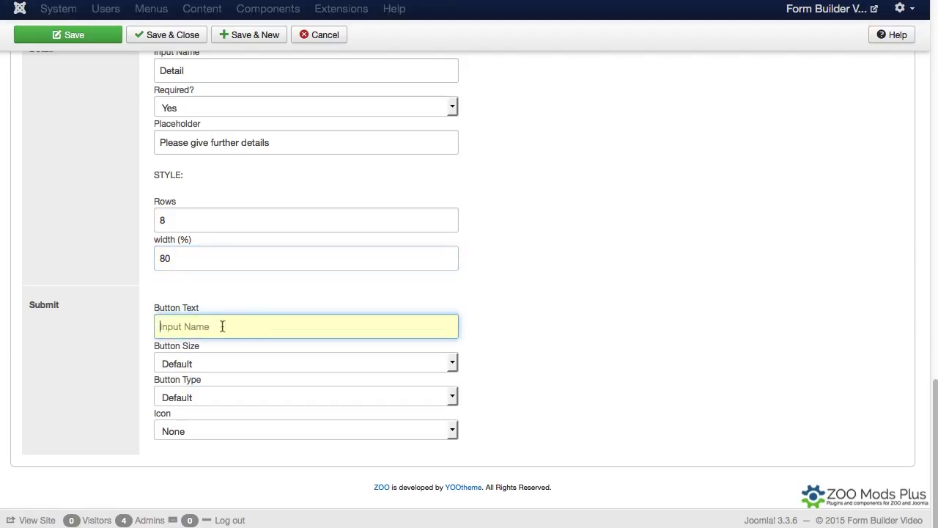
text(Send)
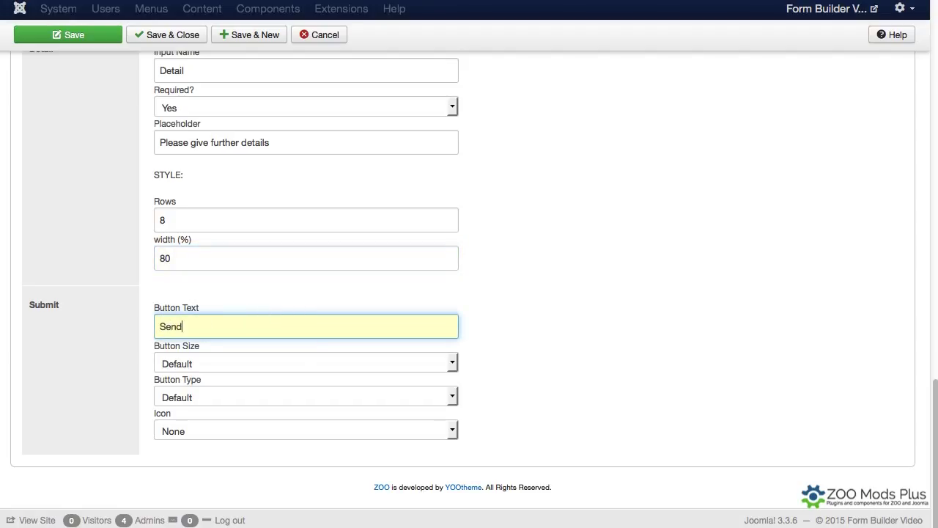
click(305, 396)
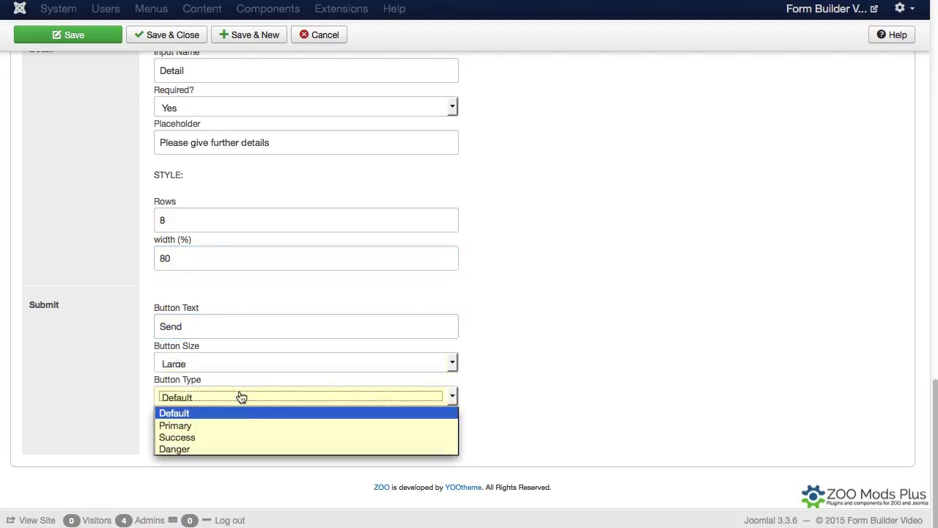
click(176, 426)
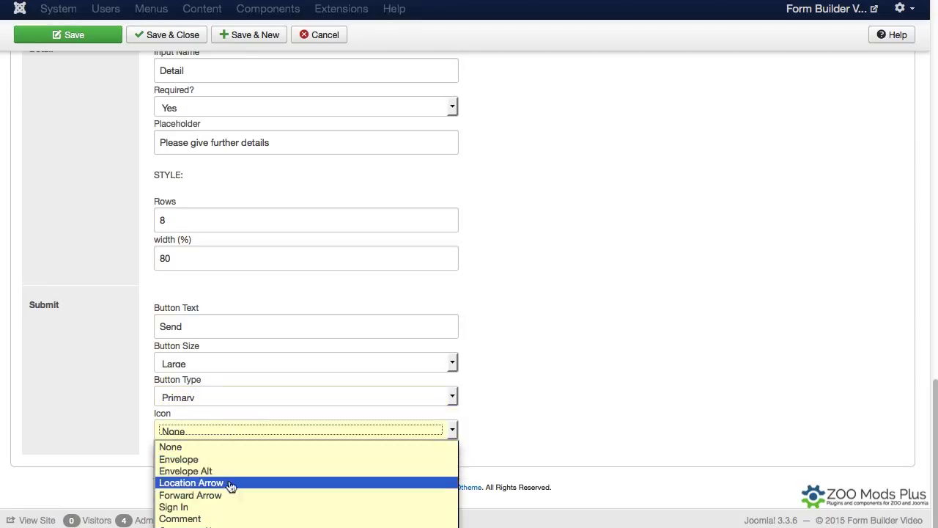
click(184, 473)
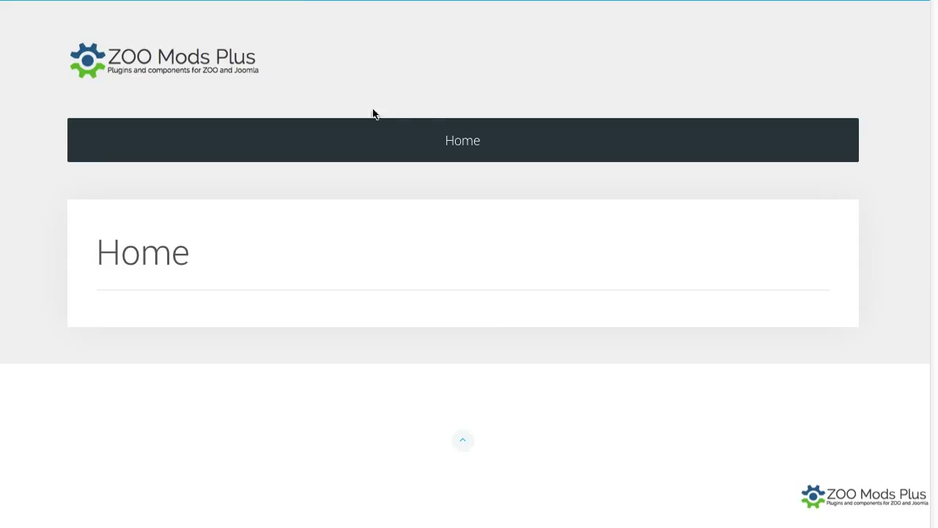
mouse_move(755, 176)
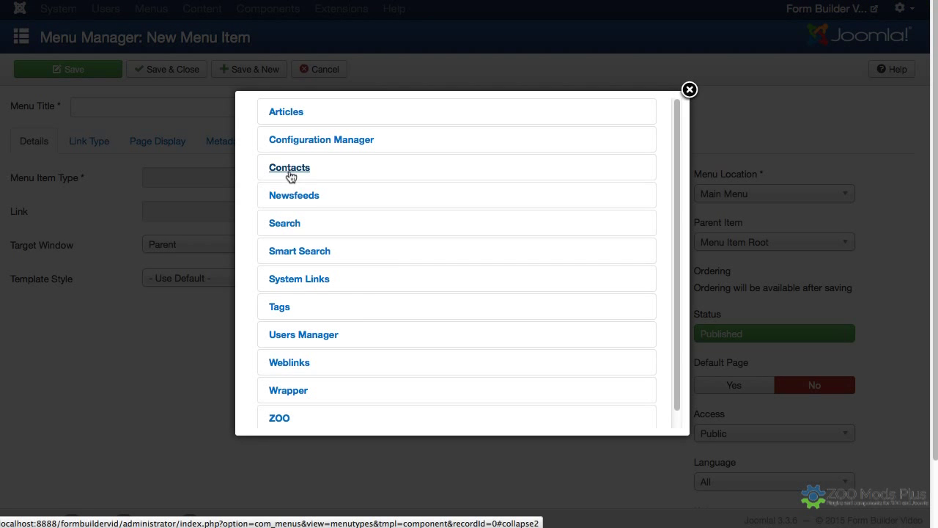
- Choose the ZOO Item menu type and title the new menu item 'Contact Me'
click(279, 418)
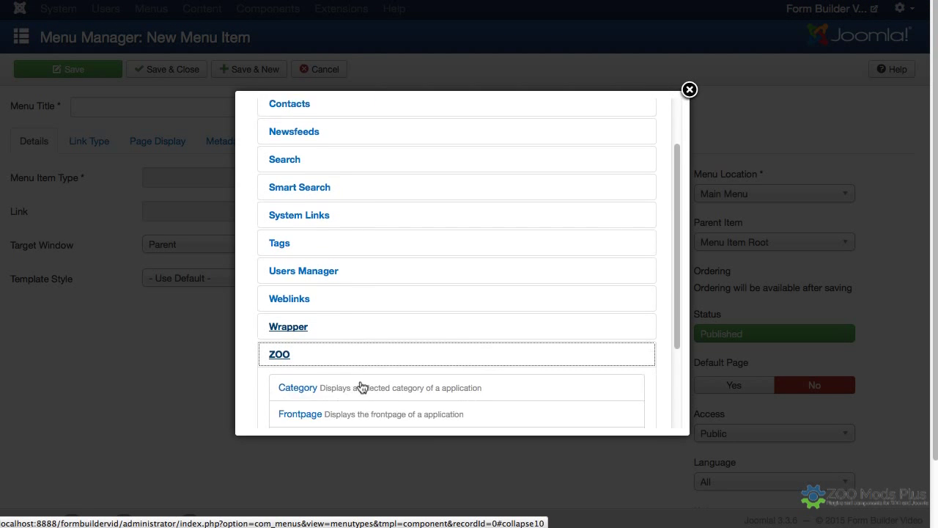
click(689, 89)
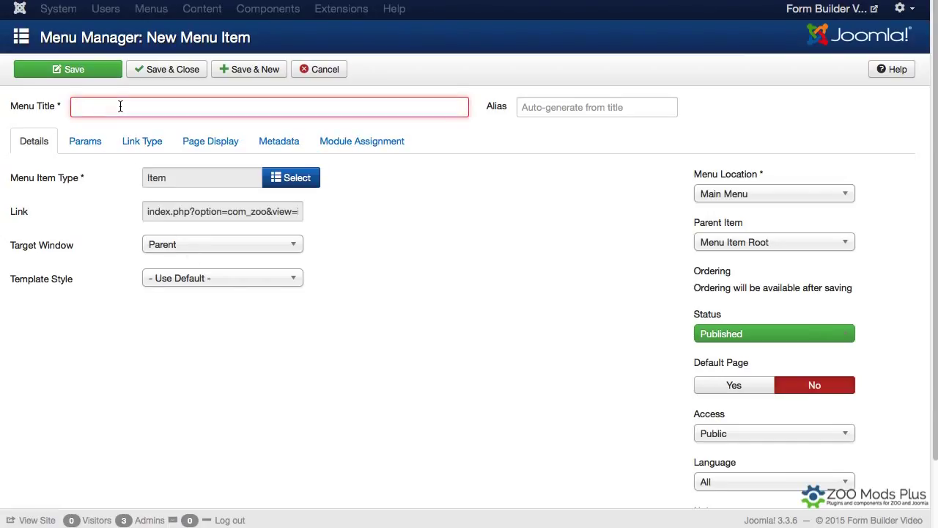
text(Contact Me)
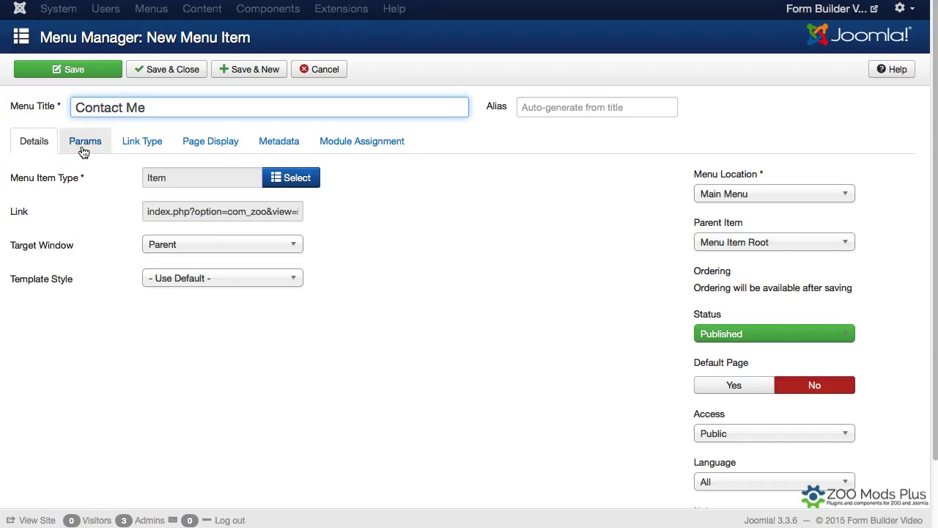
click(86, 141)
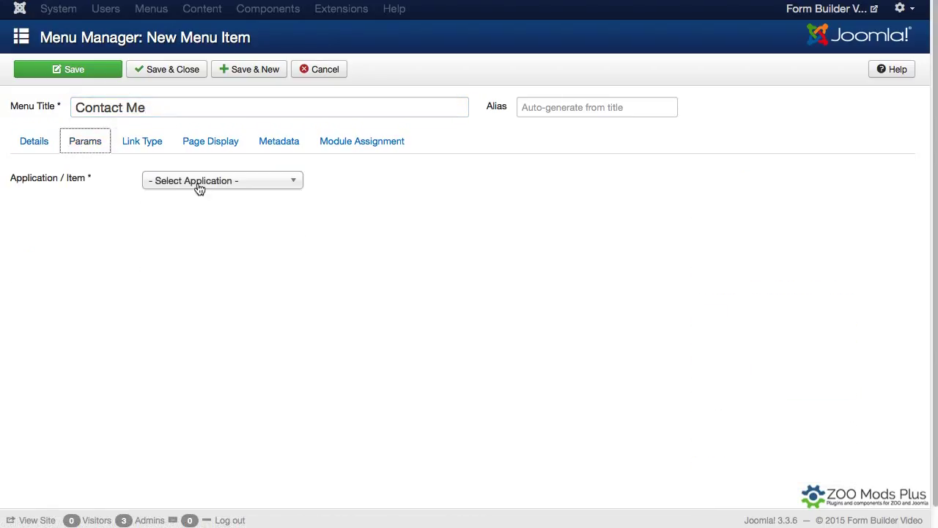
- Link the menu item to the Contact Me form in the Contact Forms application
click(223, 181)
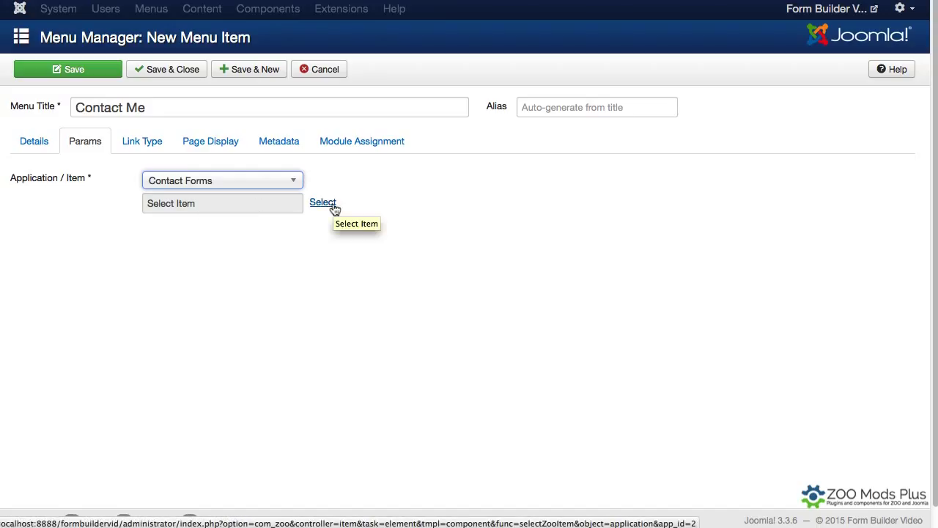
mouse_move(270, 181)
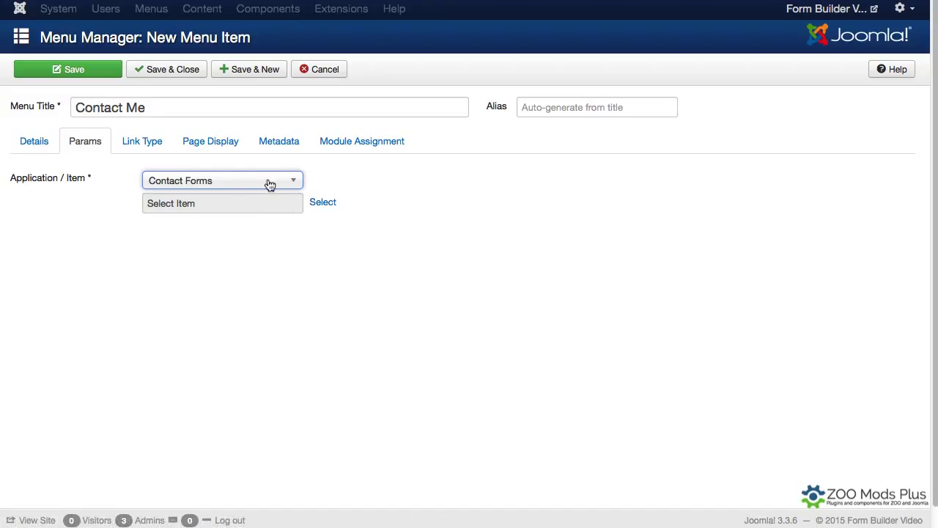
click(323, 202)
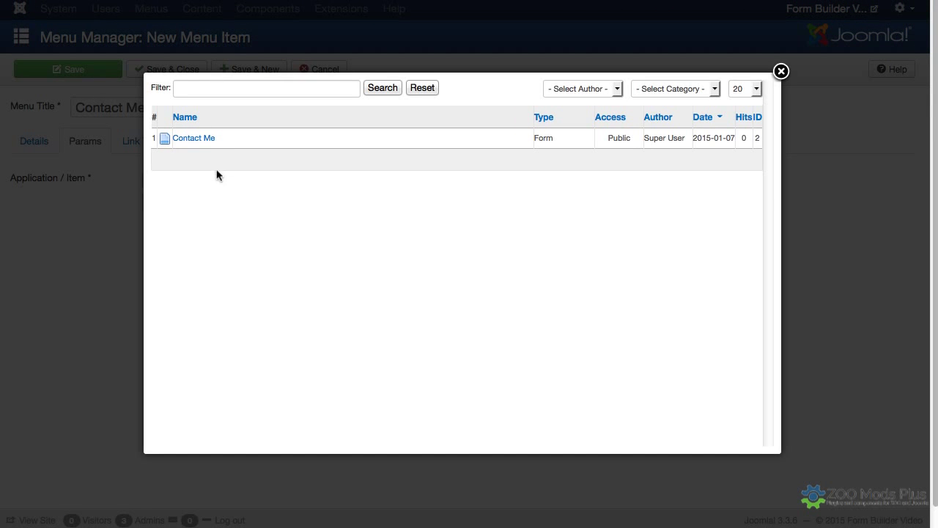
click(193, 138)
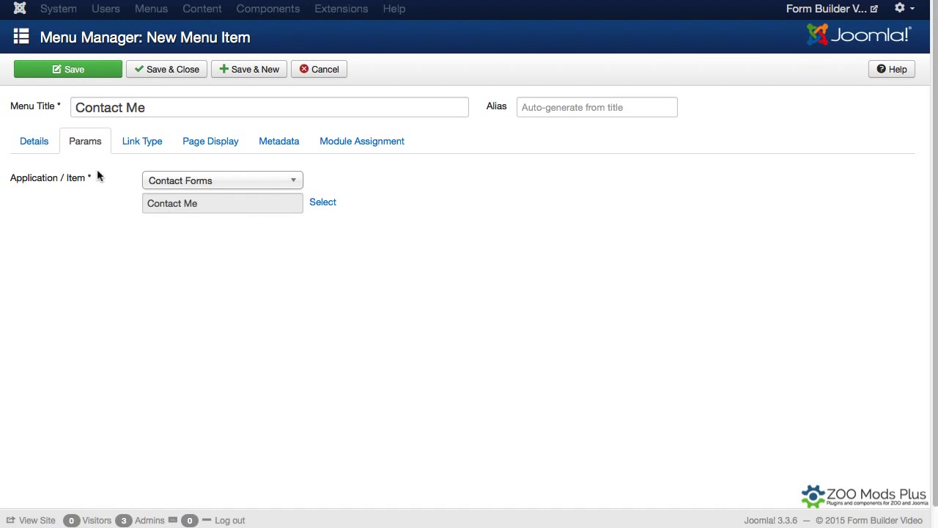
- Save and close the Contact Me menu item back into Main Menu
click(34, 140)
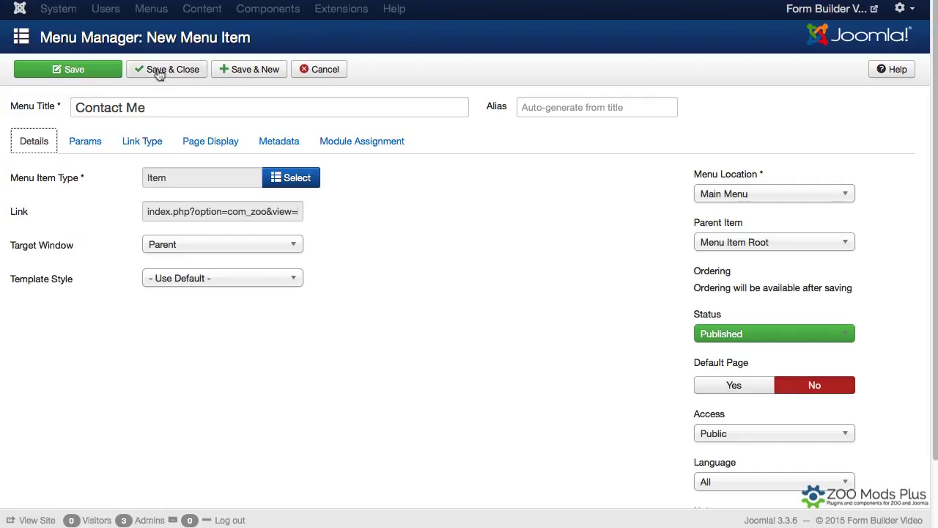
click(167, 69)
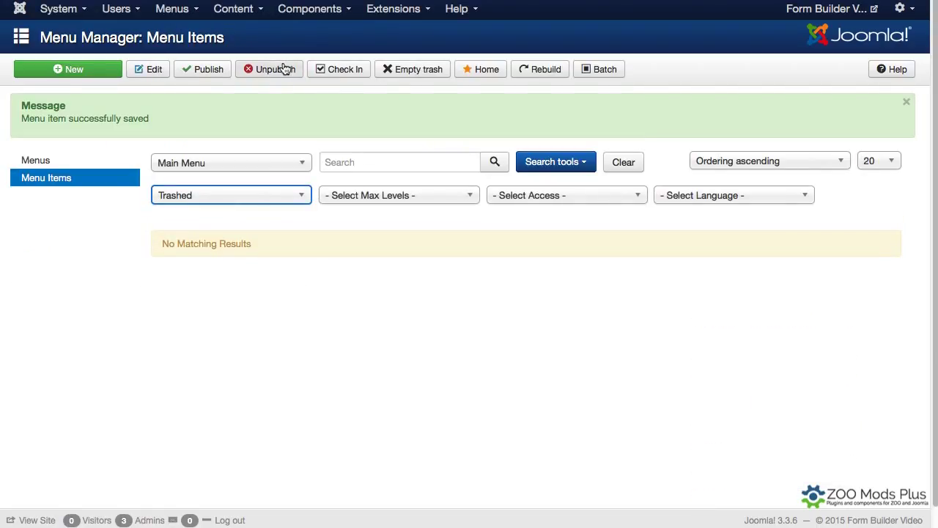
click(232, 195)
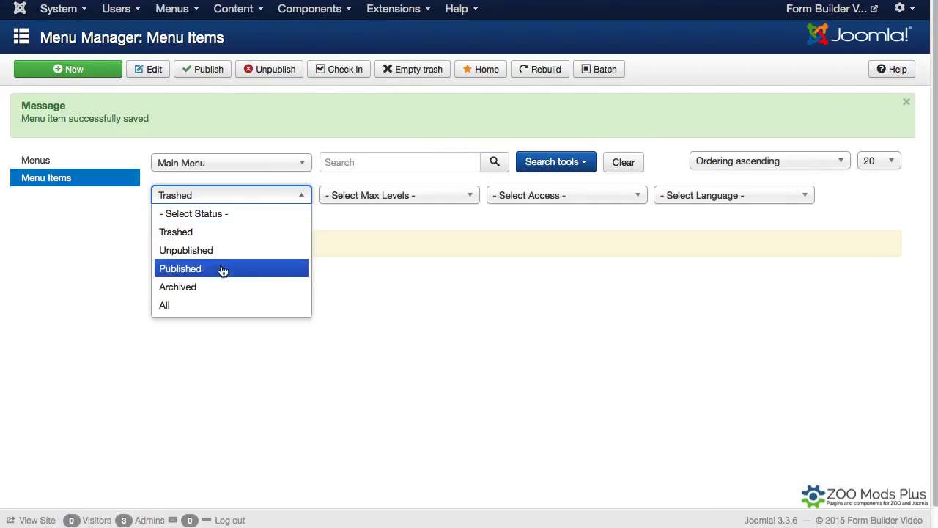
- Filter to published menu items, then reload the live site to see the Contact Me entry
click(179, 269)
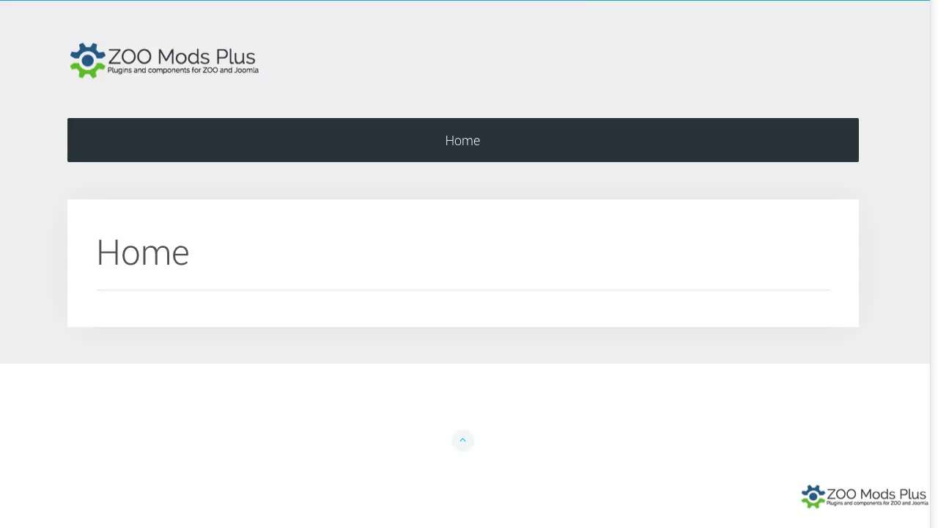
mouse_move(682, 120)
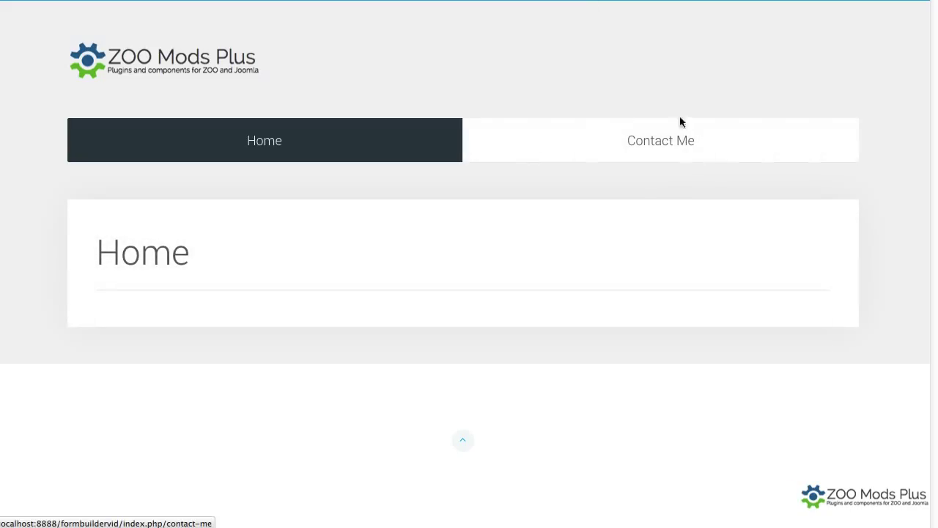
mouse_move(623, 69)
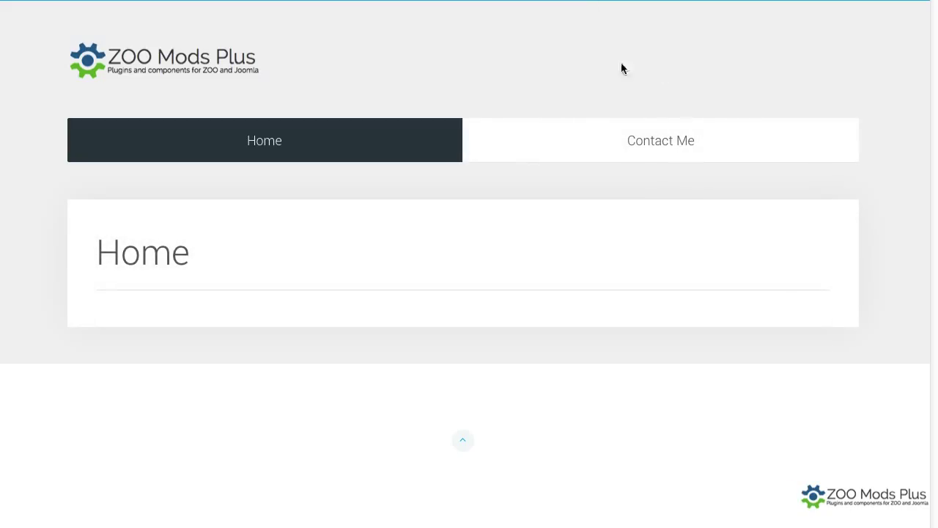
click(660, 141)
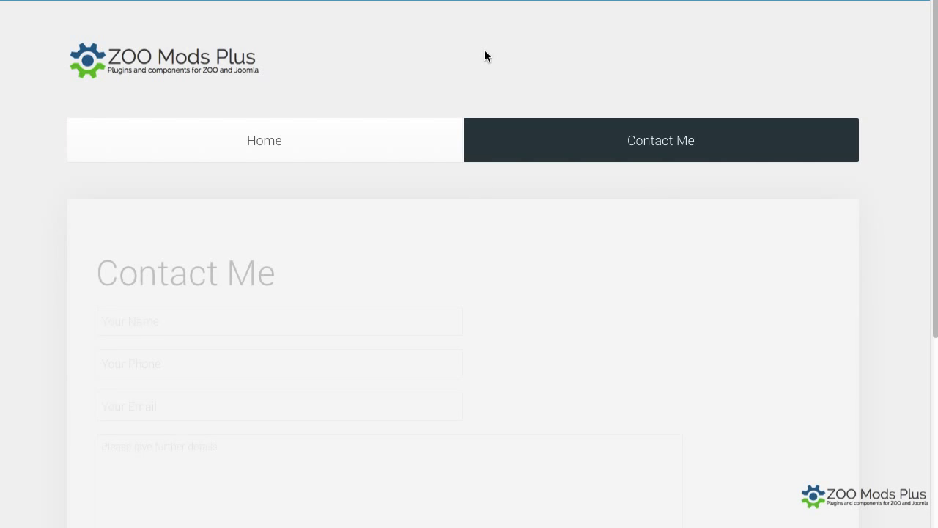
- Try the live form's Your Name field, then reopen the Contact Me item in ZOO's Items list
scroll(down, 3)
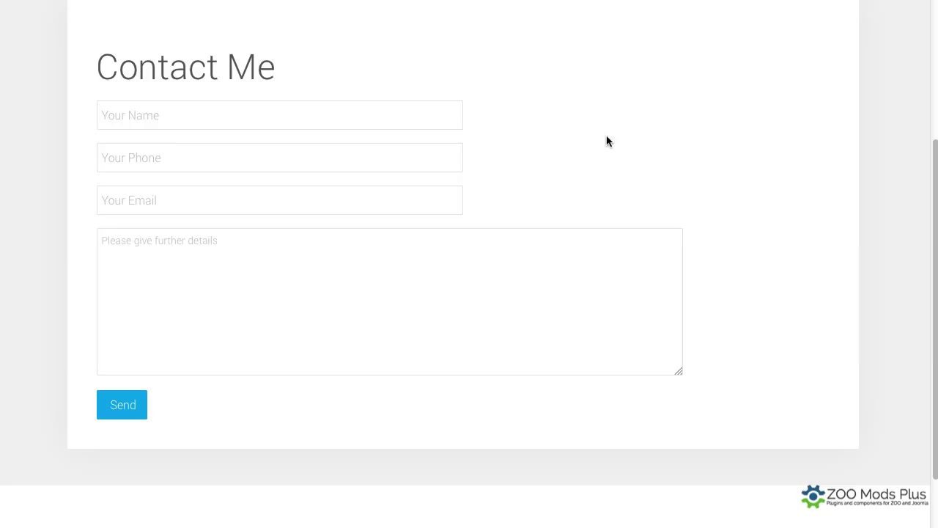
click(279, 114)
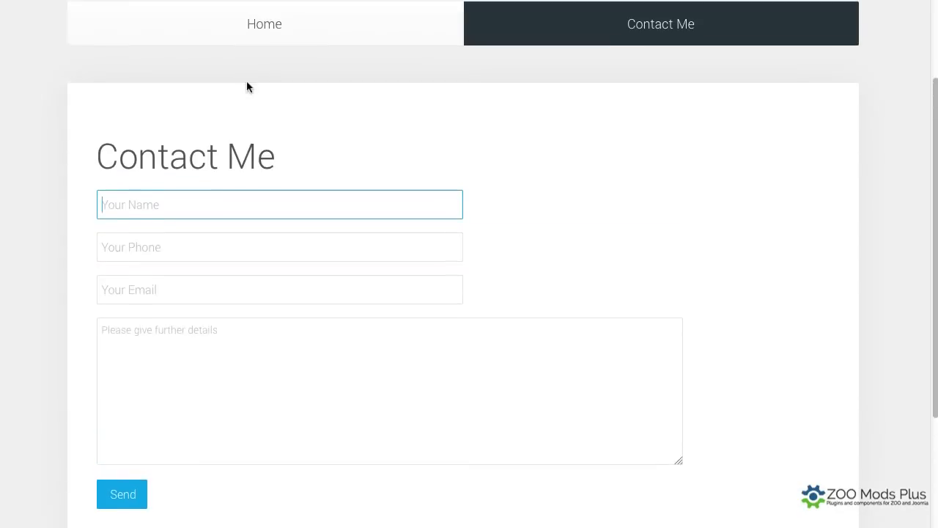
mouse_move(294, 247)
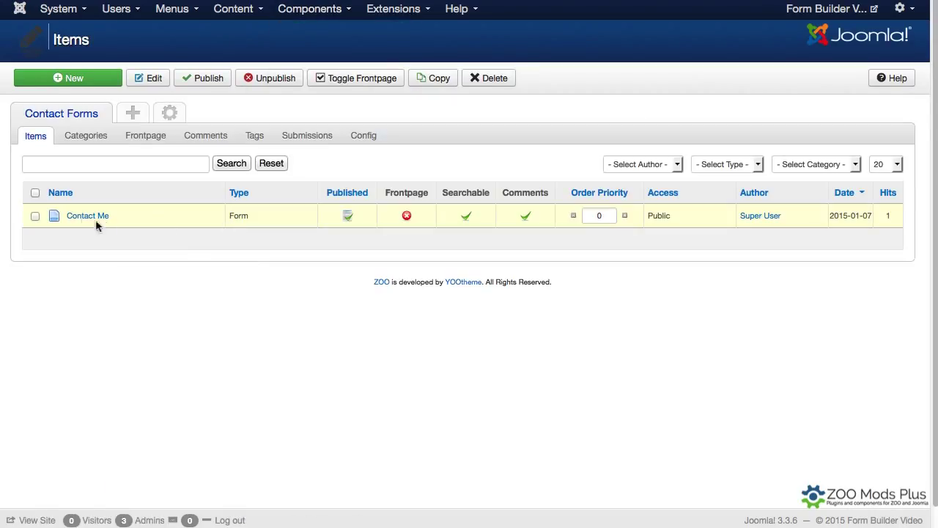
click(88, 216)
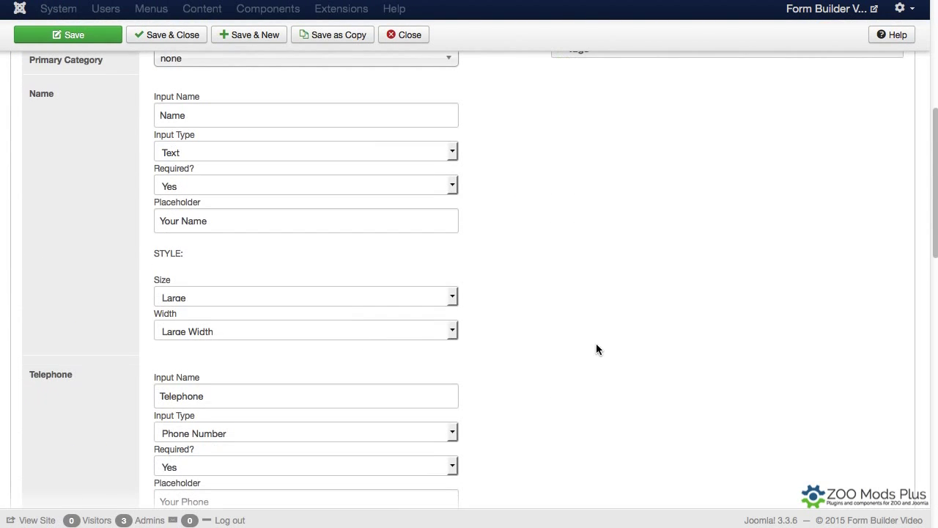
- Set the Name element's size and give it 100% Width, then save the item
click(305, 297)
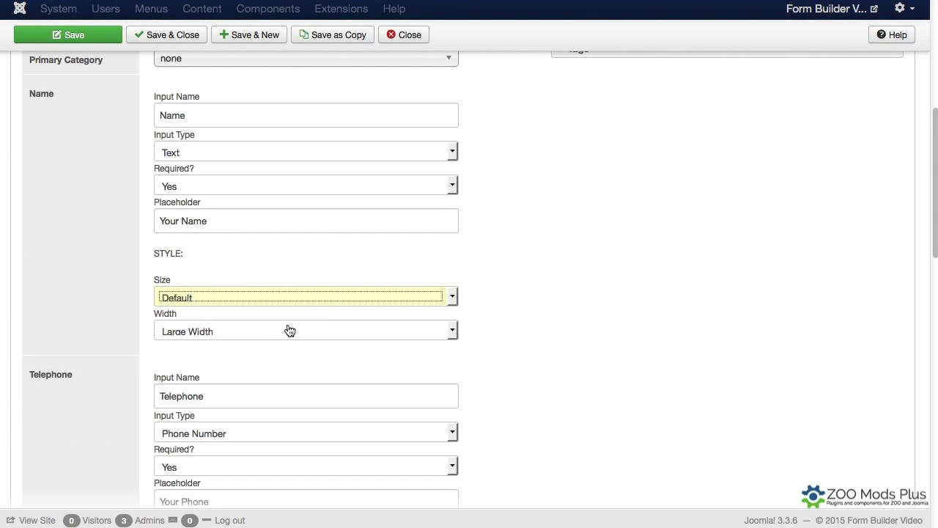
click(305, 332)
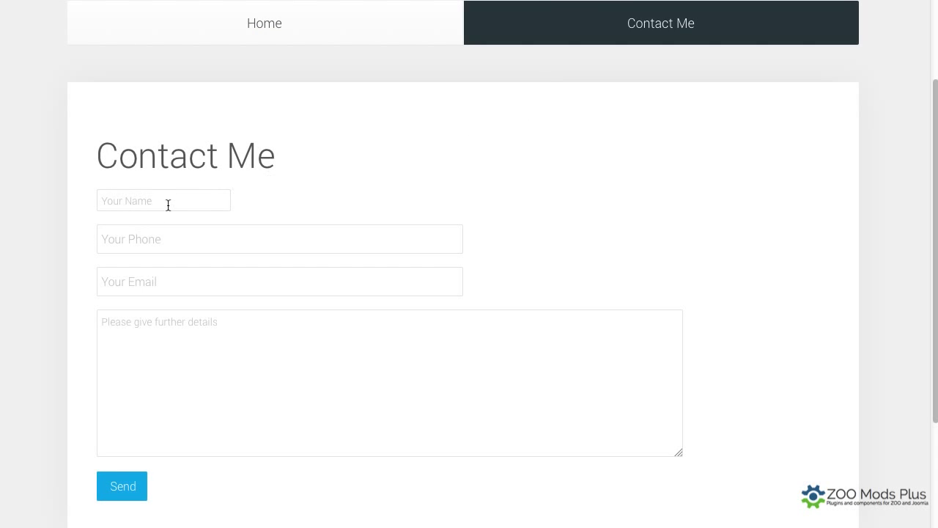
click(164, 200)
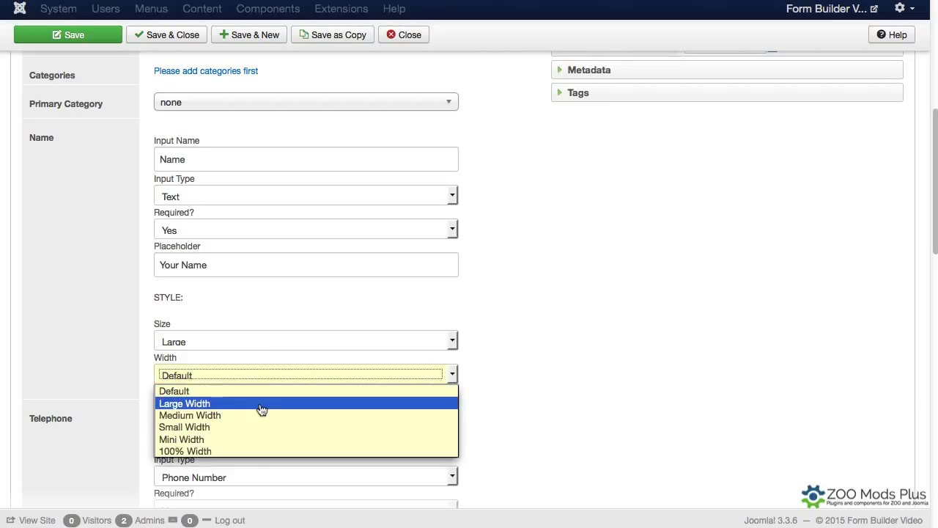
mouse_move(267, 454)
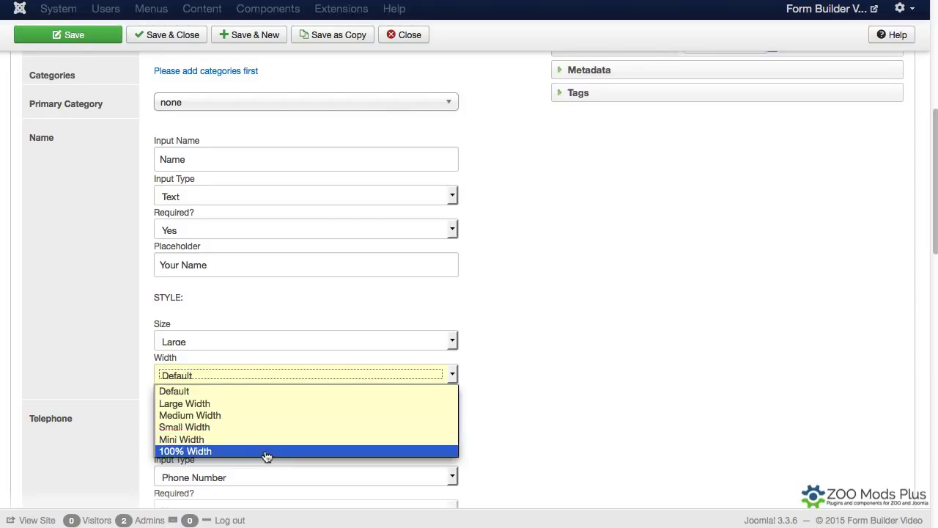
click(184, 452)
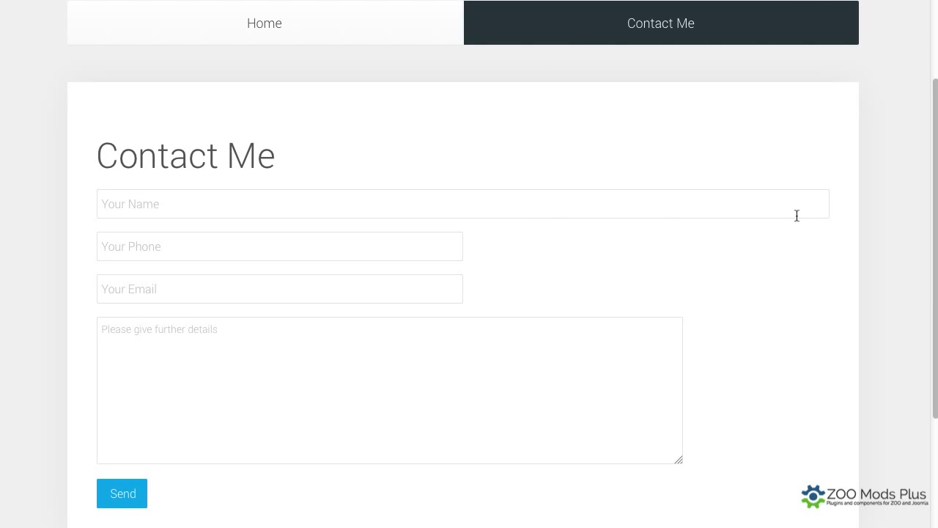
mouse_move(493, 203)
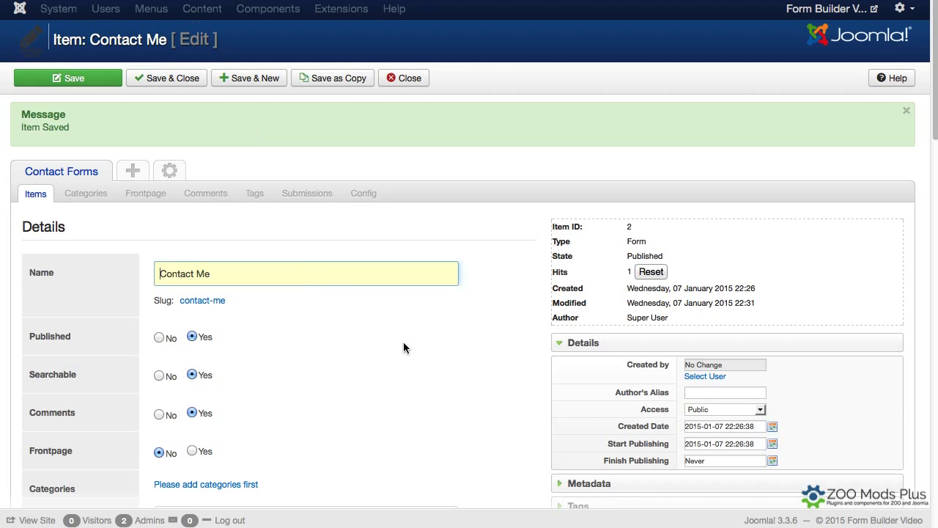
- Fill the live form with a test name, phone, suggested email and TEST details, and send it
click(305, 285)
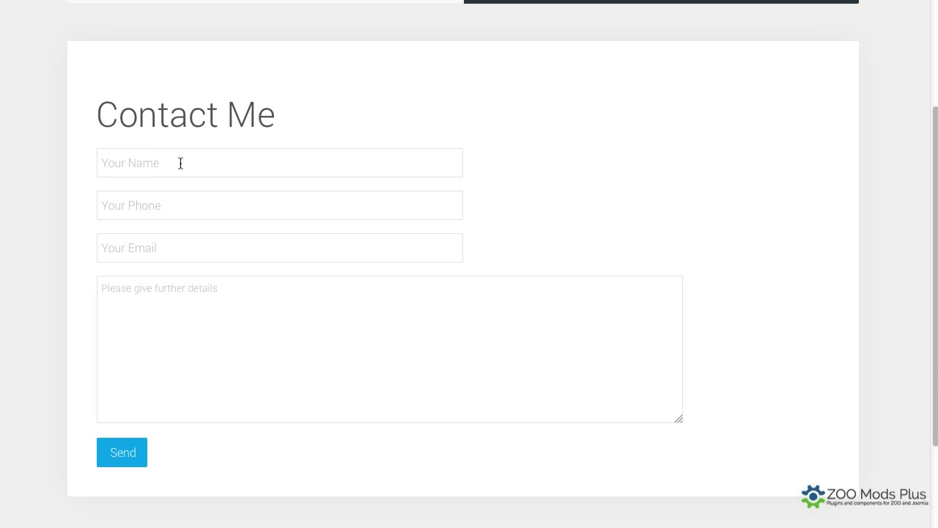
text(Ra)
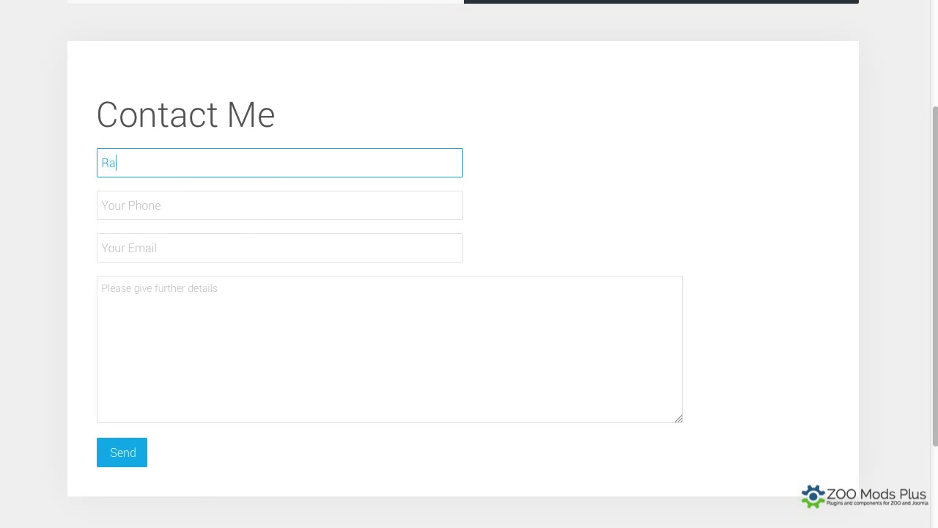
click(279, 206)
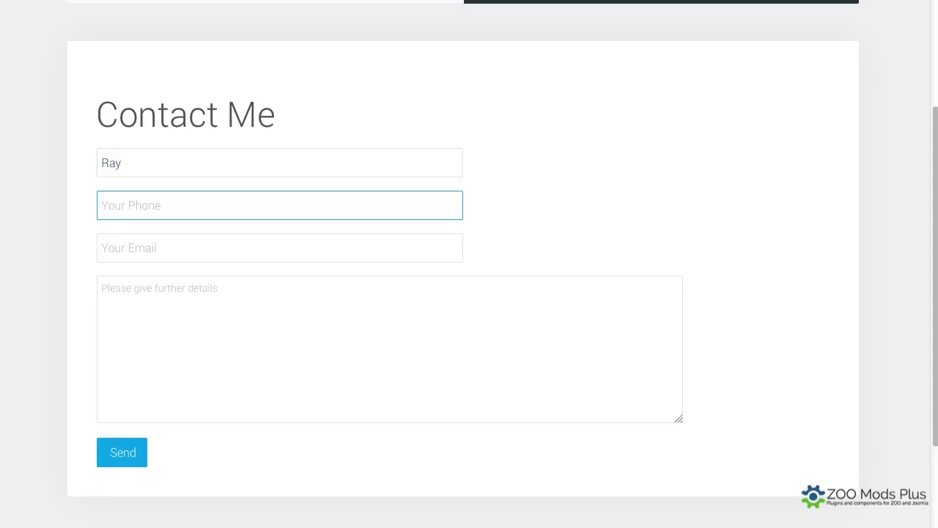
text(ray)
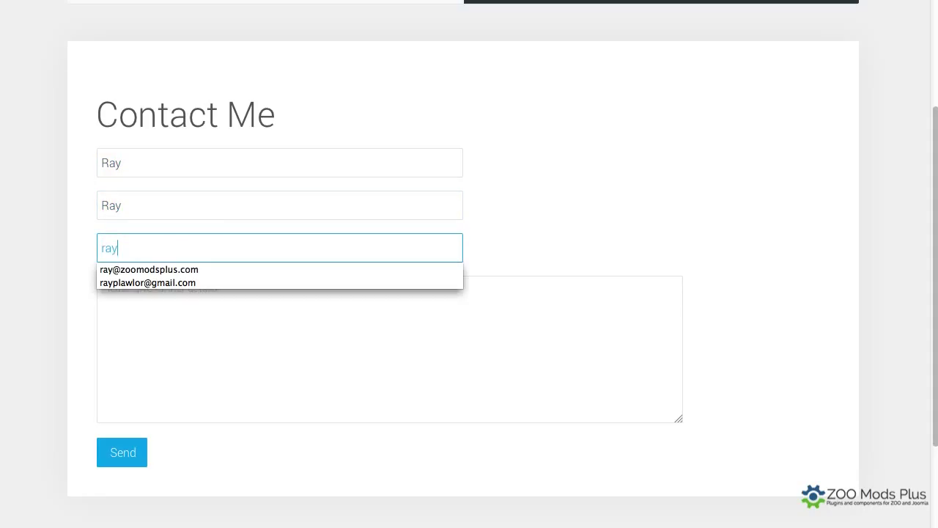
click(148, 270)
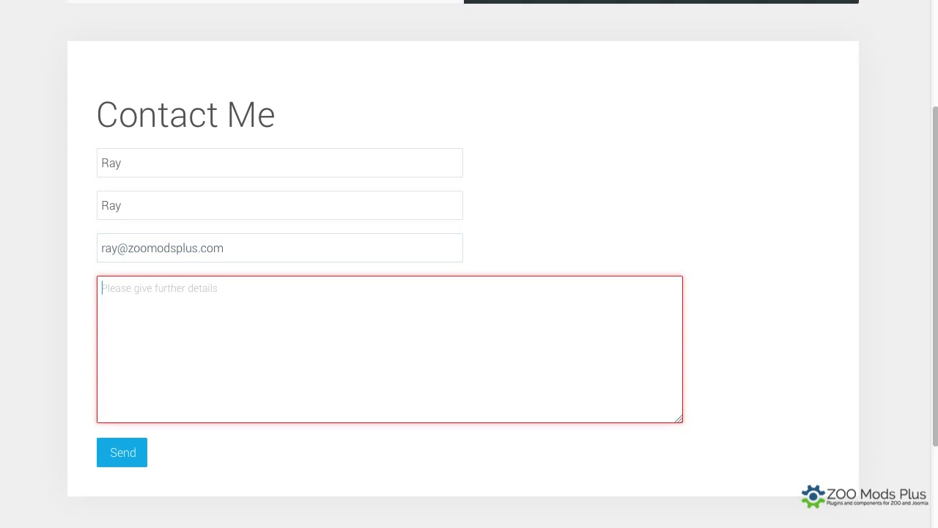
text(TEST)
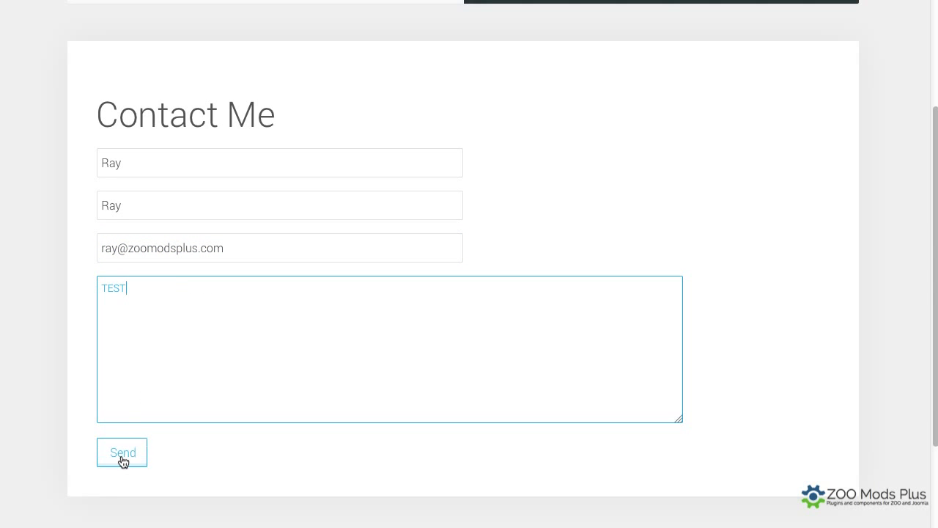
click(123, 452)
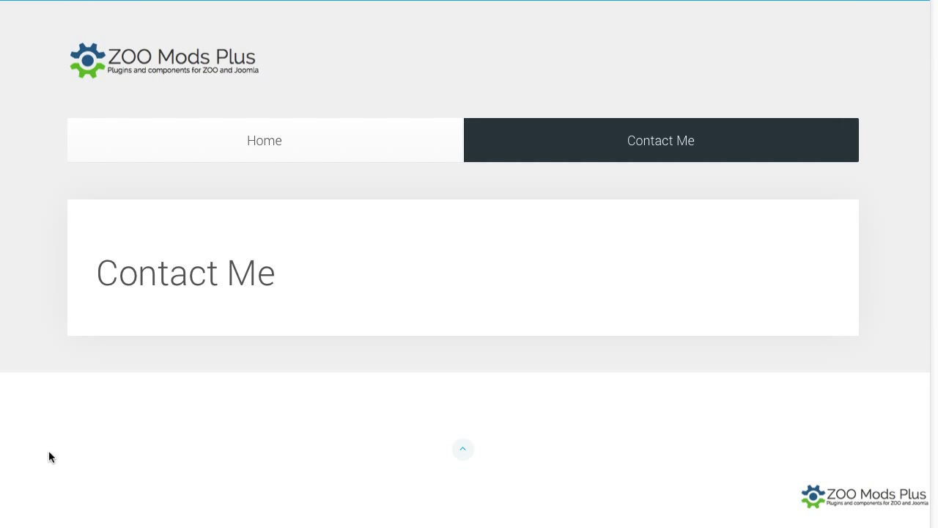
mouse_move(687, 145)
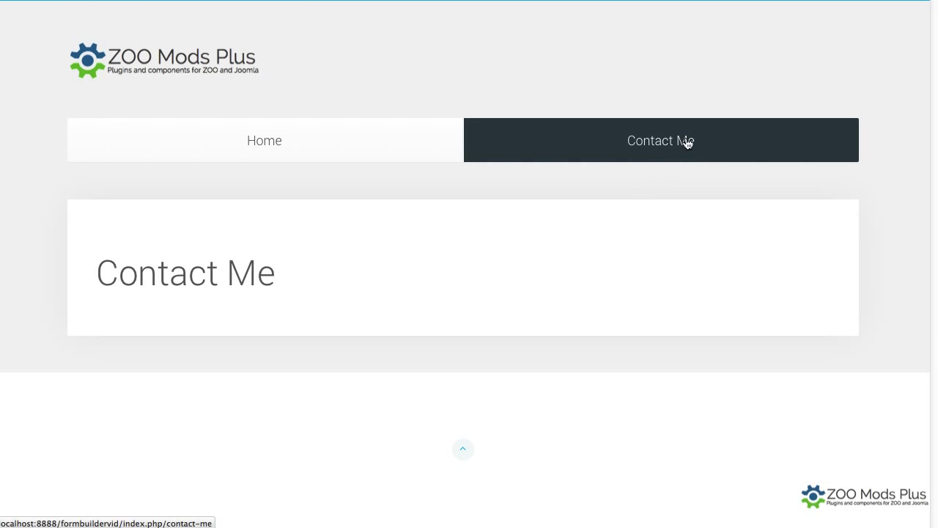
click(661, 141)
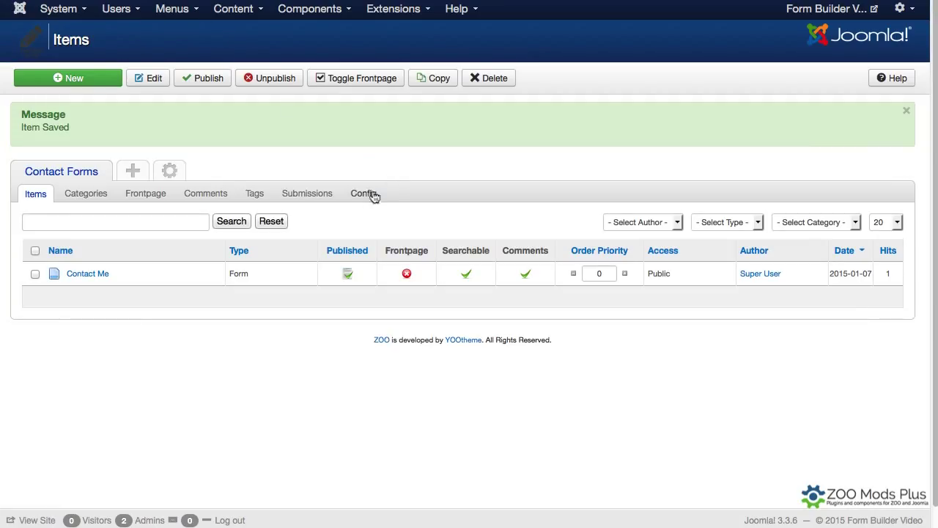
mouse_move(387, 202)
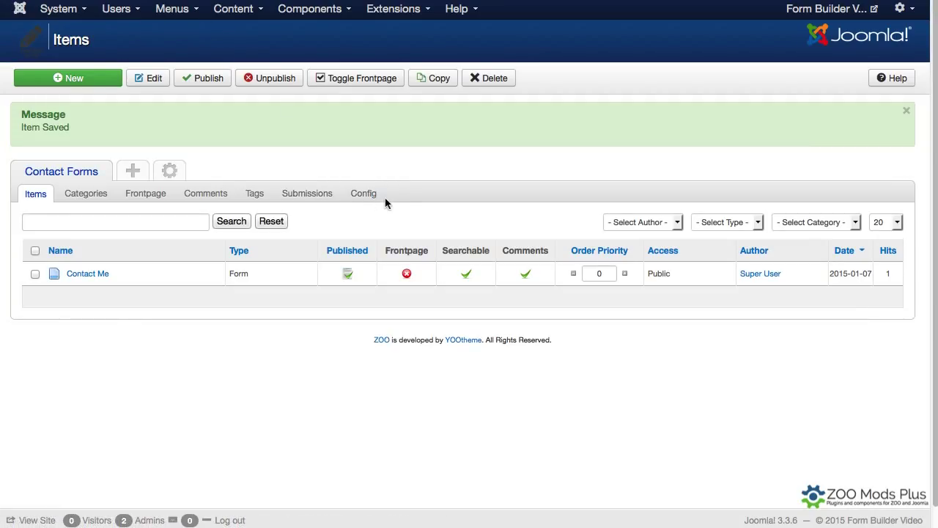
click(363, 194)
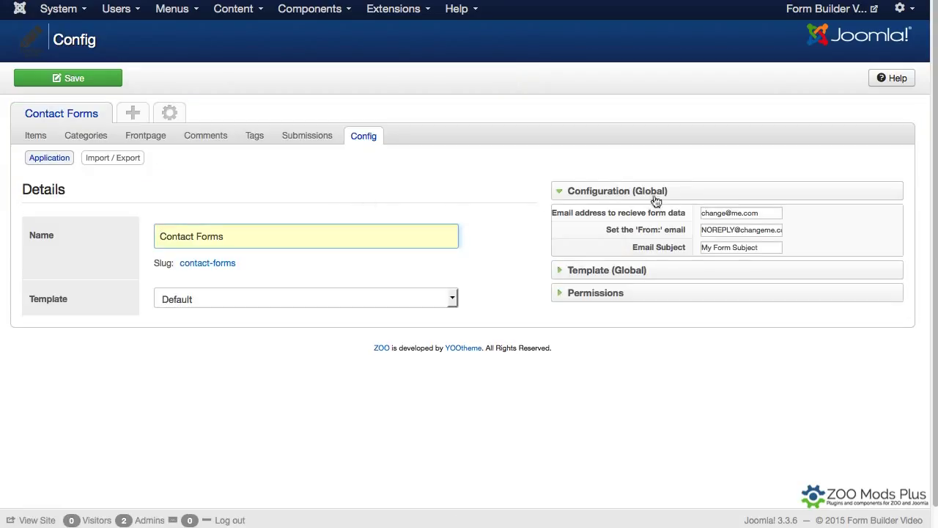
mouse_move(821, 205)
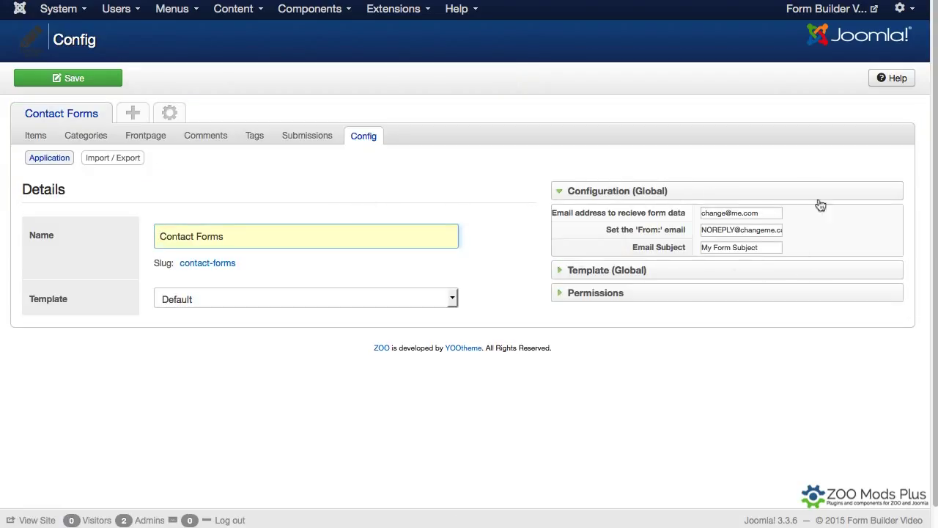
click(740, 212)
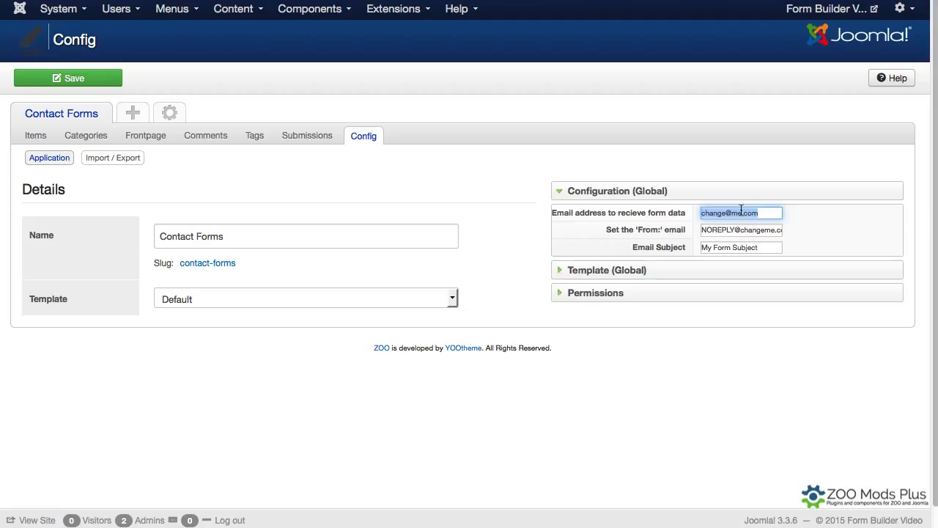
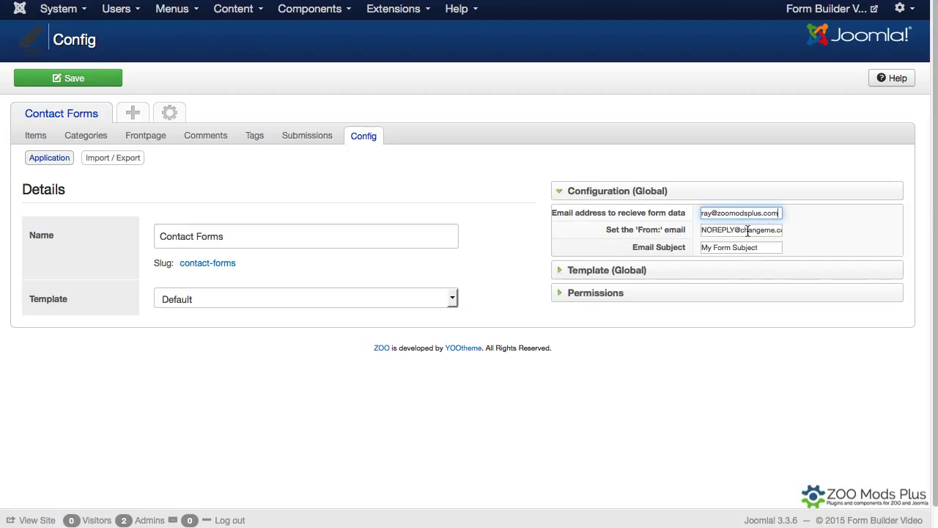
click(742, 229)
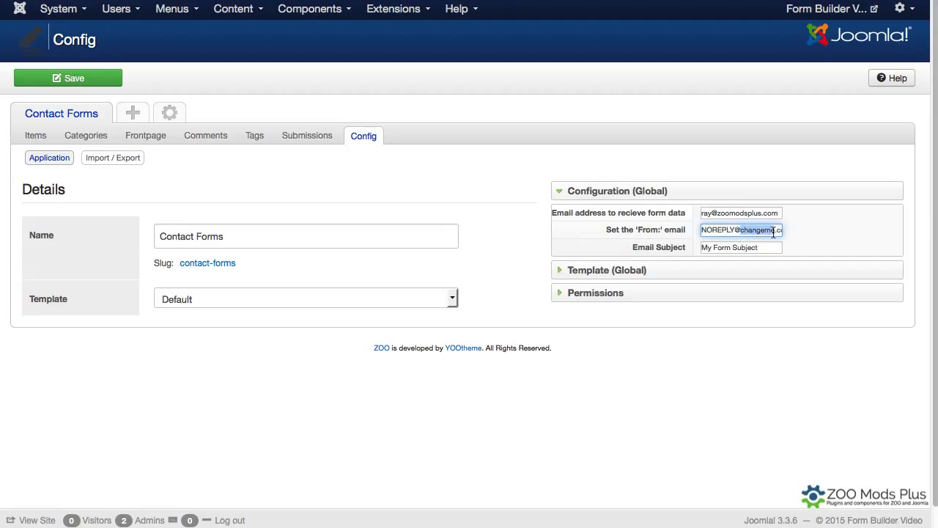
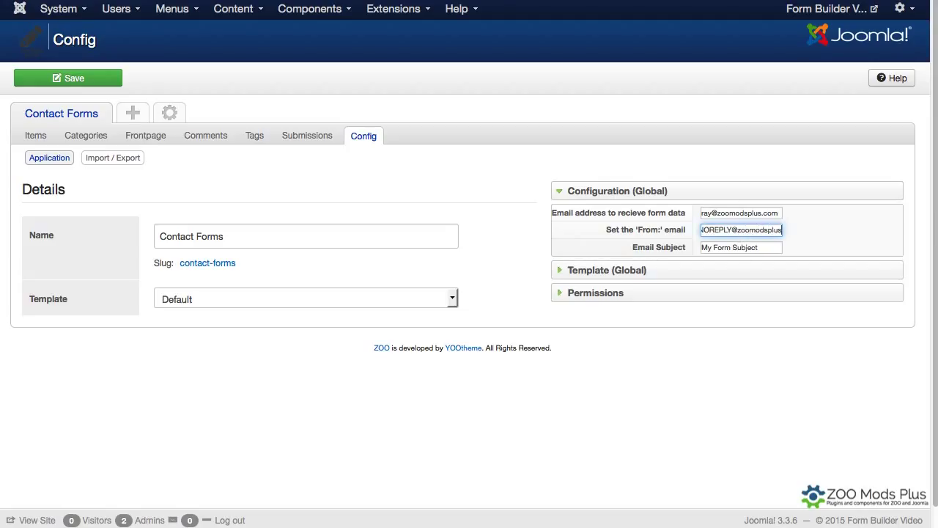
click(741, 246)
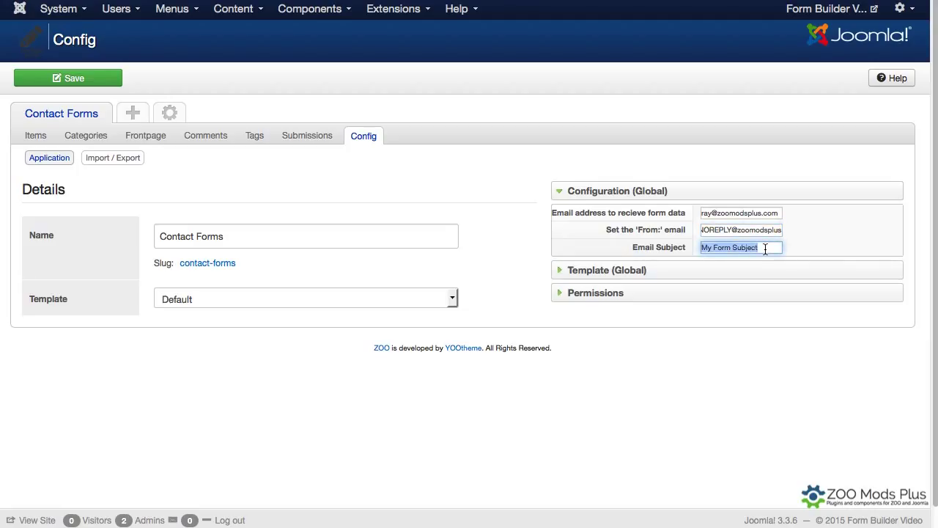
text(Website)
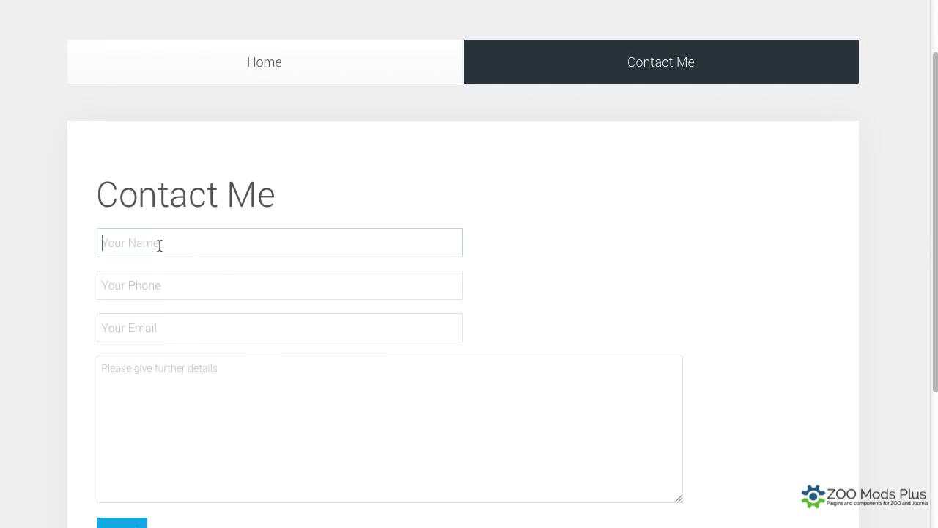
scroll(down, 3)
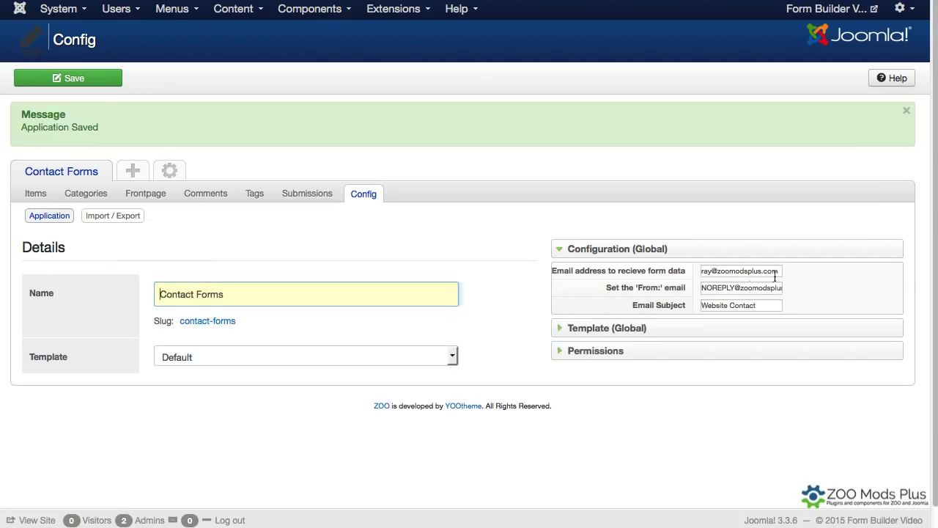
click(739, 272)
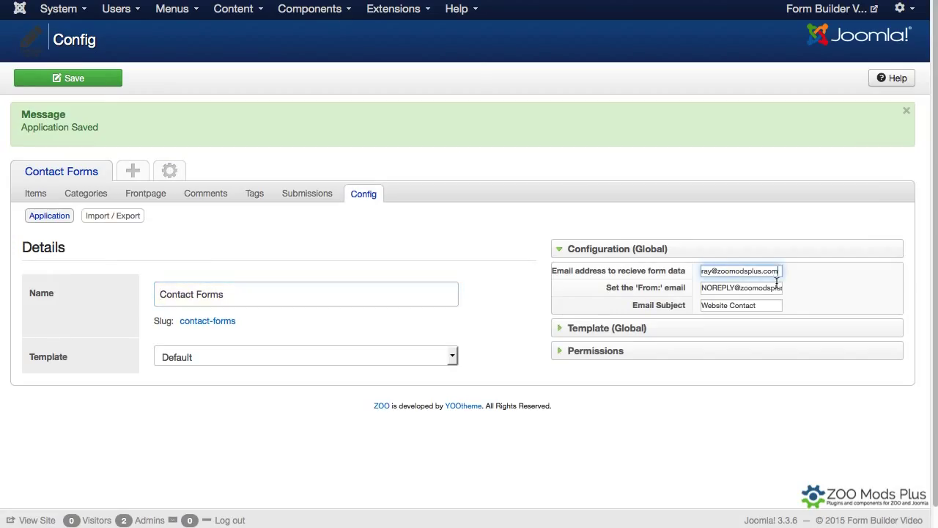
text(,)
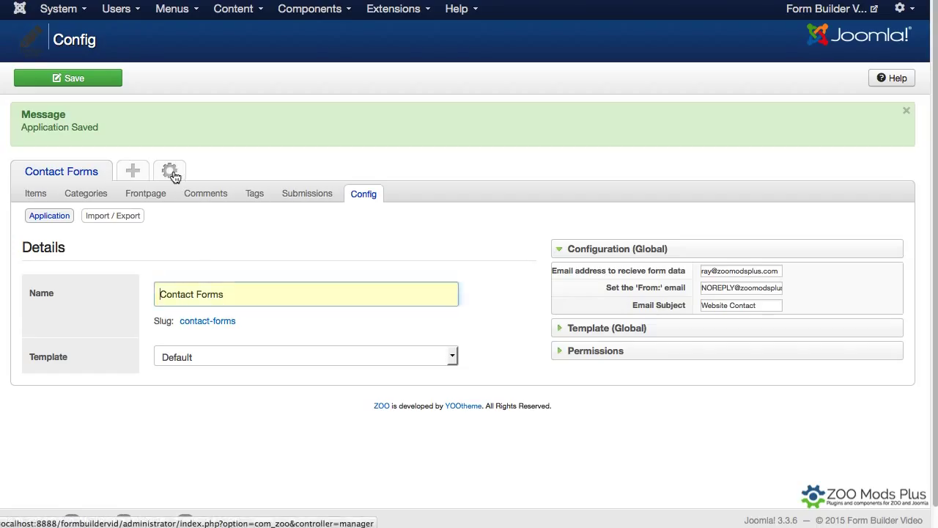
- Add a repeatable Form Select element named Size to the form type
click(171, 170)
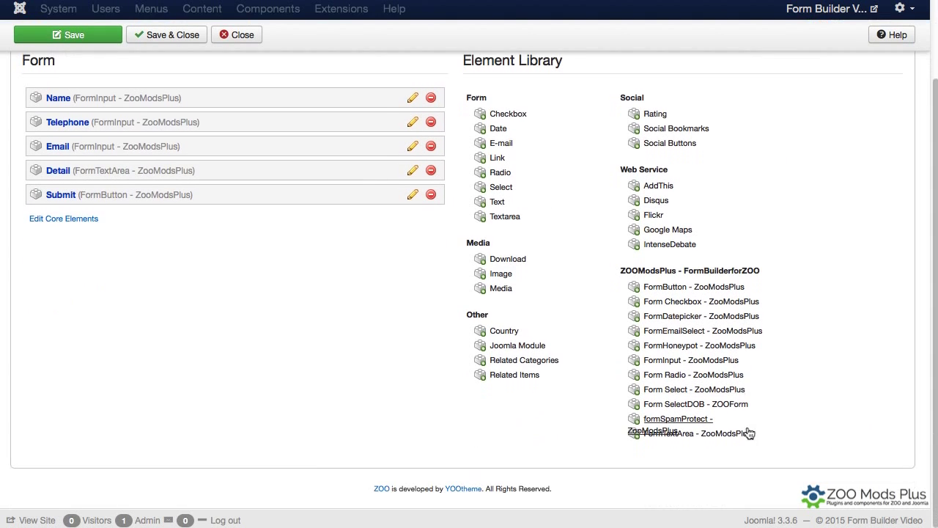
mouse_move(809, 343)
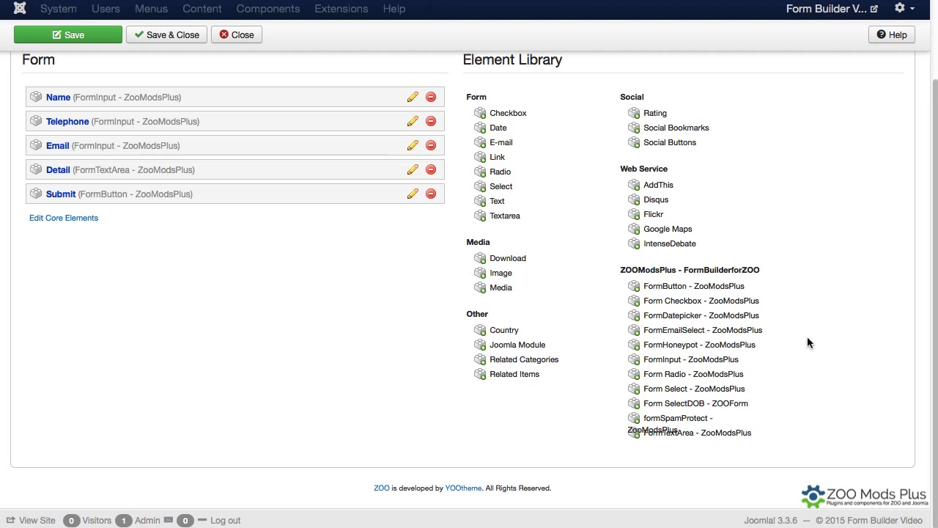
click(693, 388)
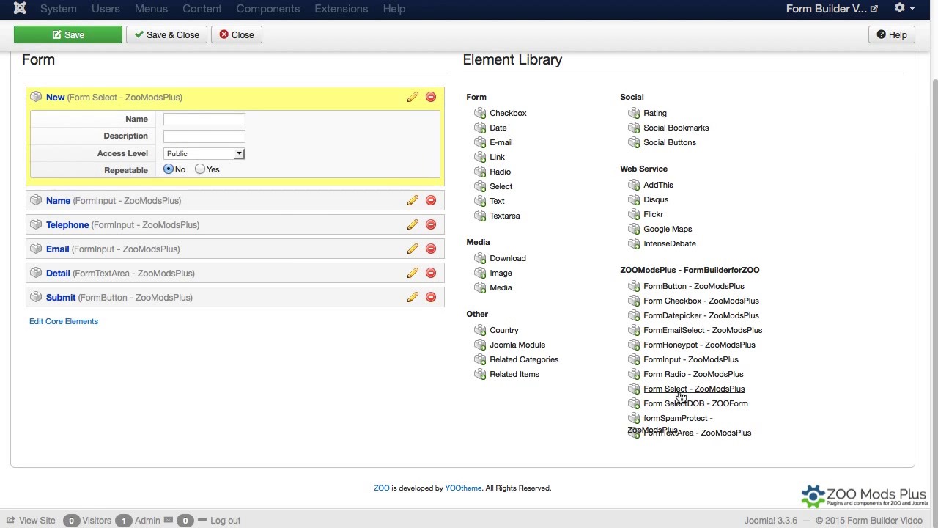
click(204, 119)
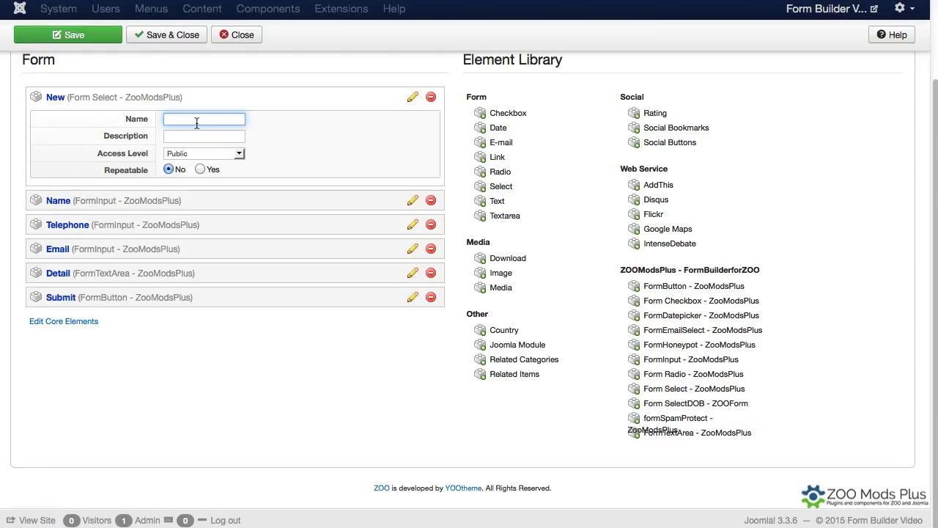
text(Size)
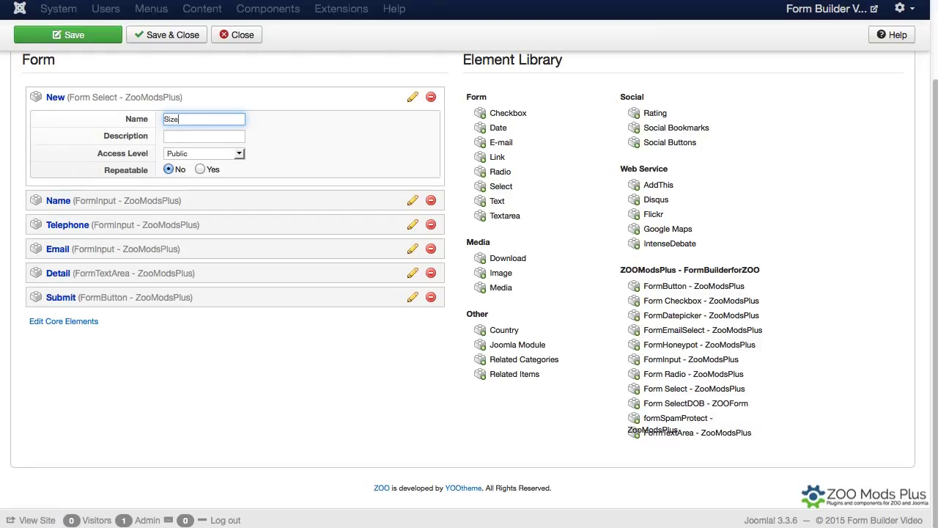
click(200, 170)
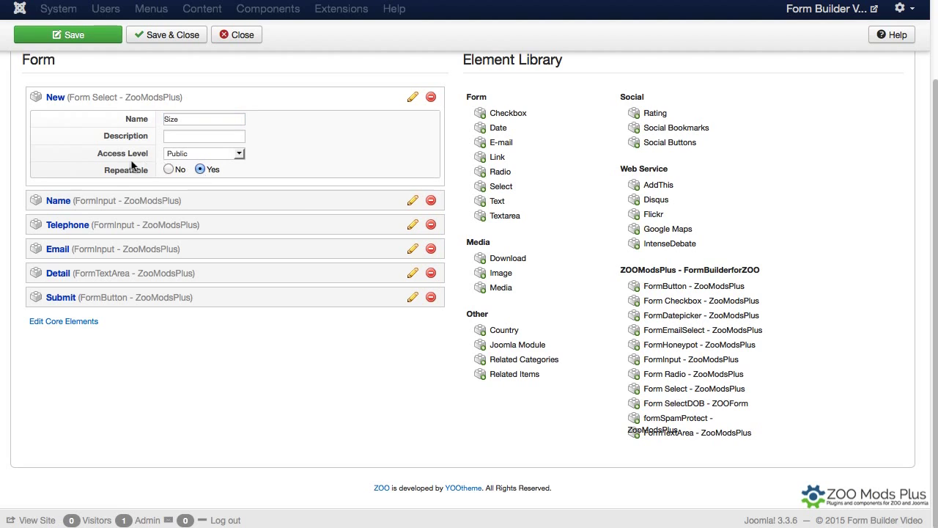
mouse_move(221, 89)
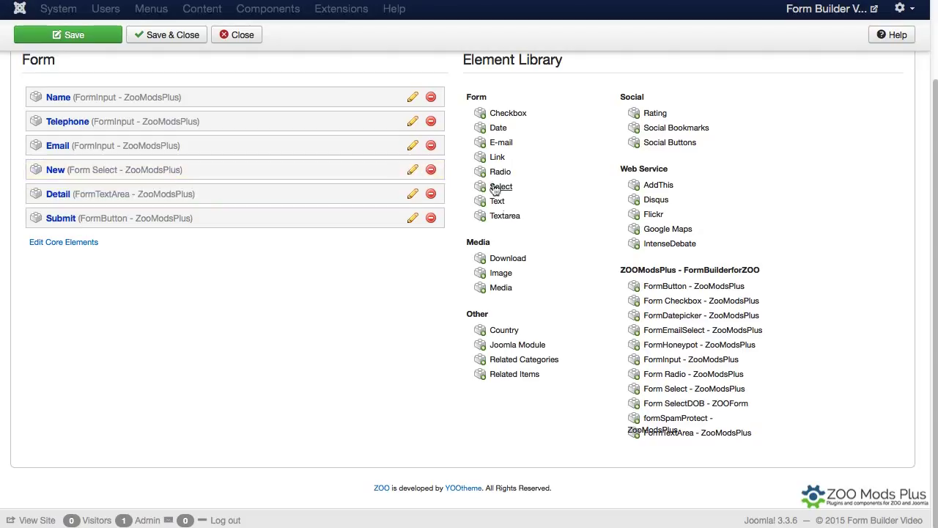
mouse_move(727, 359)
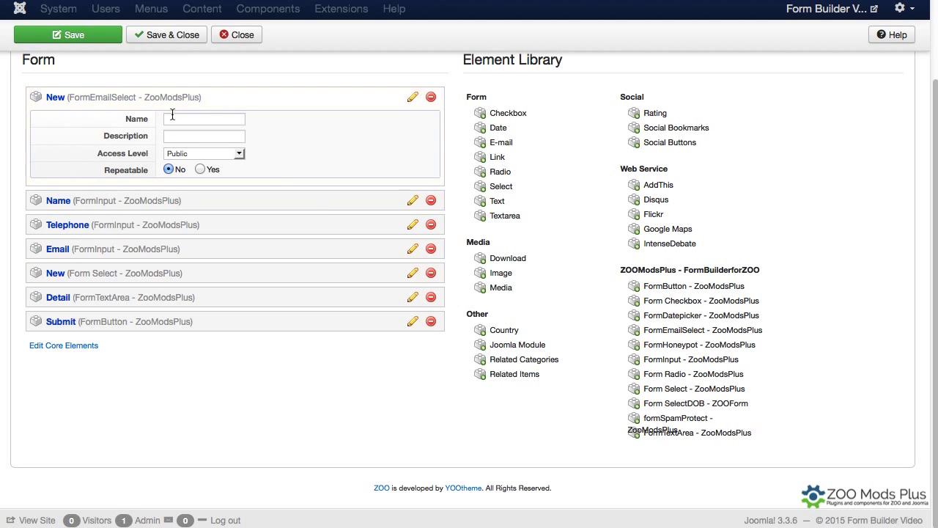
- Add a repeatable FormEmailSelect element named Branch
click(204, 119)
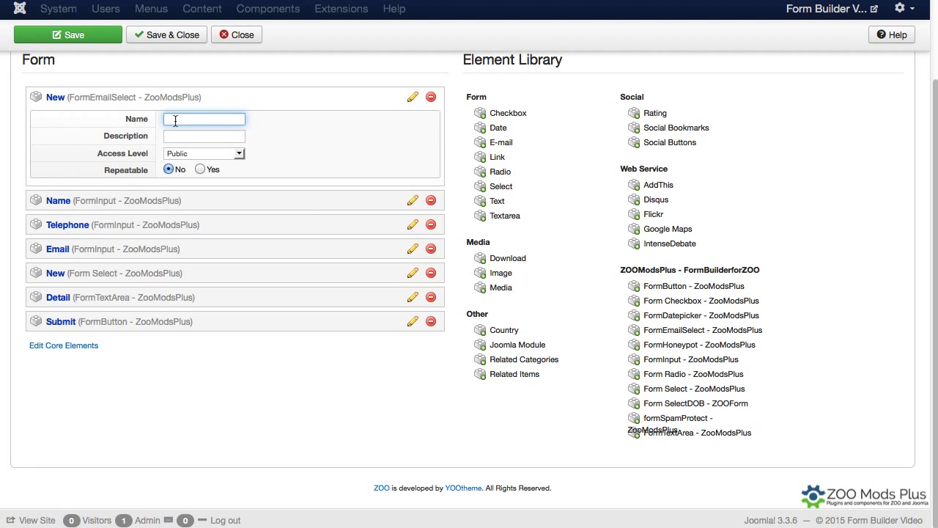
text(Email)
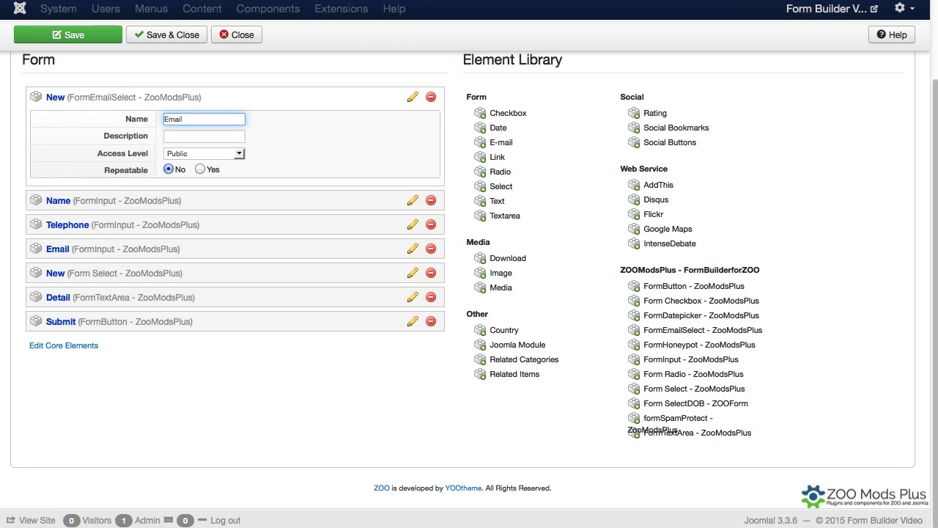
key(Backspace)
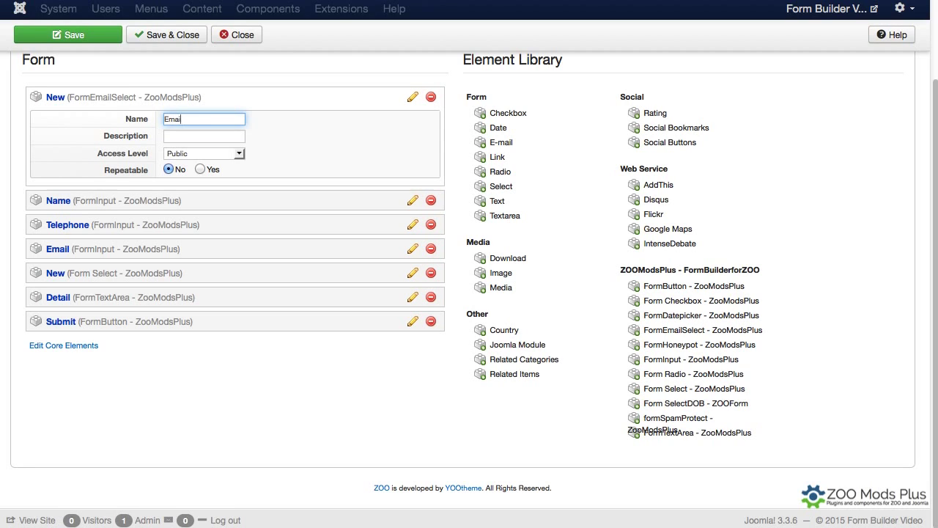
text(BRa)
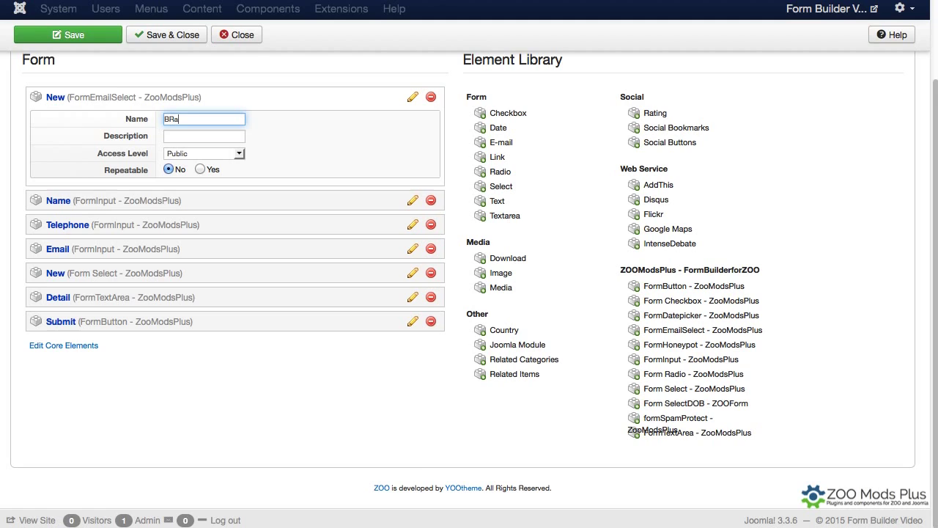
text(nch)
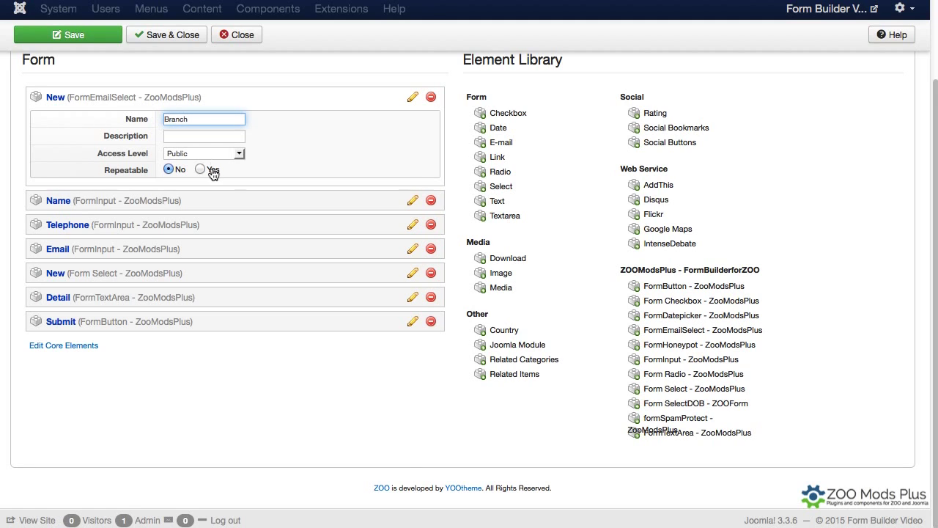
click(55, 97)
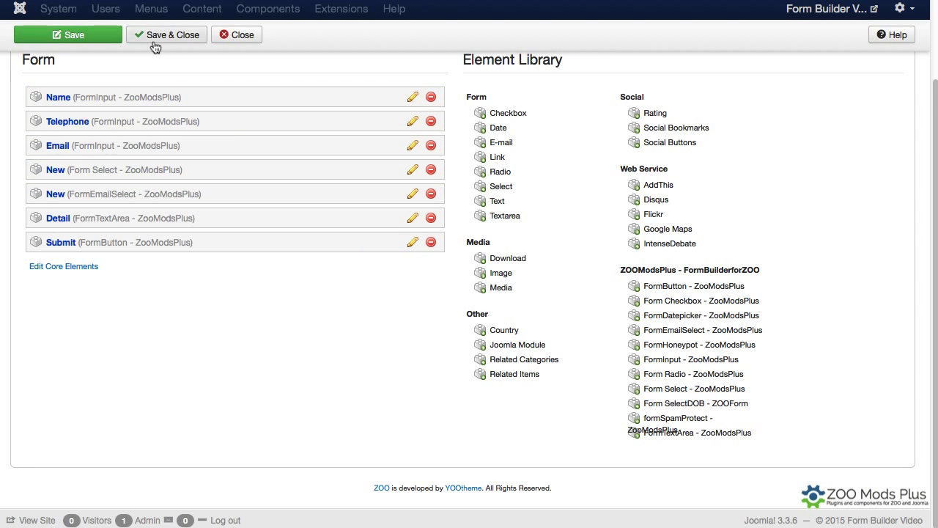
- Save the new Size and Branch elements and close the element editor
click(167, 36)
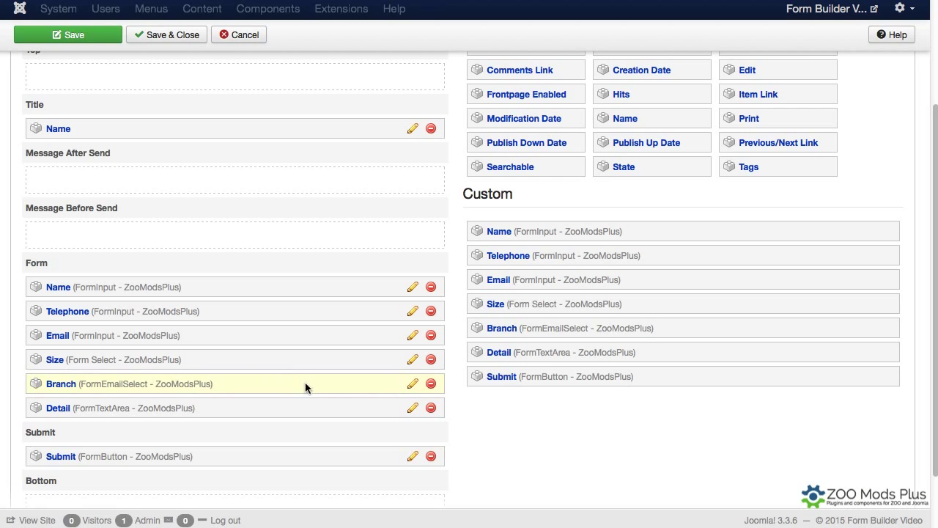
mouse_move(411, 384)
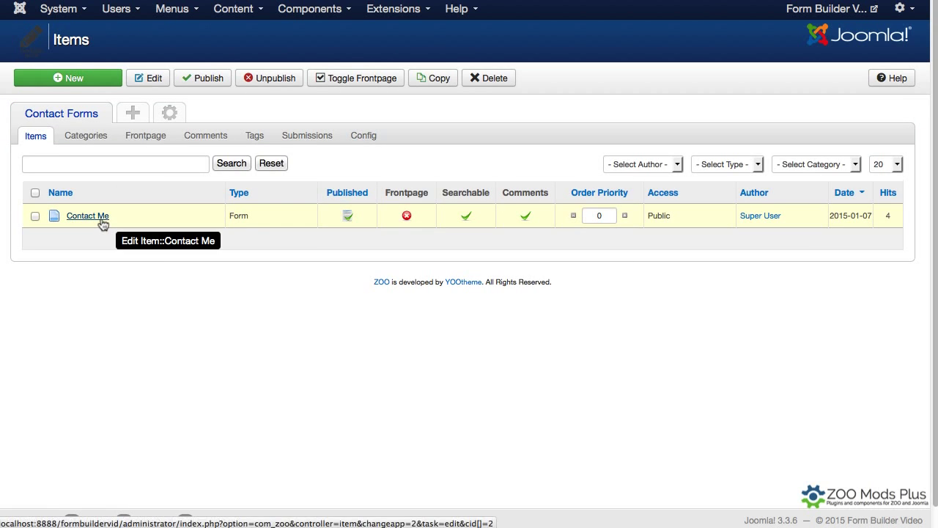
- Open the Contact Me item and enter London with its london email as the first Branch option
click(86, 216)
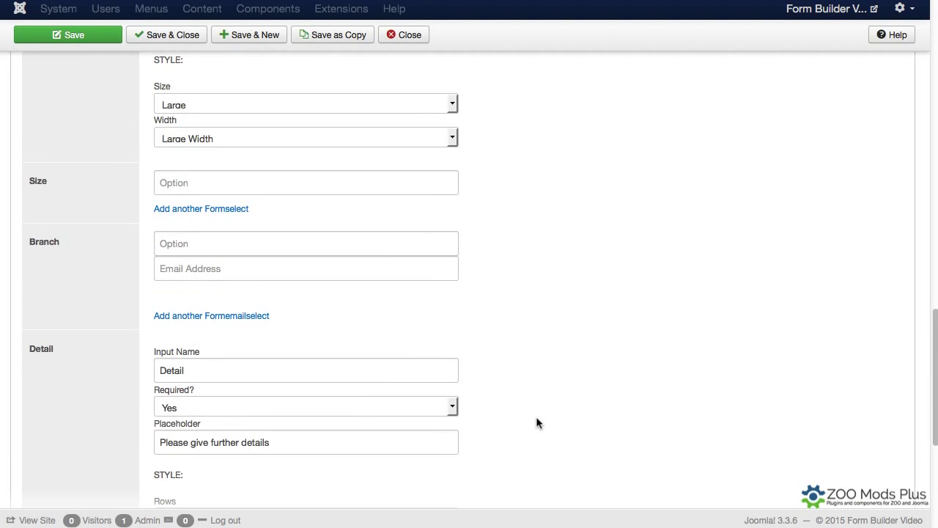
mouse_move(40, 253)
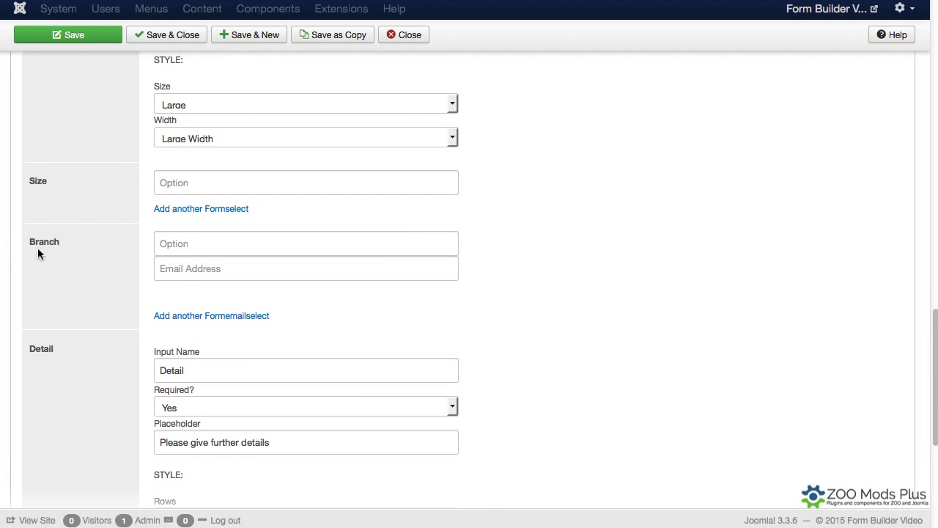
mouse_move(135, 252)
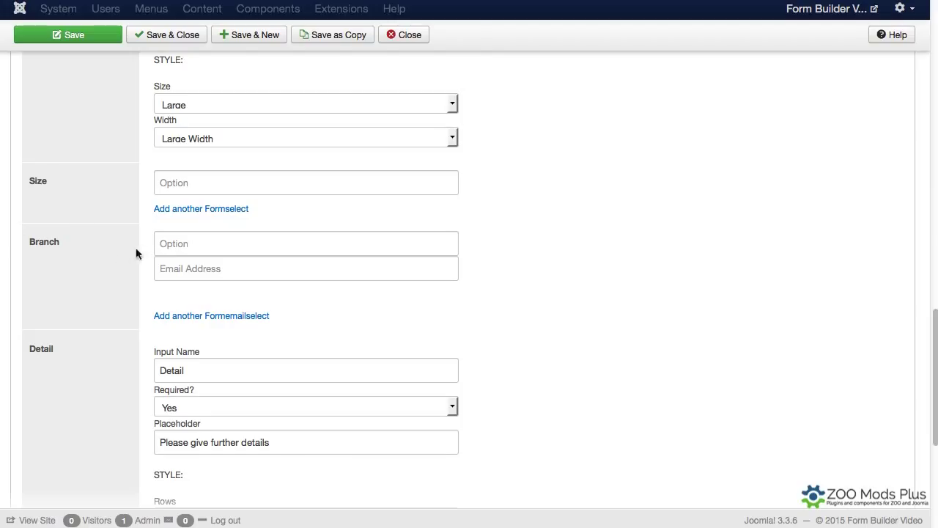
click(305, 244)
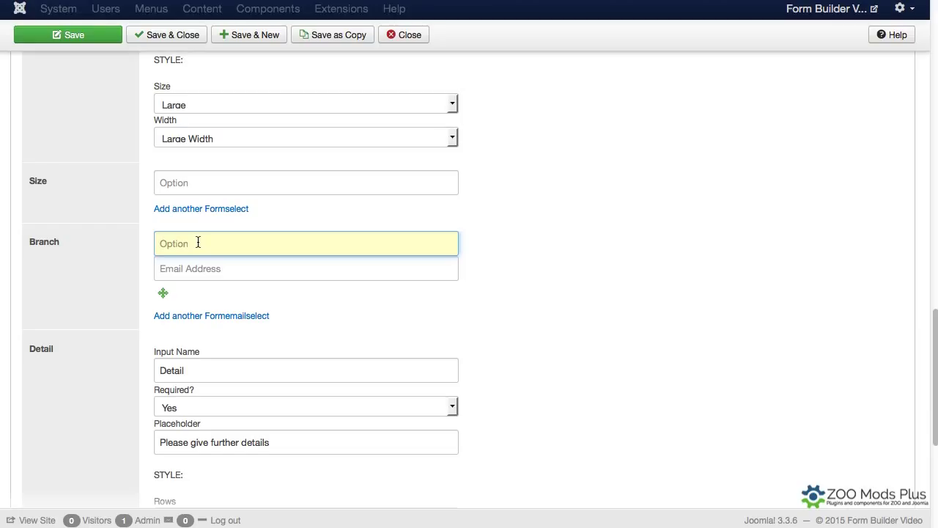
text(London)
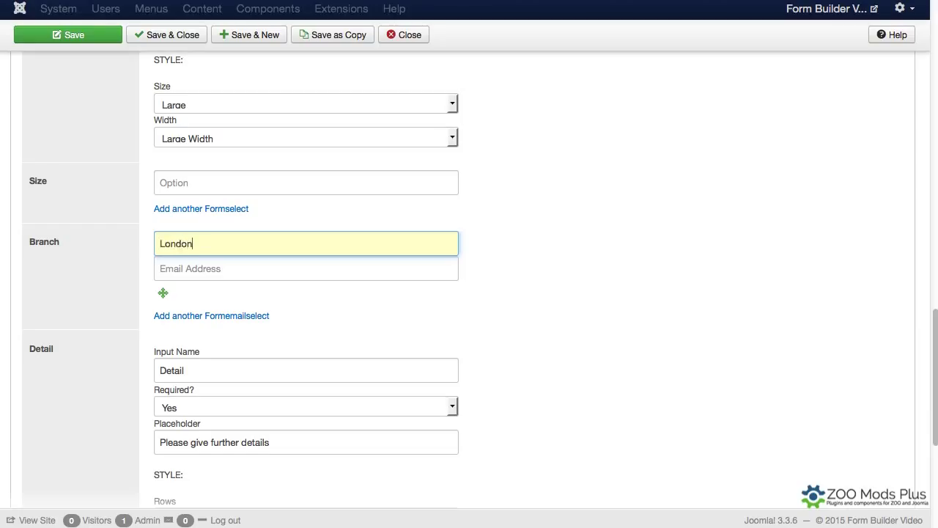
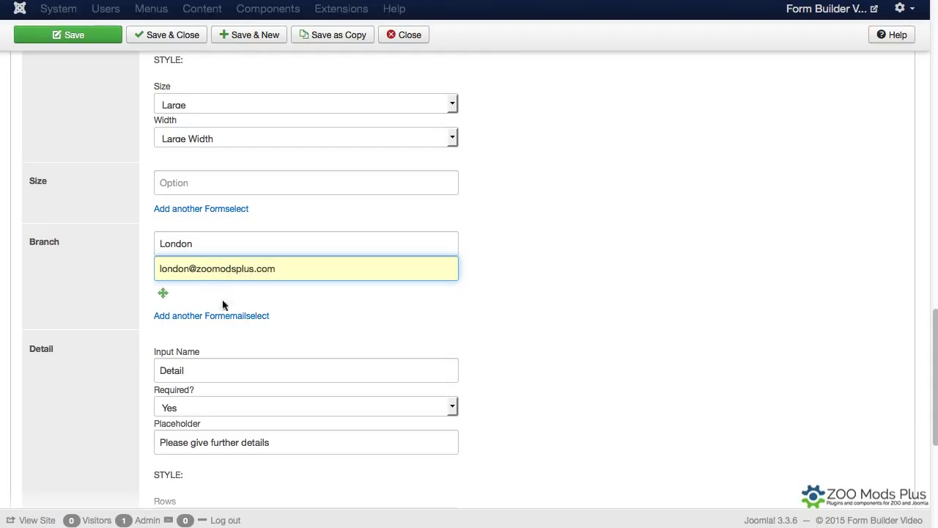
click(211, 315)
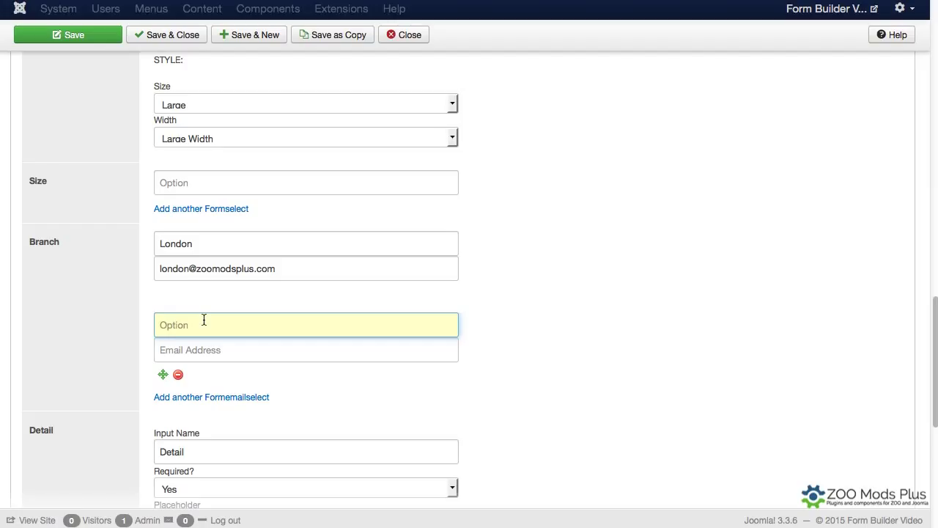
text(Paris)
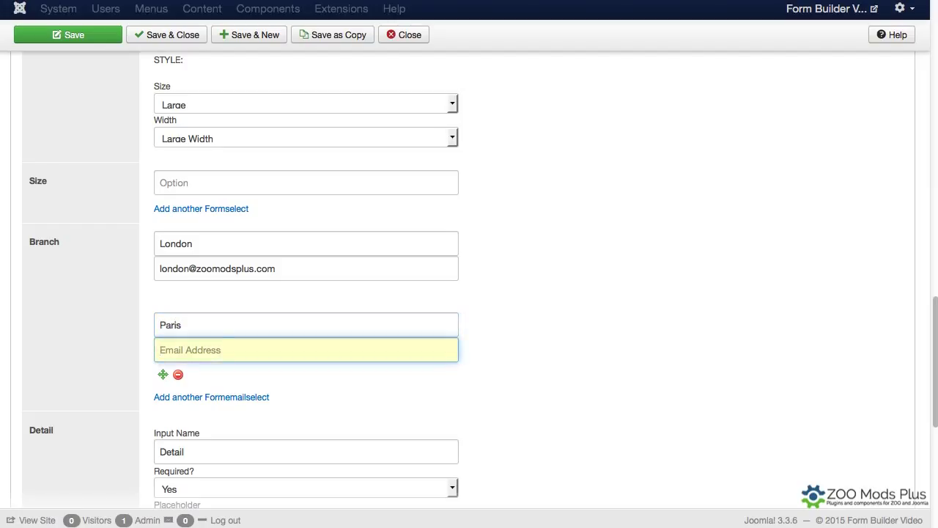
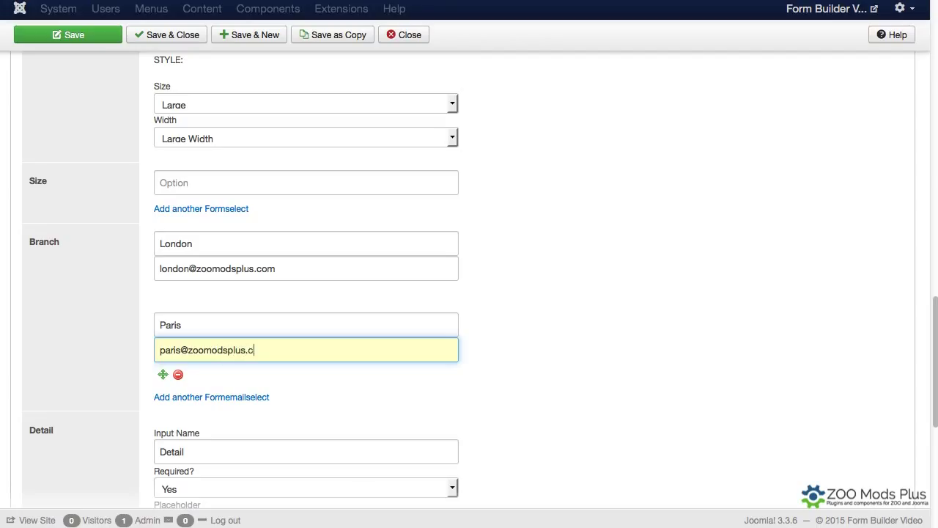
click(211, 396)
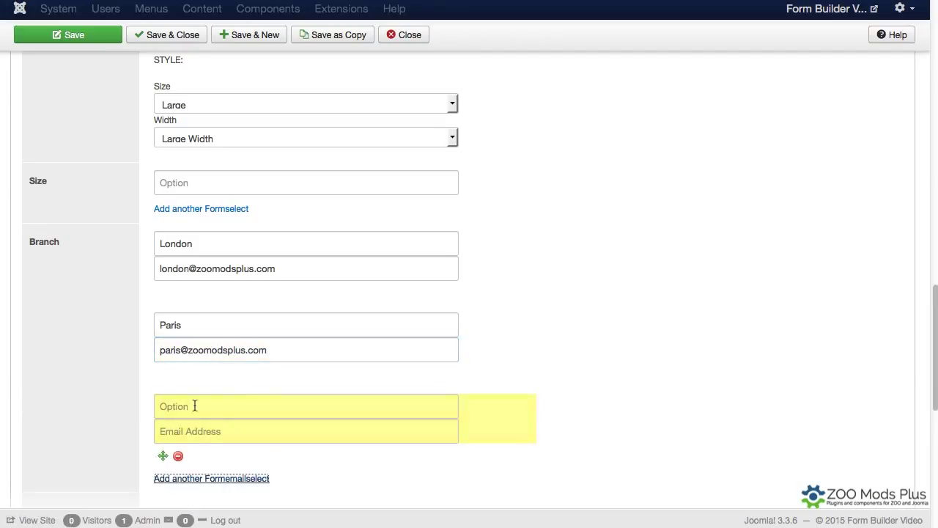
text(Newyo)
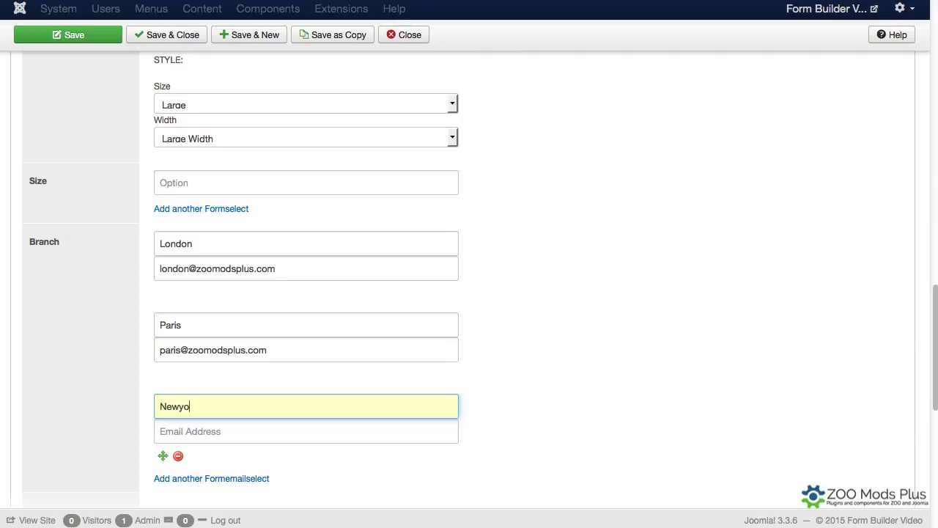
text(rk)
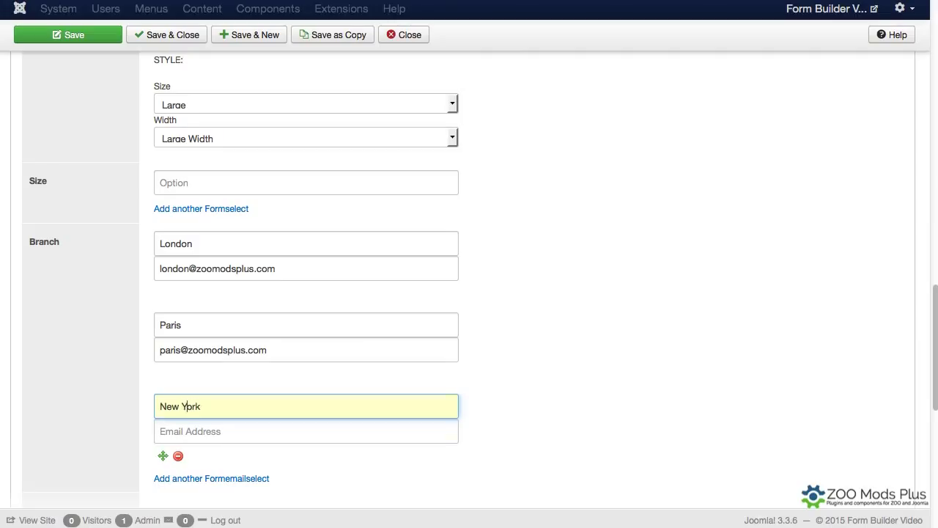
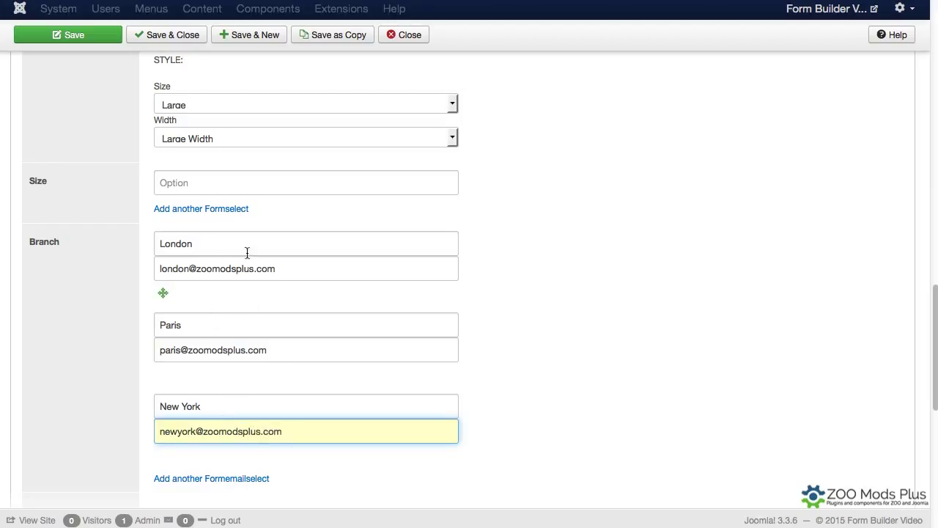
mouse_move(183, 247)
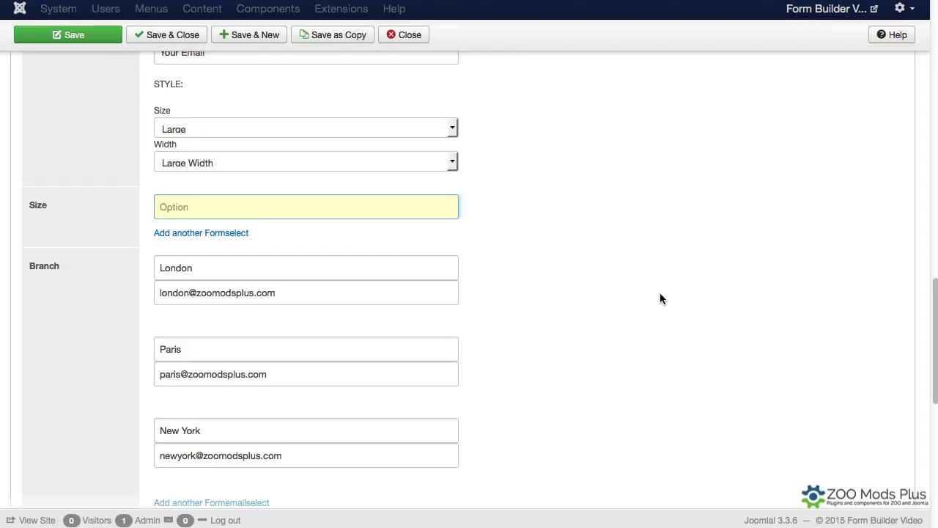
- Enter the Size options Small, Medium, Large and Jumbo, adding rows as needed
text(Small)
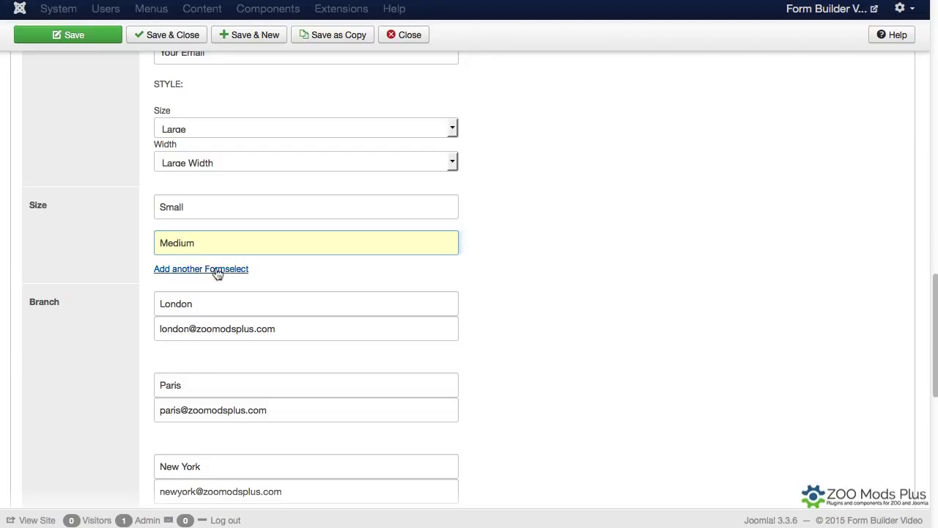
click(201, 269)
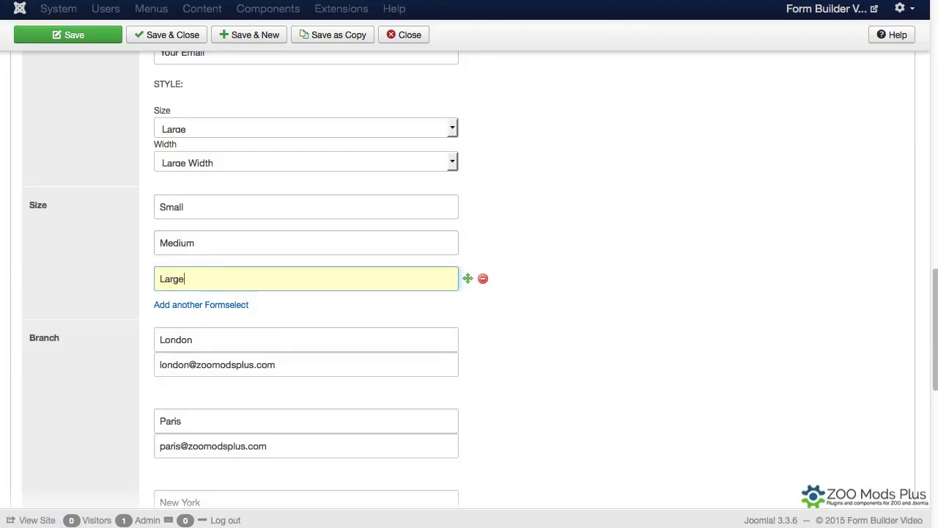
click(201, 304)
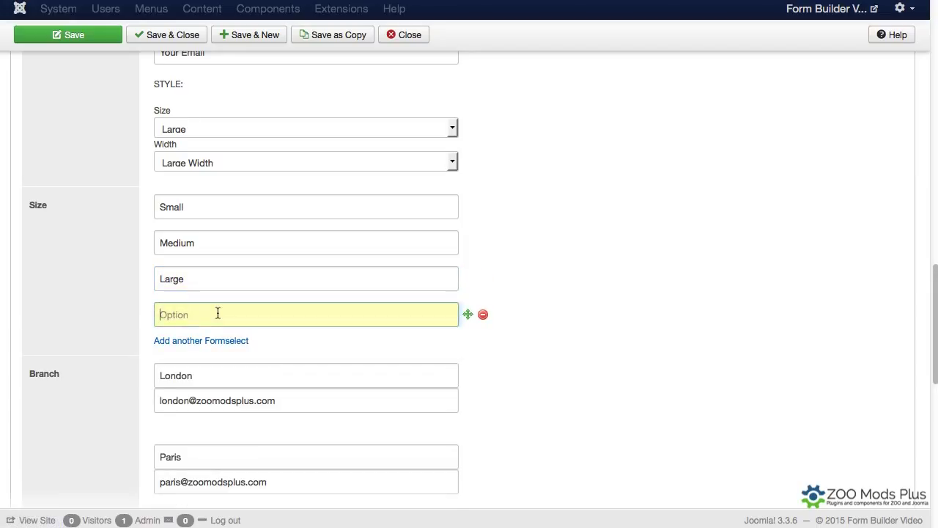
text(Jumbo)
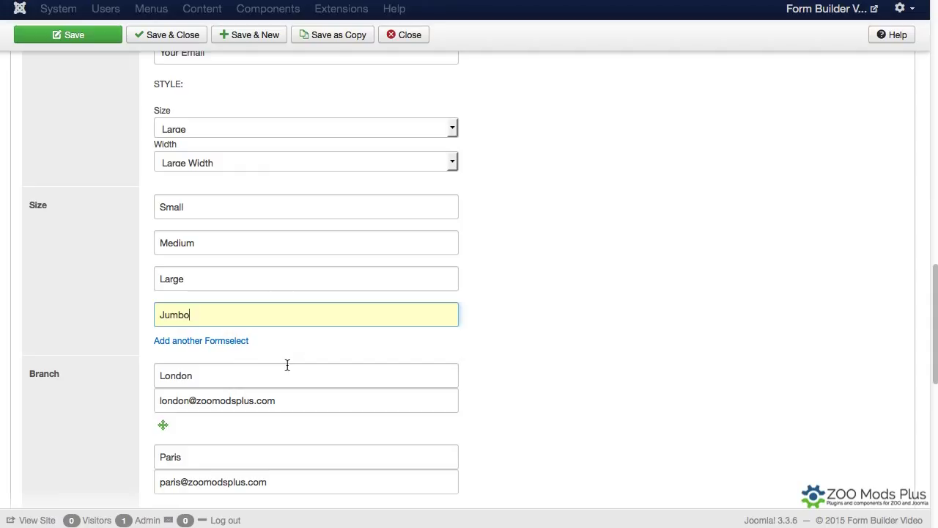
click(201, 340)
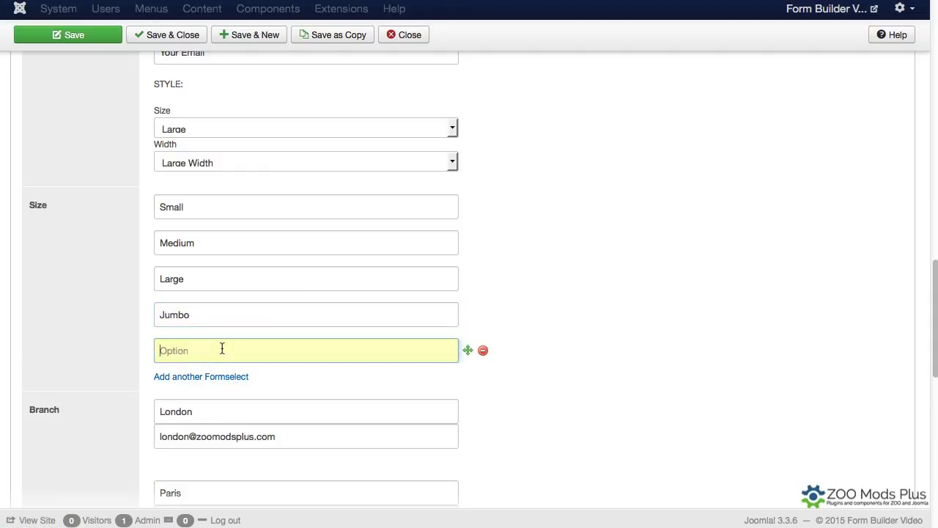
- Add the '-- Please Choose Size ---' prompt as the first option and save the item
text(-- Please)
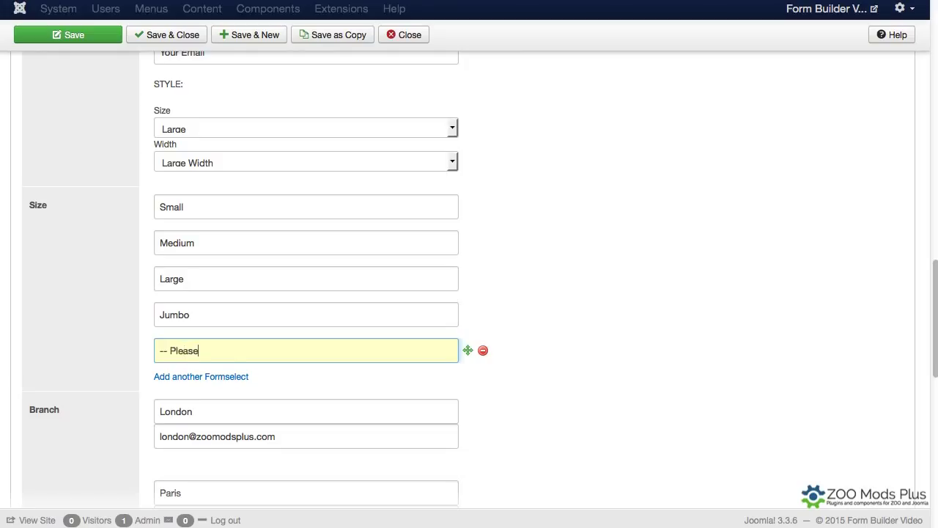
text(Choose --)
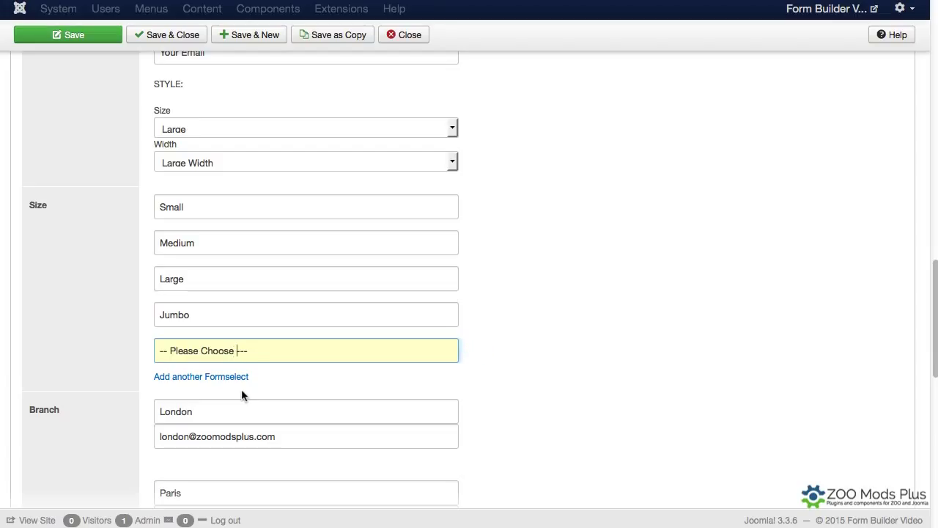
text(Size)
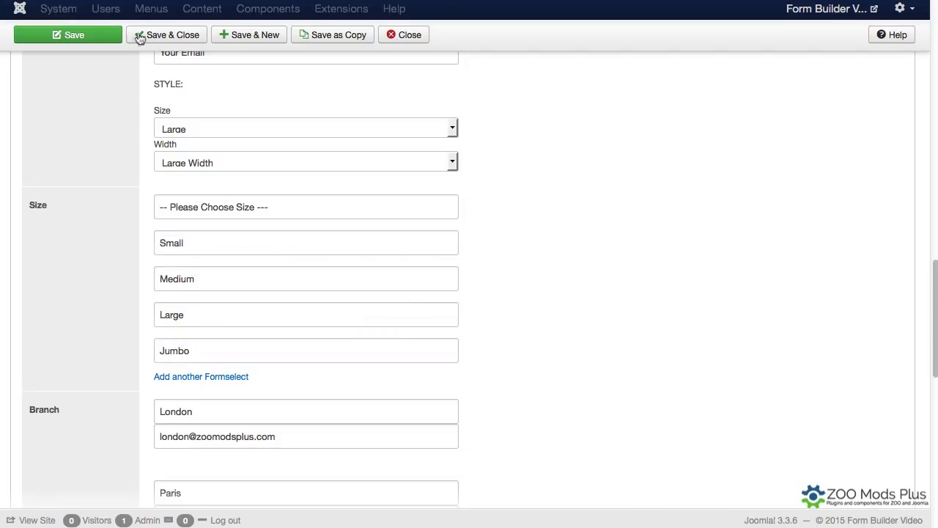
click(173, 35)
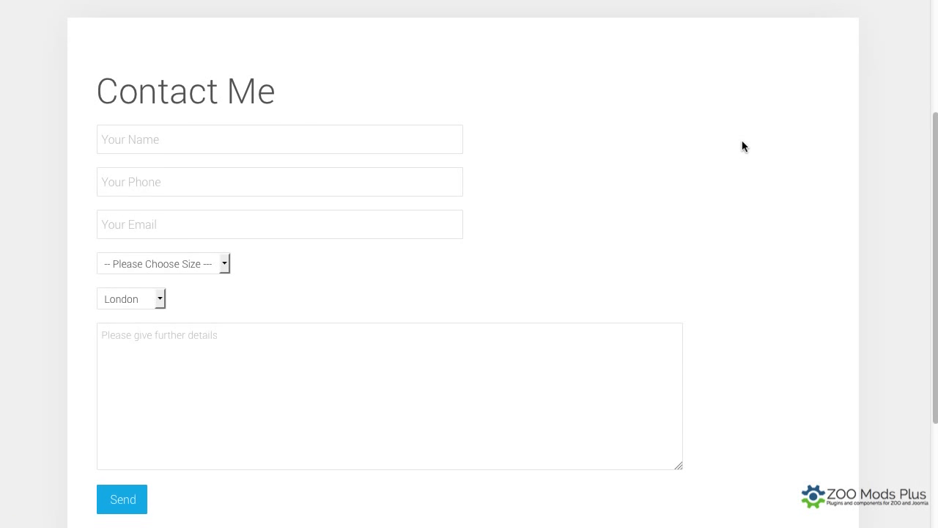
- On the live form, try the Size dropdown and pick Paris from the Branch dropdown
click(163, 263)
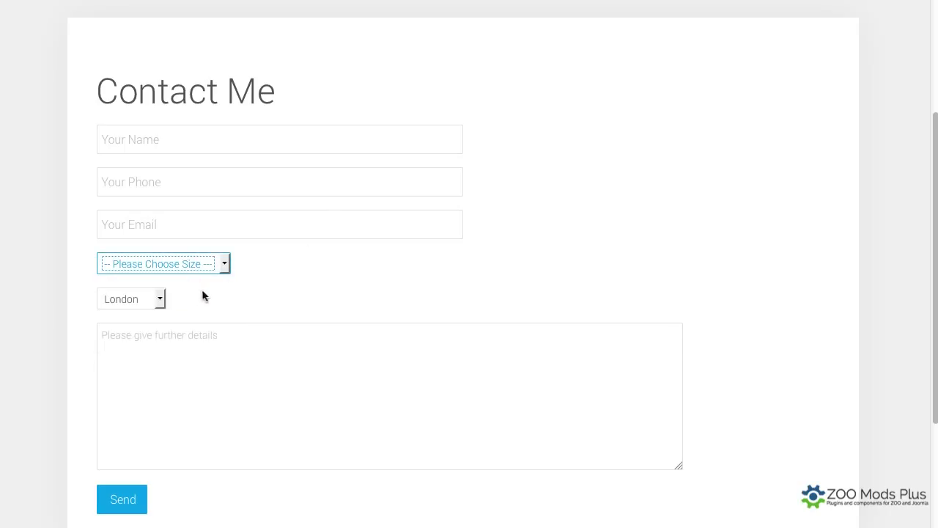
click(131, 299)
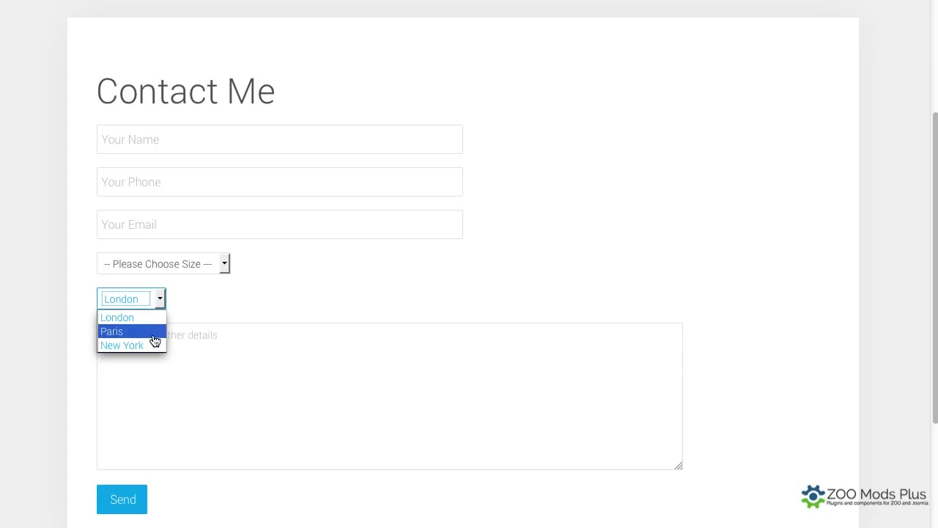
click(111, 331)
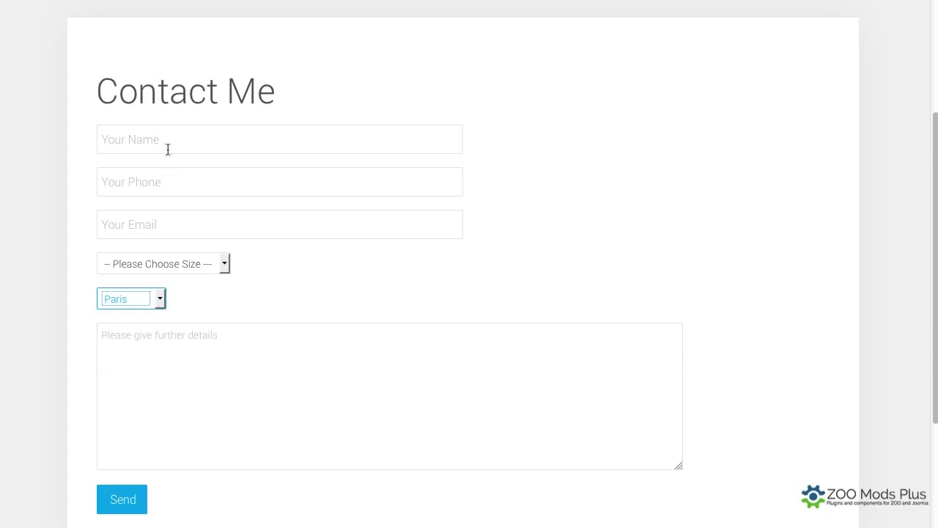
mouse_move(150, 302)
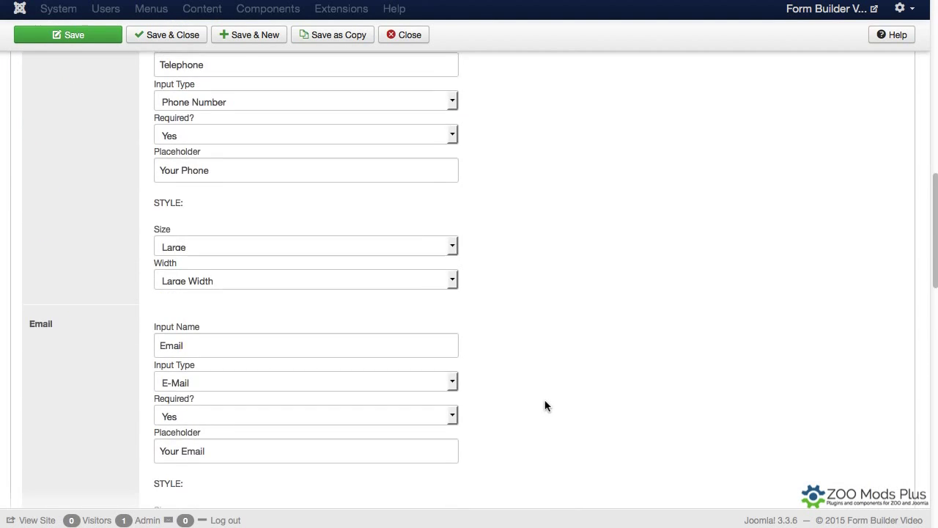
scroll(down, 3)
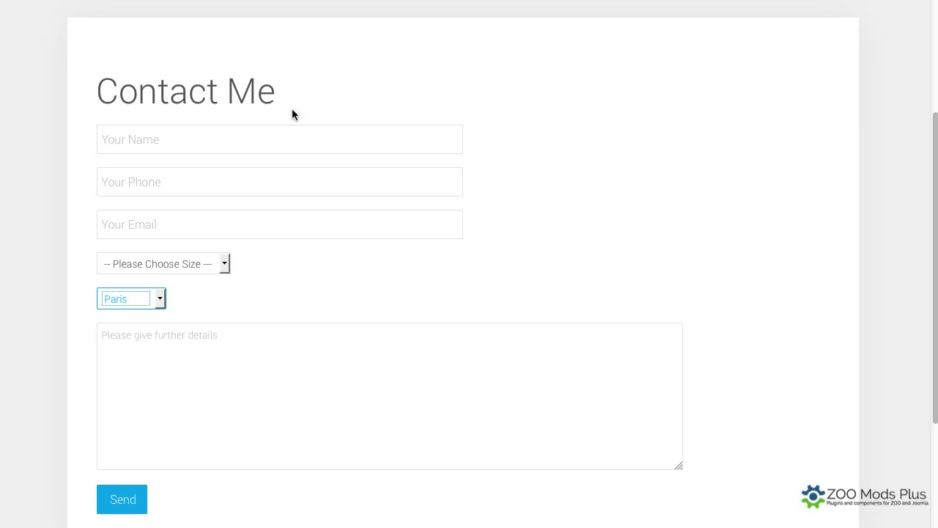
mouse_move(293, 114)
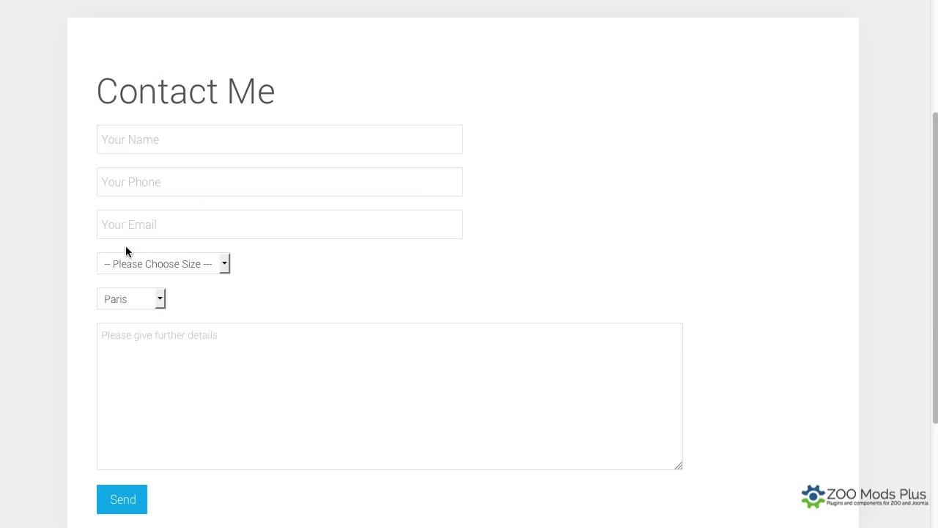
mouse_move(202, 4)
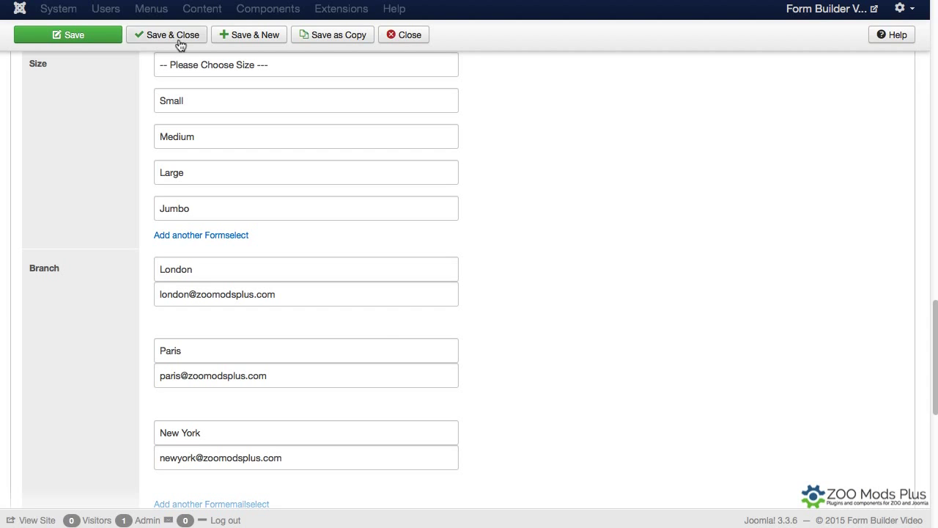
- Save and close the item, open the Form type's layout in Form Builder for ZOO, and set Show Label to Yes
click(165, 35)
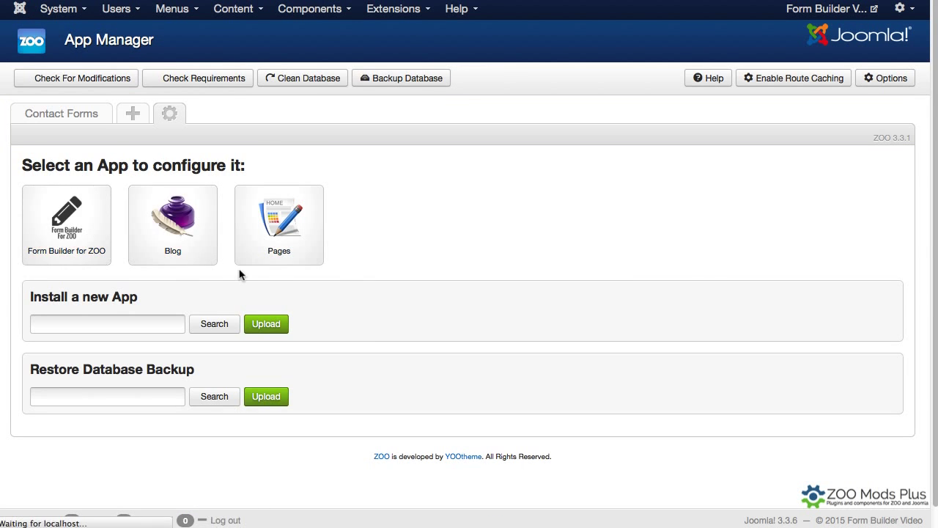
click(66, 223)
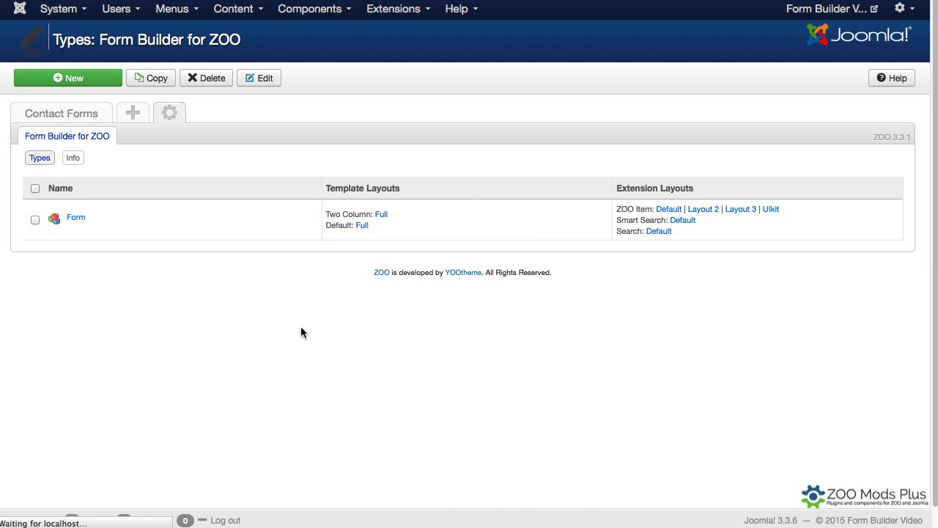
click(76, 217)
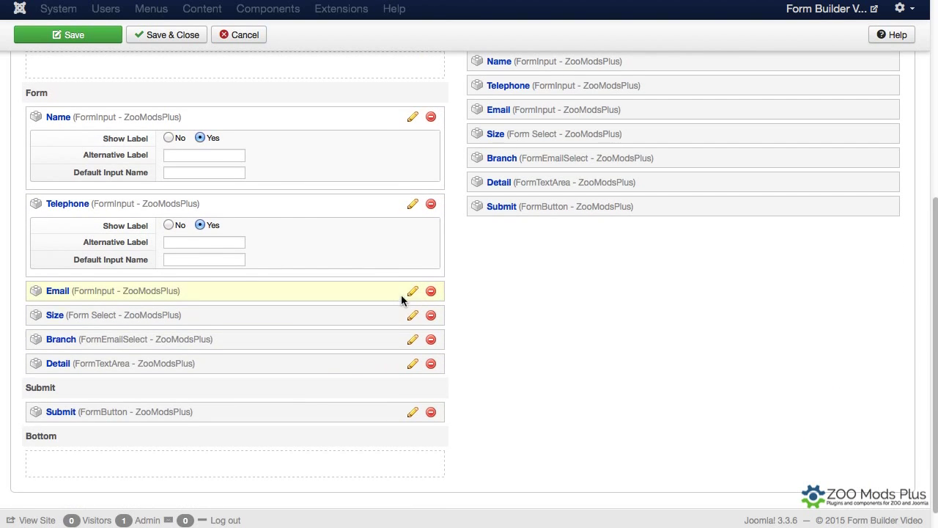
click(414, 290)
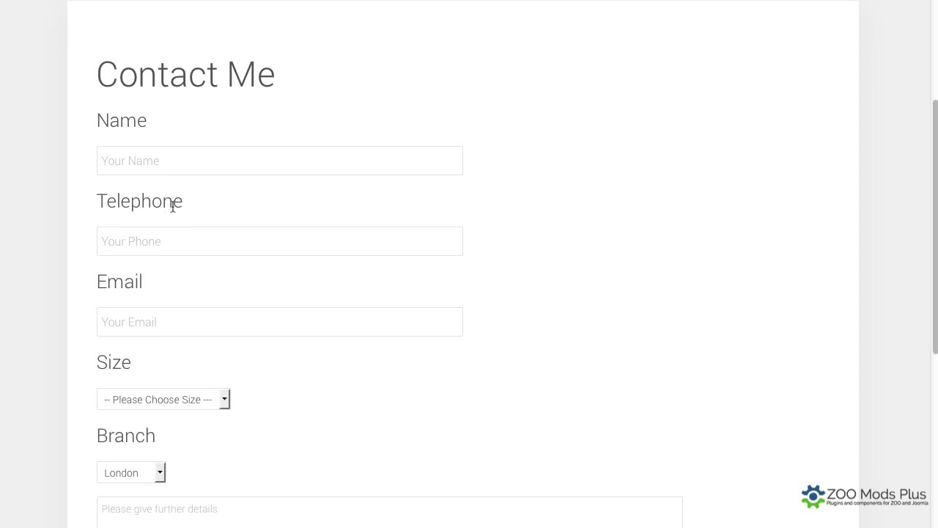
- Scroll the reloaded front-end form to check the field labels, details box and Send button
scroll(down, 3)
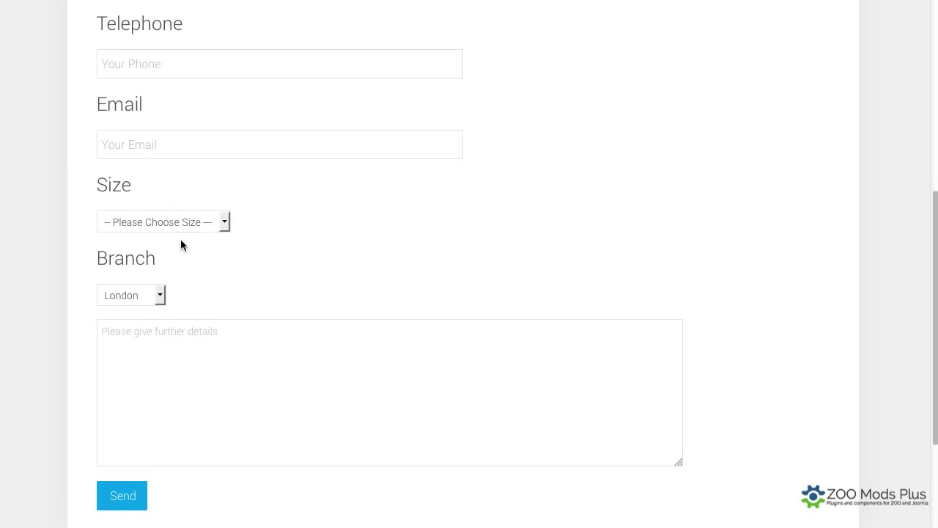